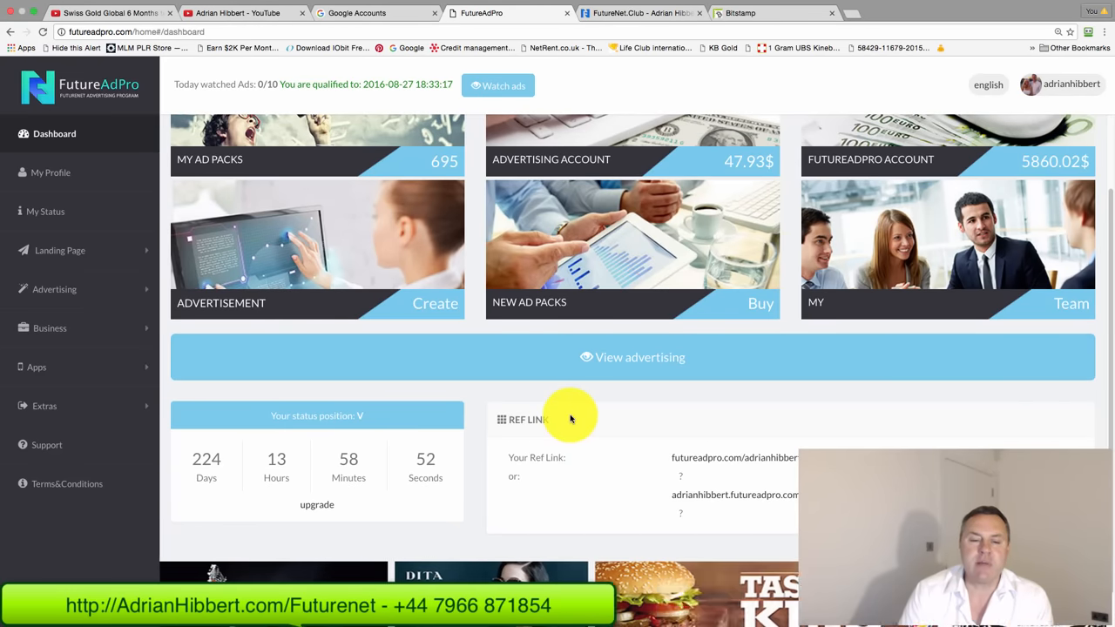
{"action": "mouse_move", "coordinate": [665, 359]}
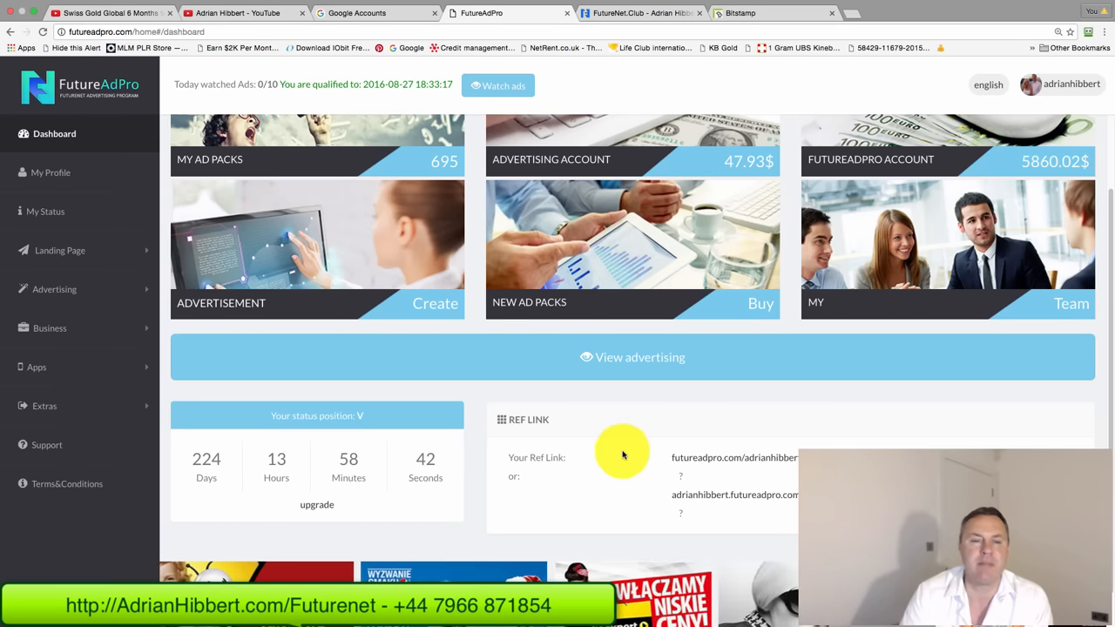
Glance at the FutureNet back office and return to the FutureAdPro dashboard.
{"action": "scroll", "scroll_direction": "up", "scroll_amount": 3}
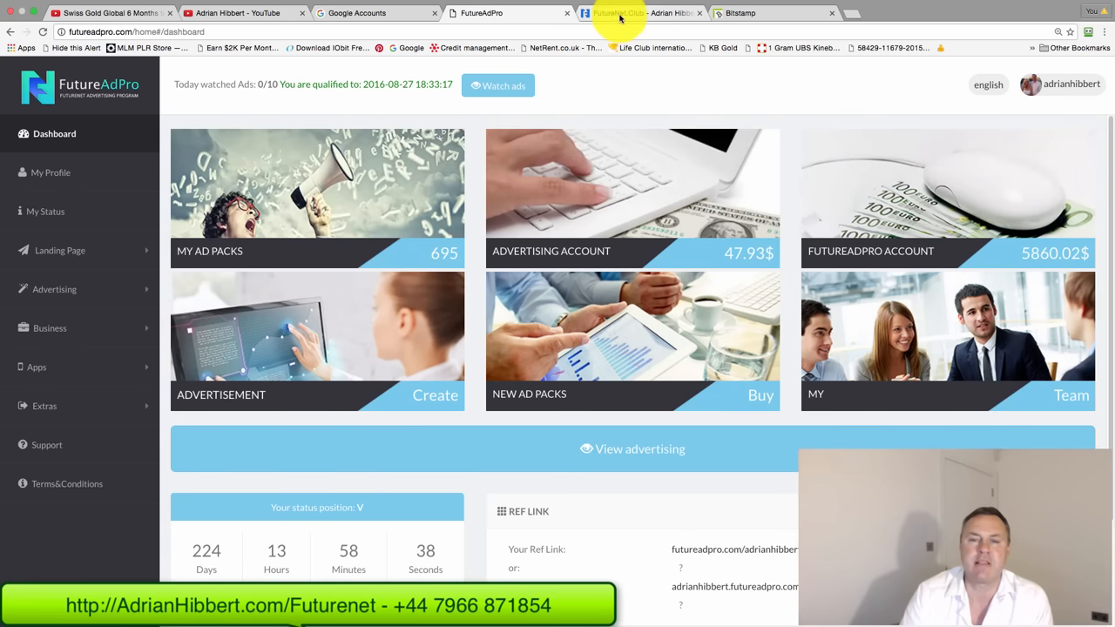
{"action": "left_click", "coordinate": [648, 12]}
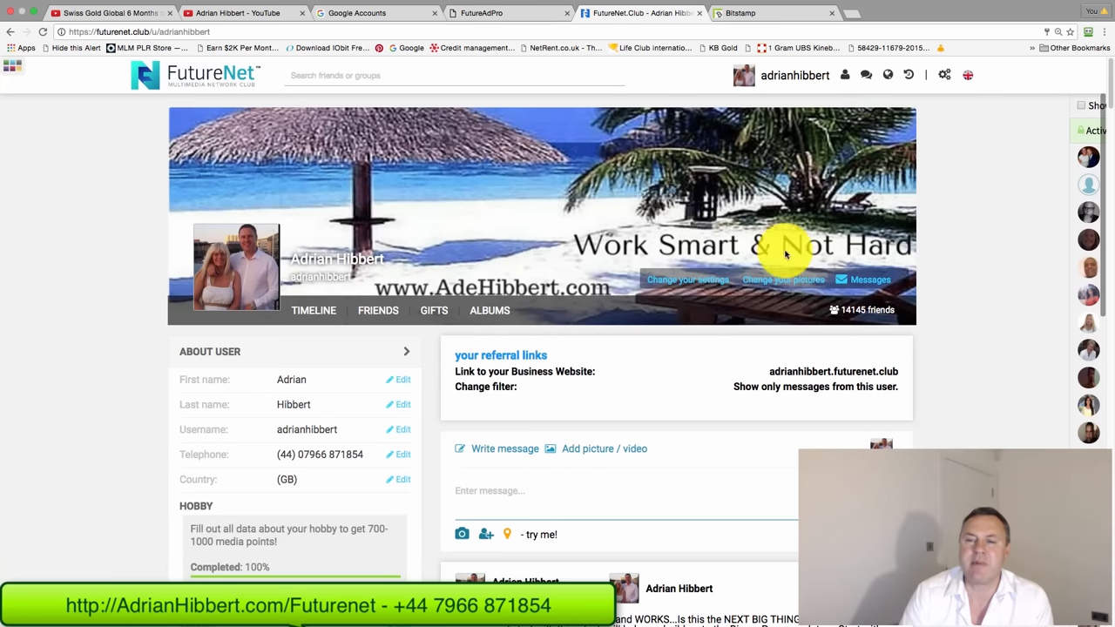
{"action": "mouse_move", "coordinate": [902, 7]}
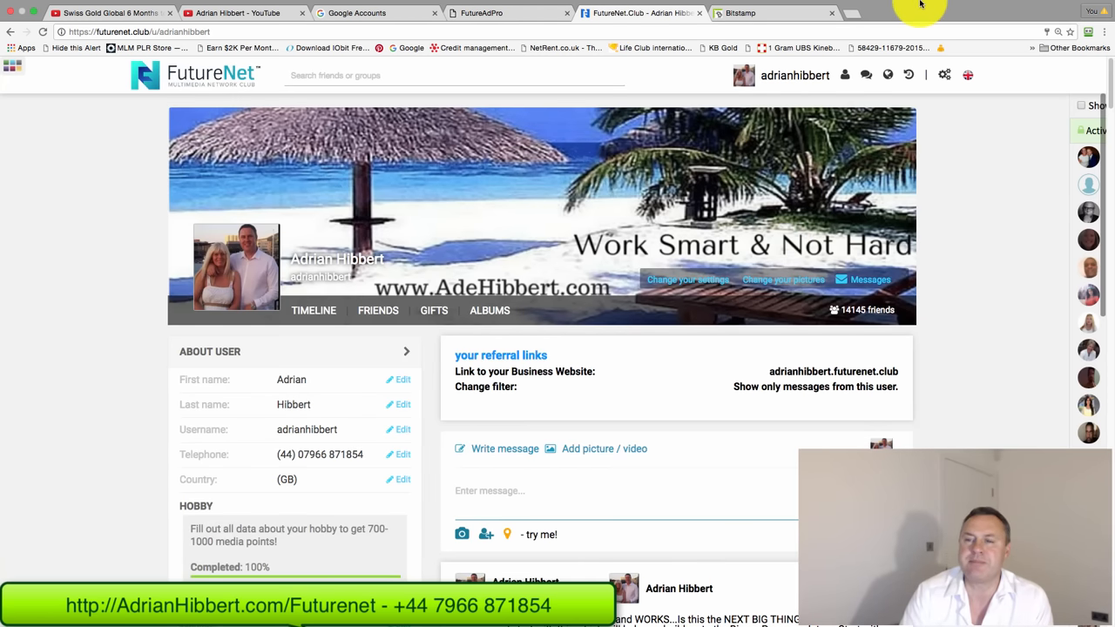
{"action": "mouse_move", "coordinate": [920, 4]}
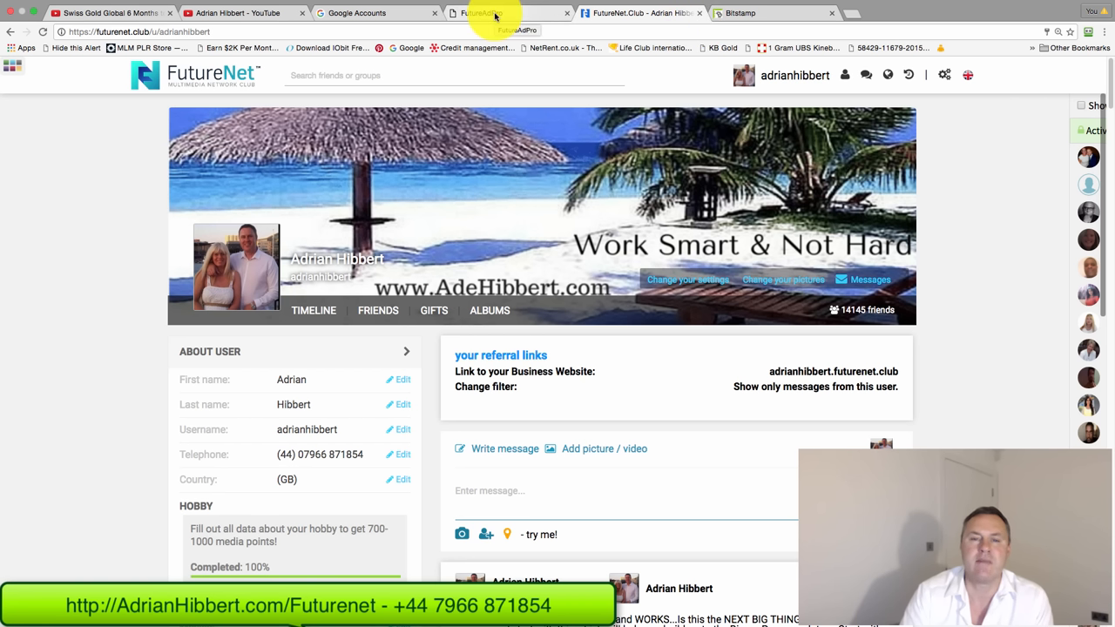
{"action": "left_click", "coordinate": [498, 14]}
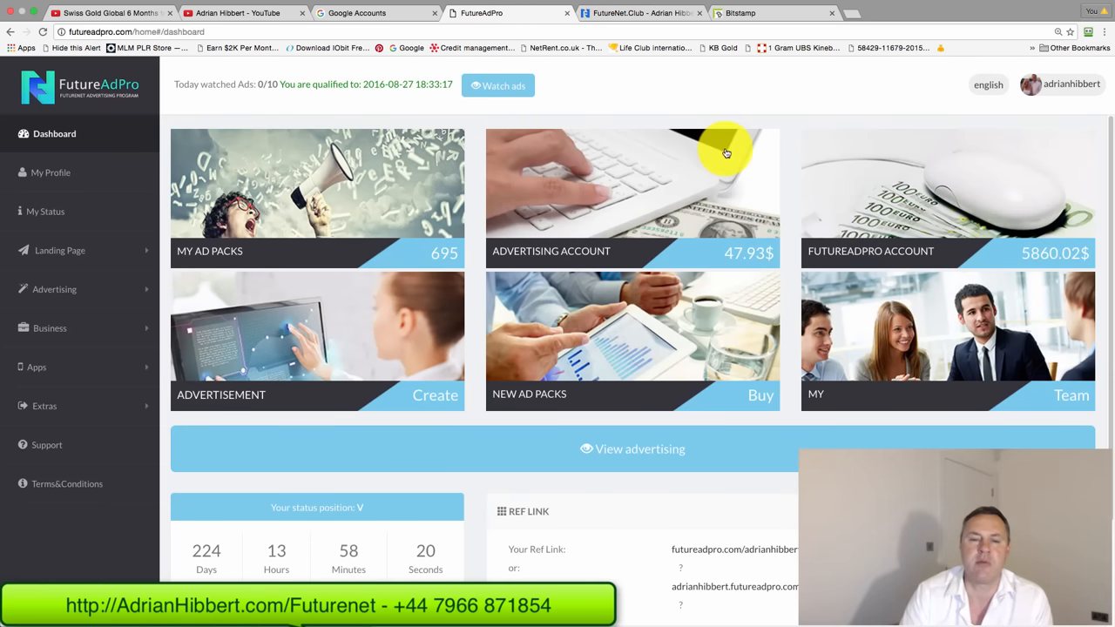
{"action": "mouse_move", "coordinate": [711, 159]}
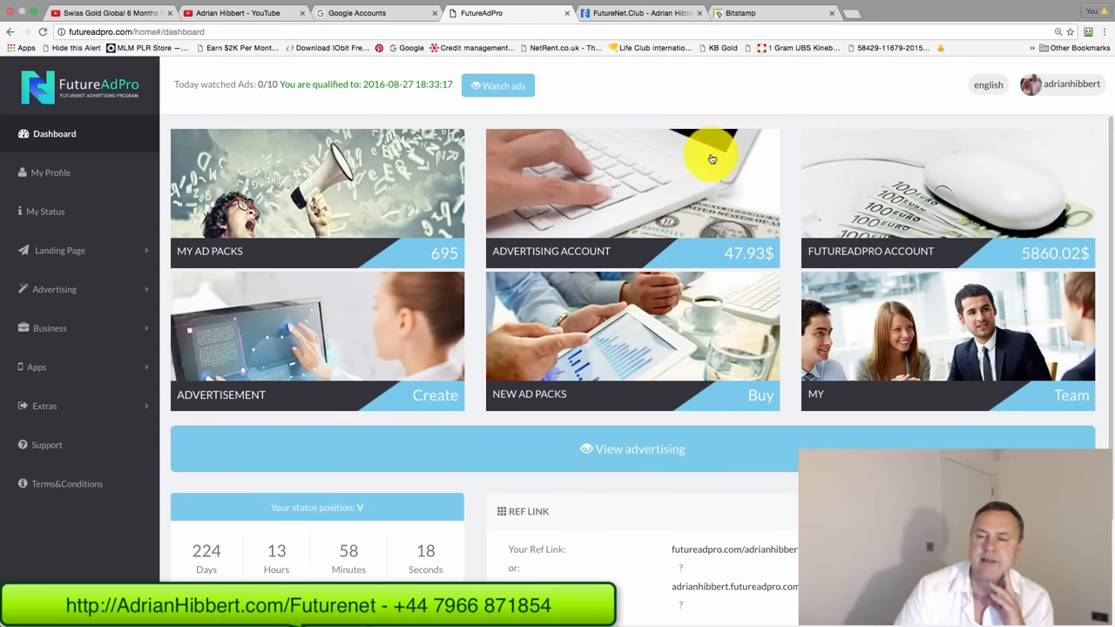
{"action": "mouse_move", "coordinate": [1041, 268]}
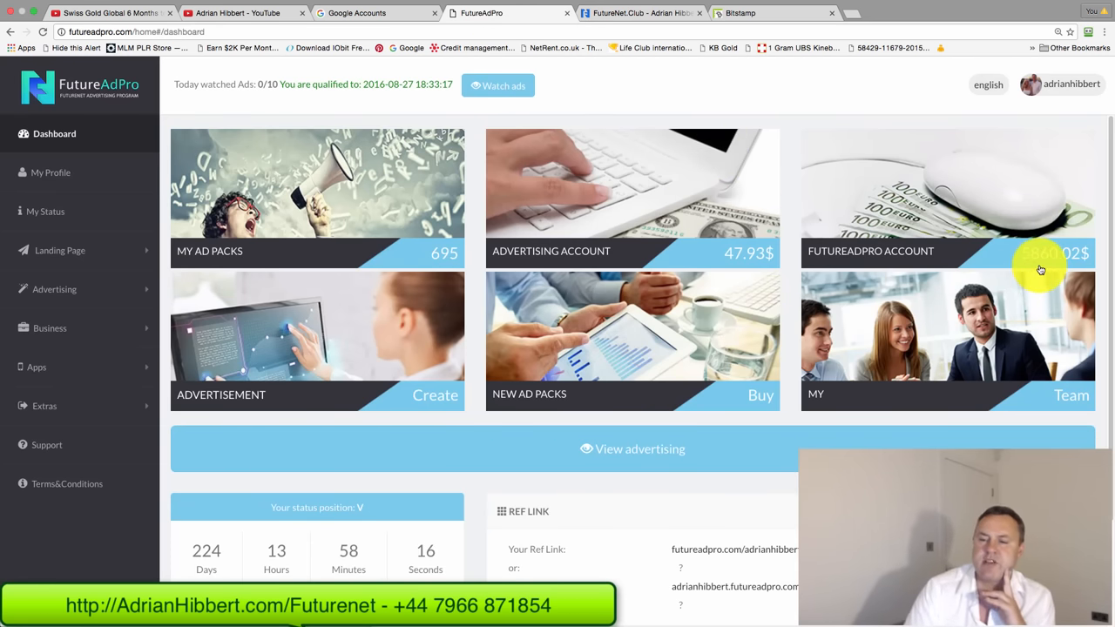
{"action": "mouse_move", "coordinate": [648, 261]}
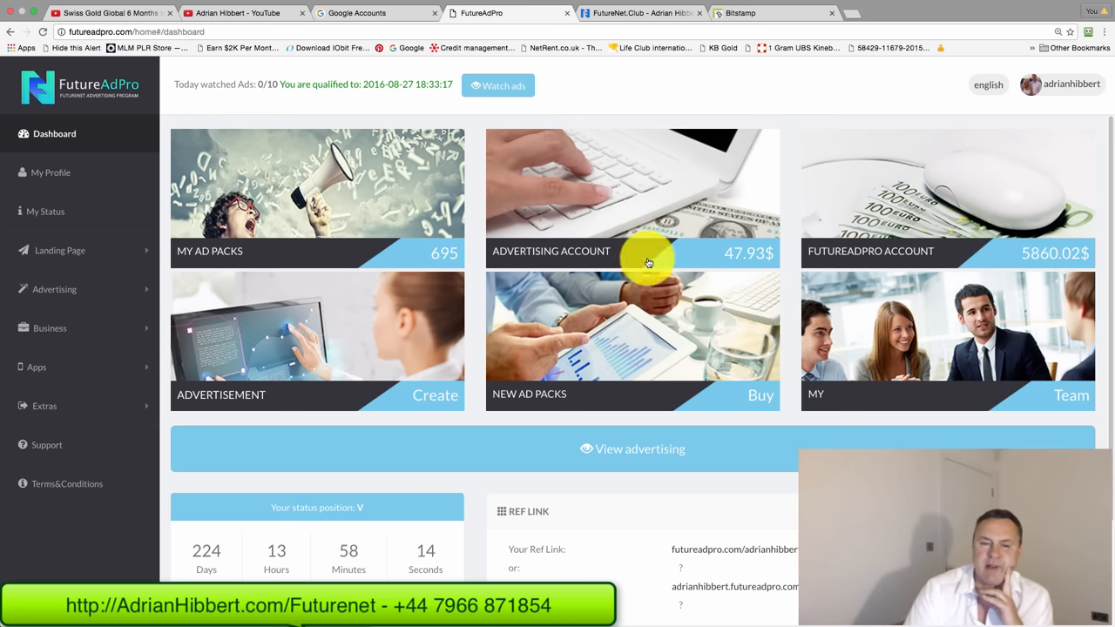
{"action": "mouse_move", "coordinate": [451, 261]}
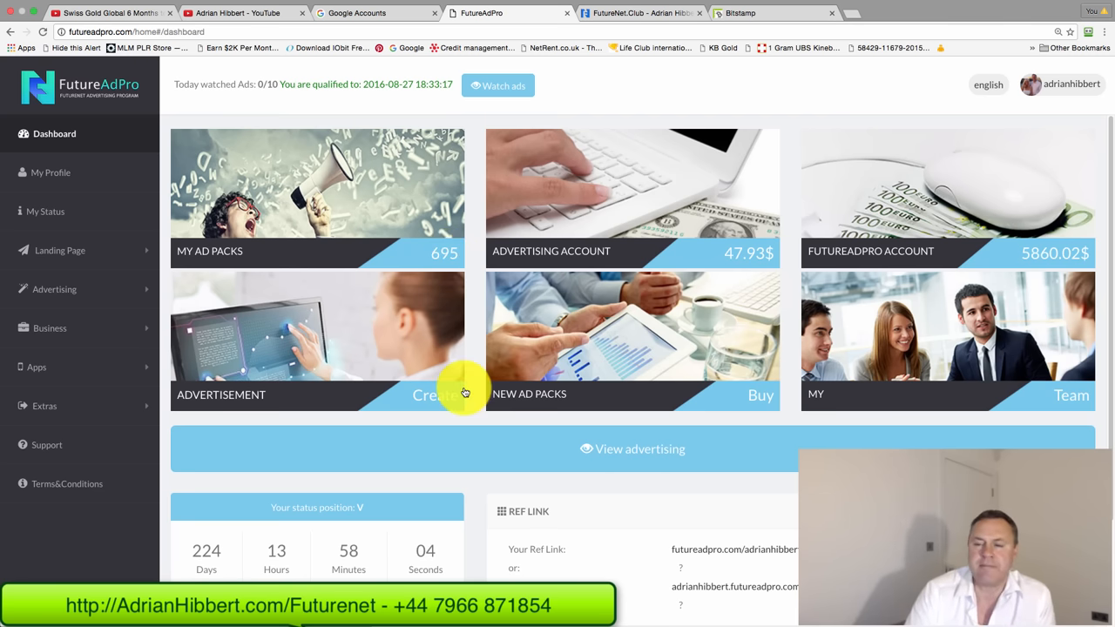
{"action": "mouse_move", "coordinate": [372, 446]}
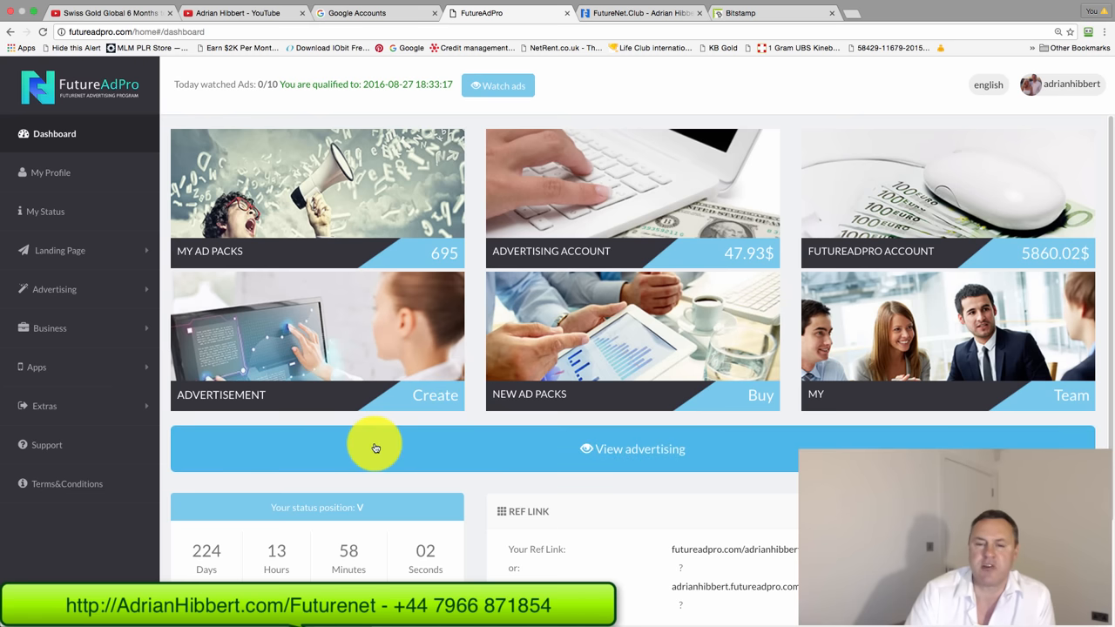
{"action": "mouse_move", "coordinate": [363, 446]}
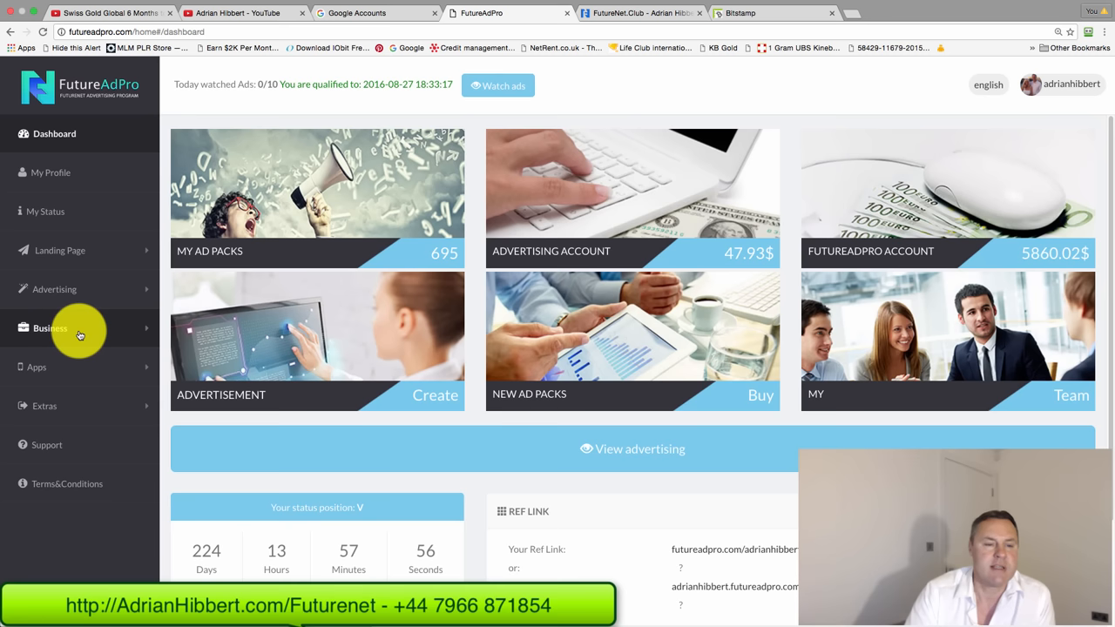
Prepare a Bitcoin payout of 5860 under Business > Payout and enter the security password.
{"action": "left_click", "coordinate": [49, 327]}
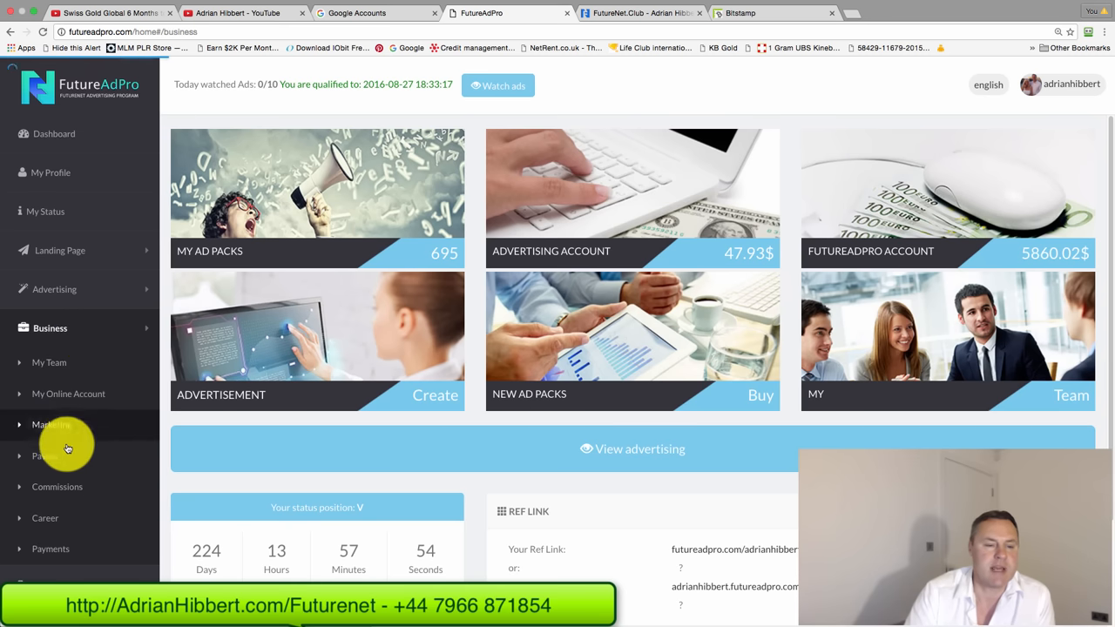
{"action": "left_click", "coordinate": [52, 456]}
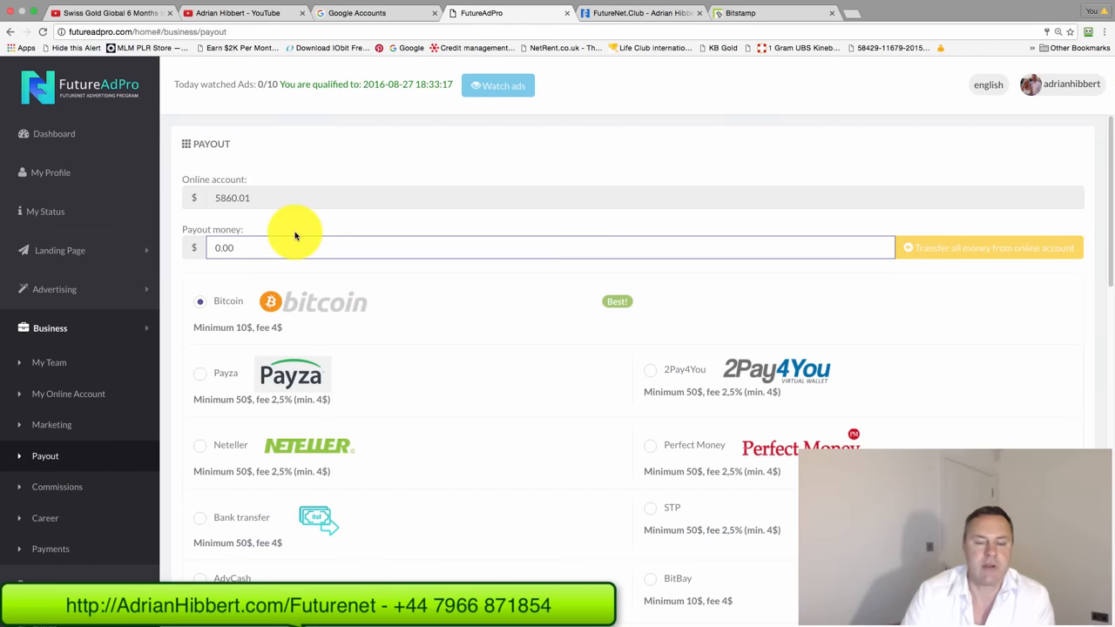
{"action": "type", "text": "586"}
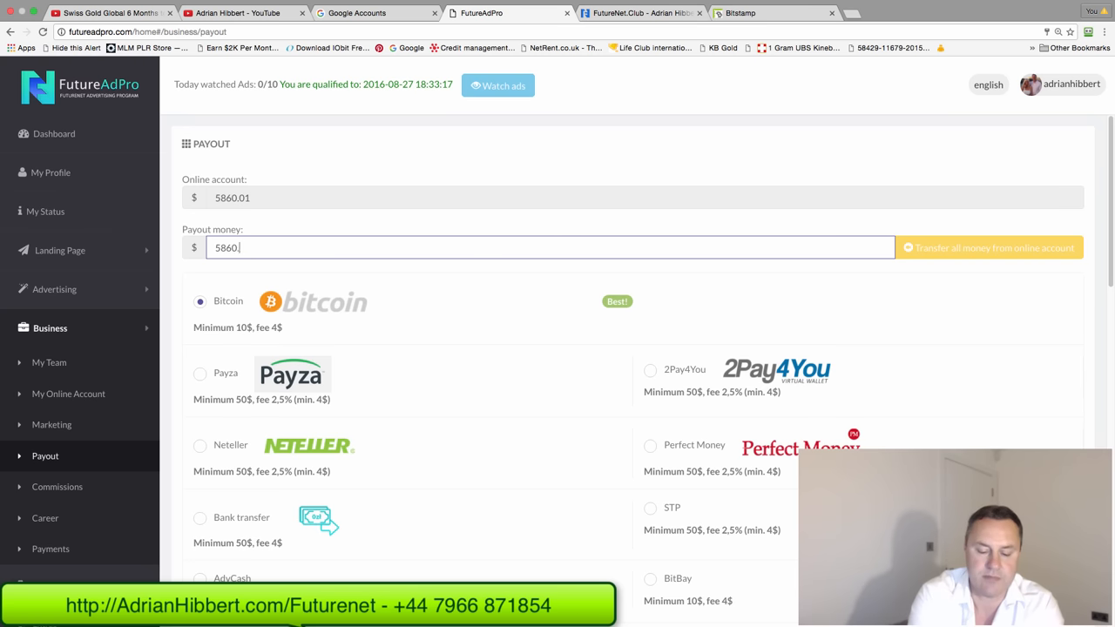
{"action": "scroll", "scroll_direction": "down", "scroll_amount": 3}
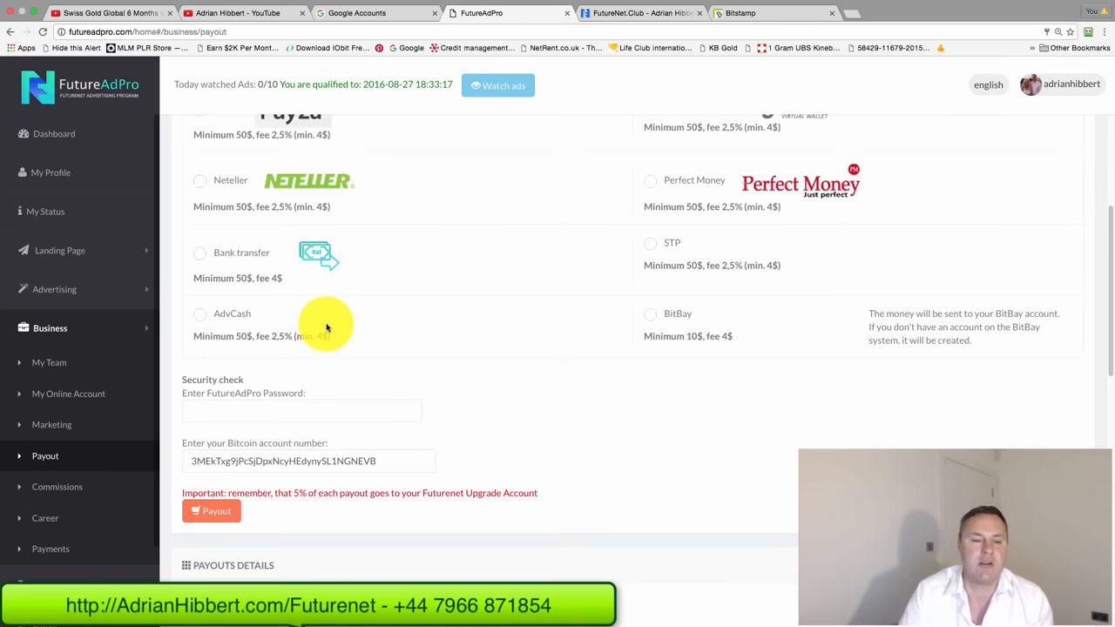
{"action": "scroll", "scroll_direction": "down", "scroll_amount": 3}
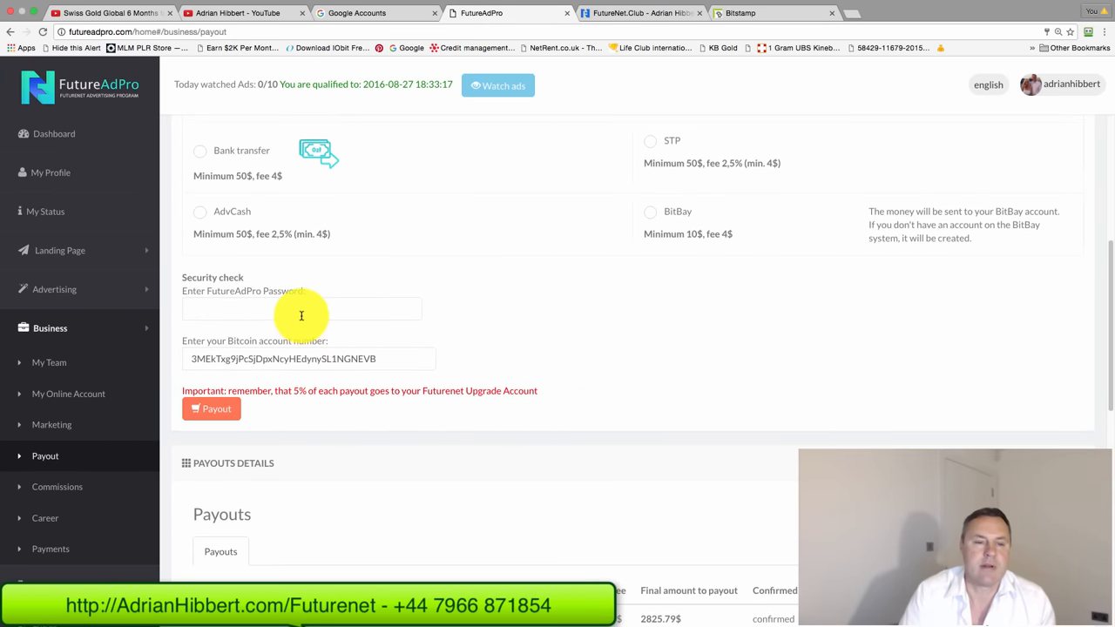
{"action": "left_click", "coordinate": [301, 310]}
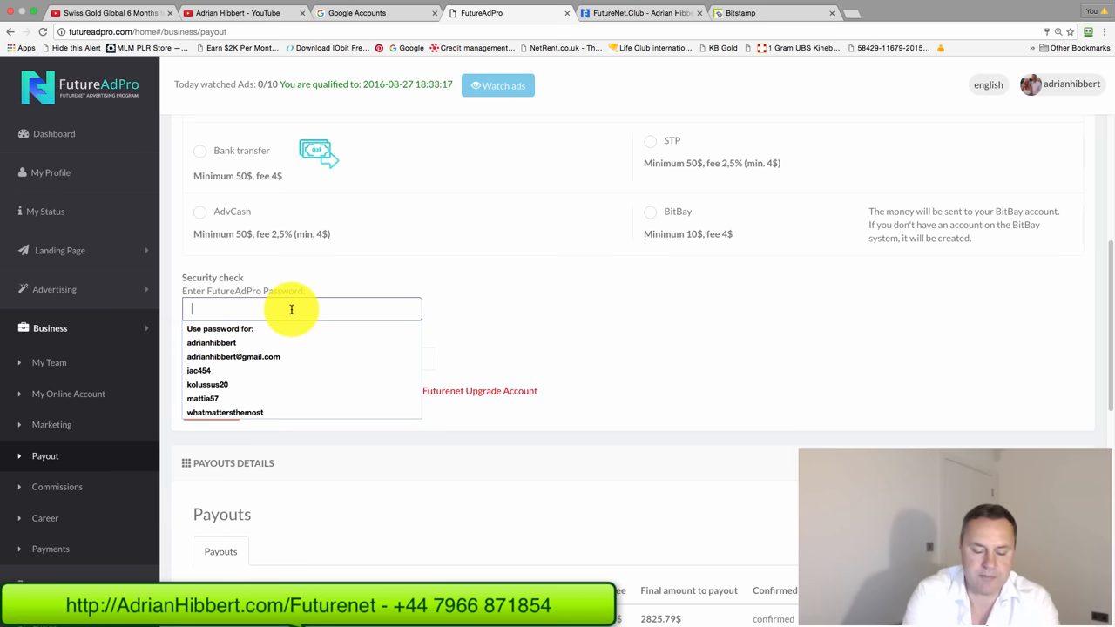
{"action": "type", "text": "••"}
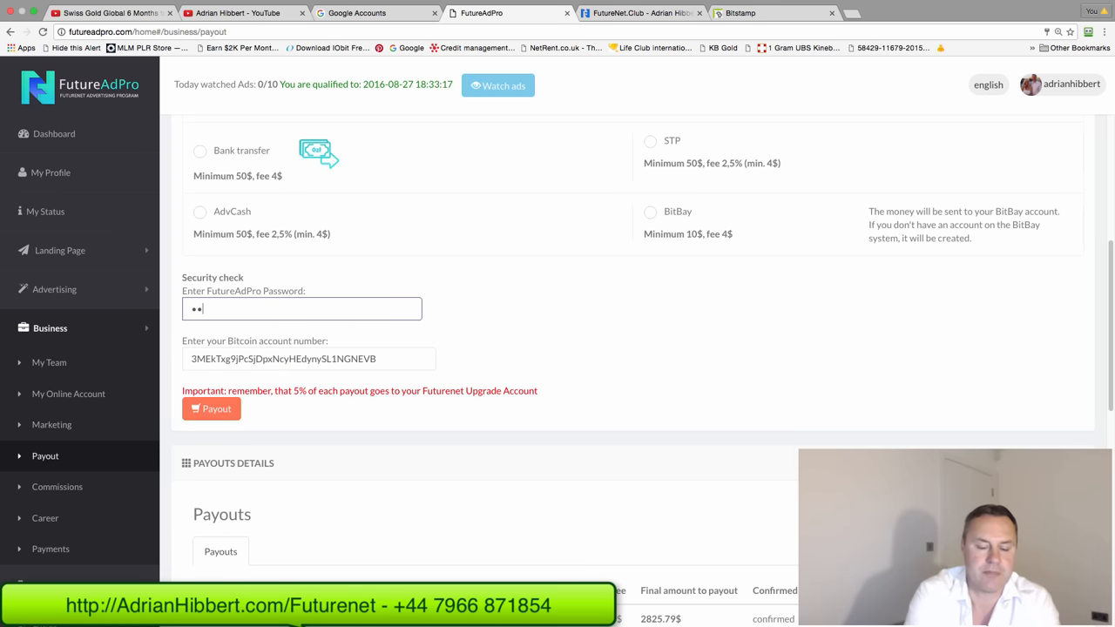
{"action": "type", "text": "••••"}
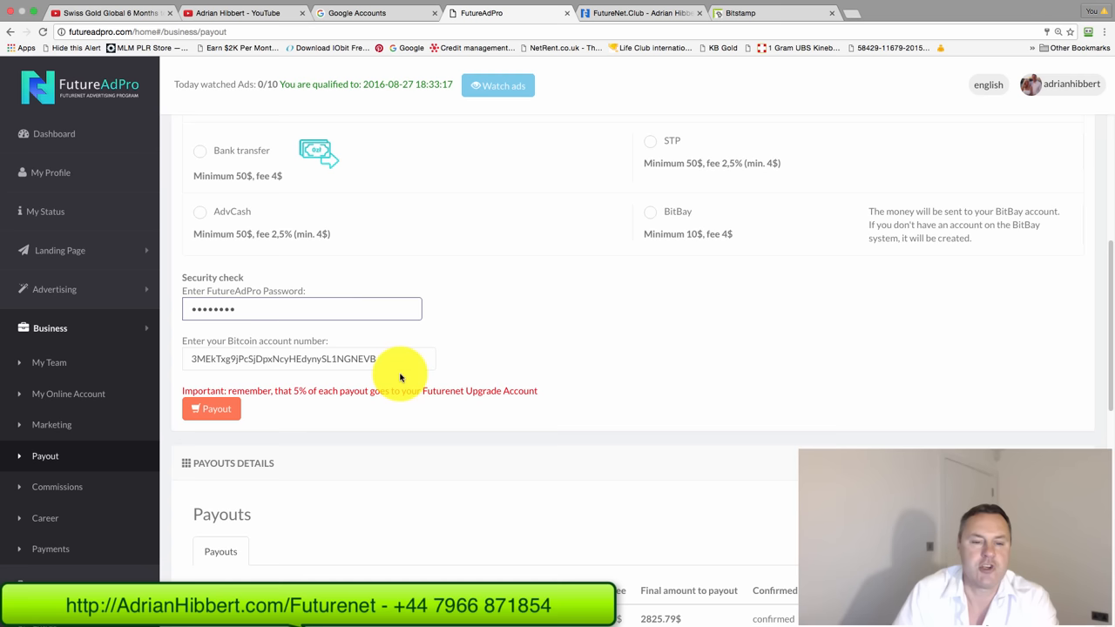
{"action": "left_click", "coordinate": [310, 359]}
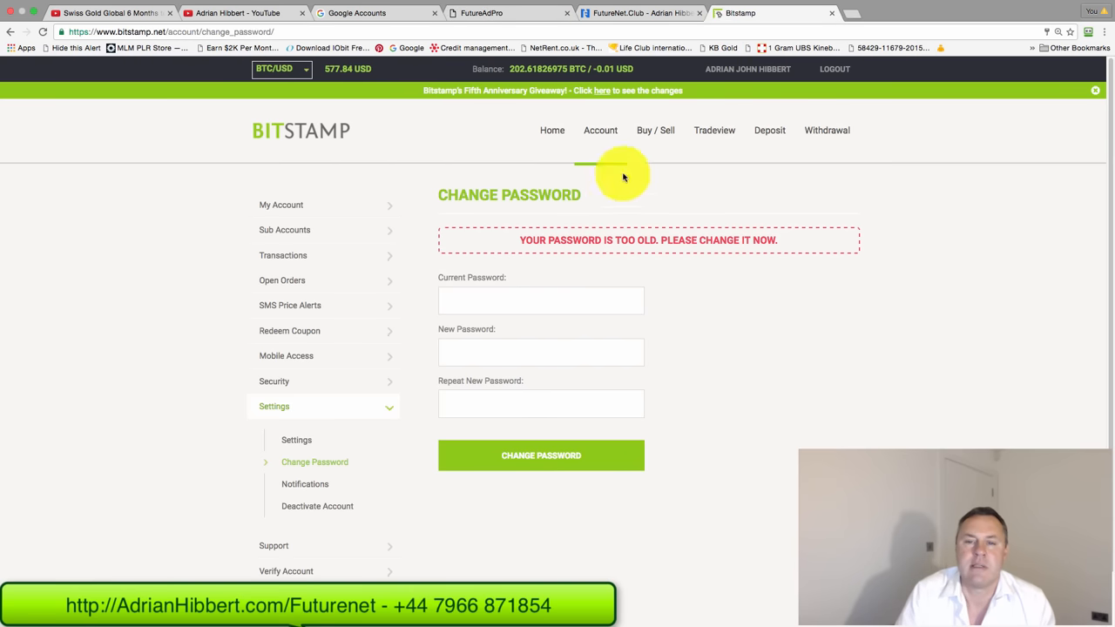
{"action": "left_click", "coordinate": [770, 129]}
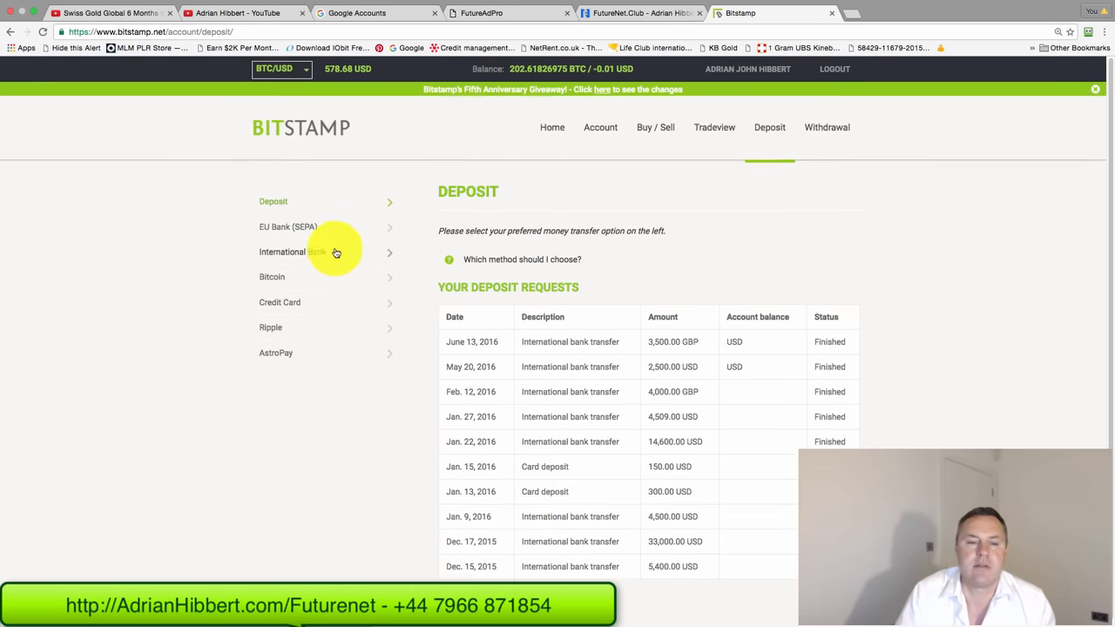
{"action": "left_click", "coordinate": [272, 279]}
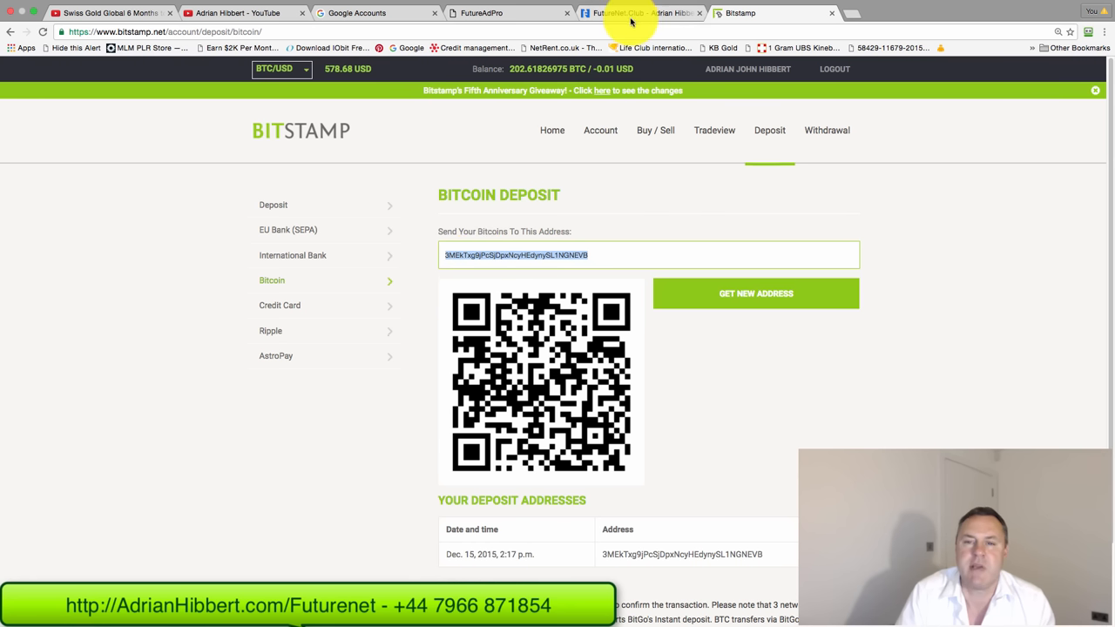
{"action": "left_click", "coordinate": [648, 13]}
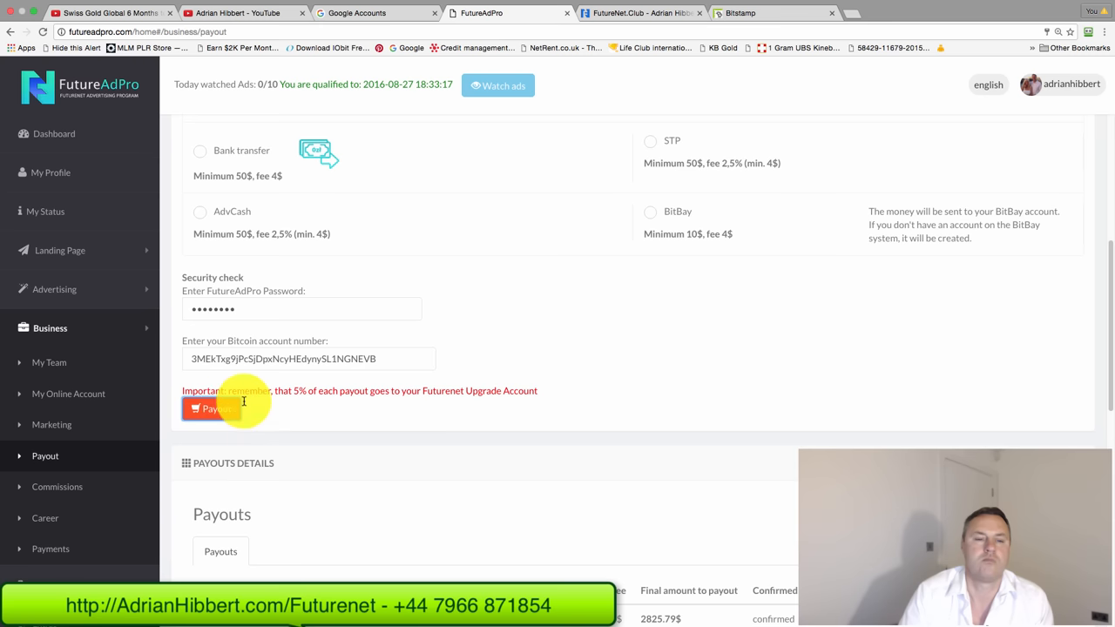
{"action": "mouse_move", "coordinate": [534, 335]}
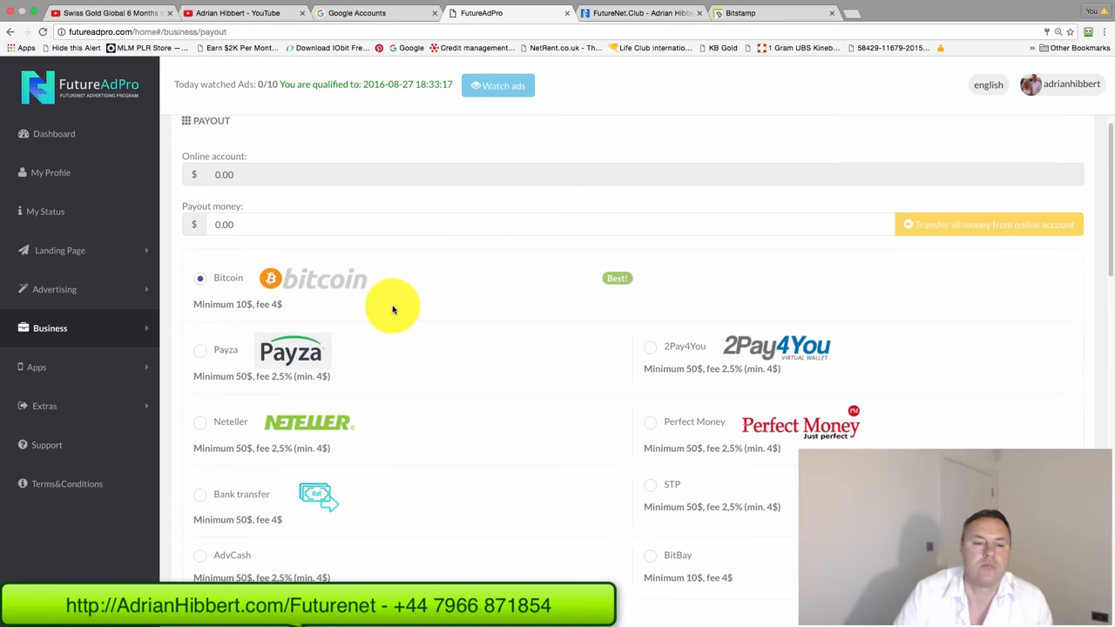
Scroll down to the payouts table showing the pending request and past history.
{"action": "scroll", "scroll_direction": "down", "scroll_amount": 3}
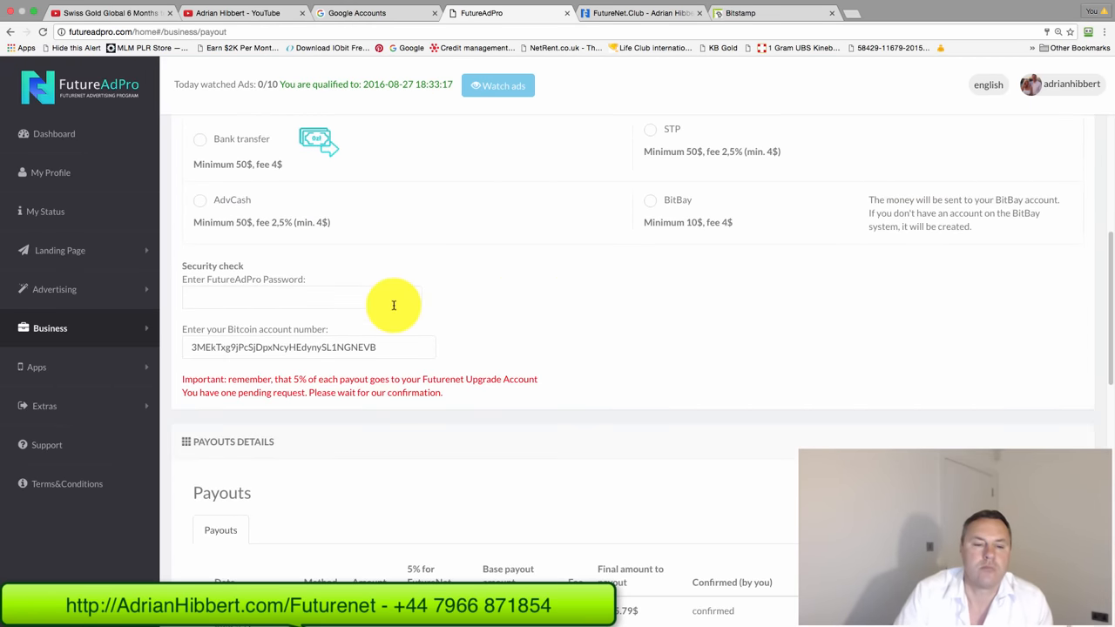
{"action": "scroll", "scroll_direction": "down", "scroll_amount": 3}
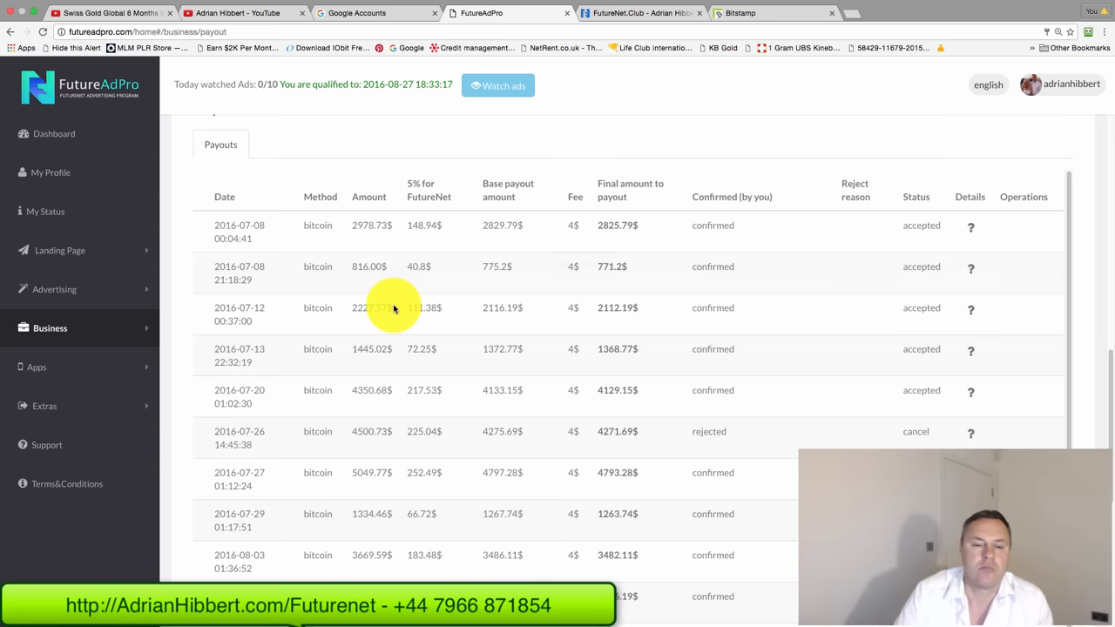
{"action": "scroll", "scroll_direction": "down", "scroll_amount": 3}
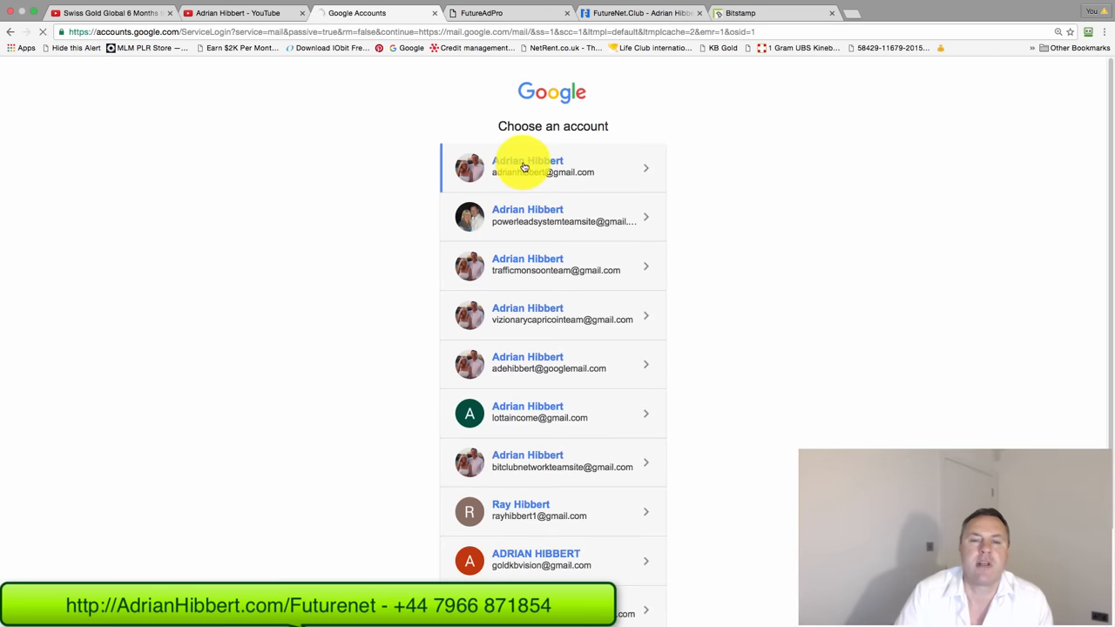
Sign in to Gmail and confirm the 5860.01$ payout from the FutureAdPro email.
{"action": "left_click", "coordinate": [526, 167]}
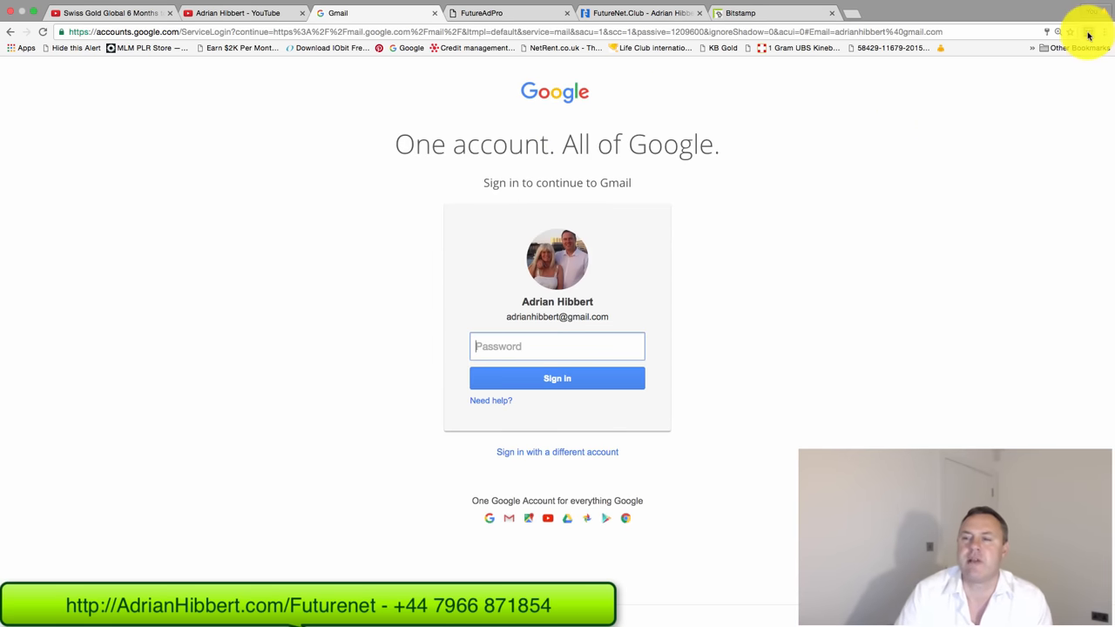
{"action": "left_click", "coordinate": [1086, 35]}
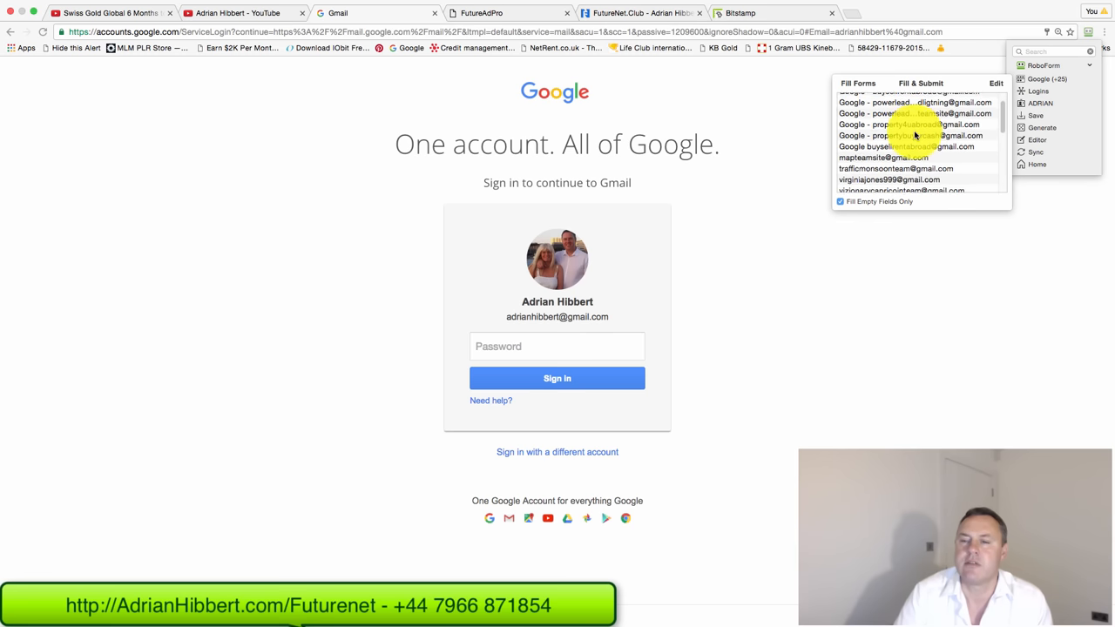
{"action": "scroll", "scroll_direction": "down", "scroll_amount": 3}
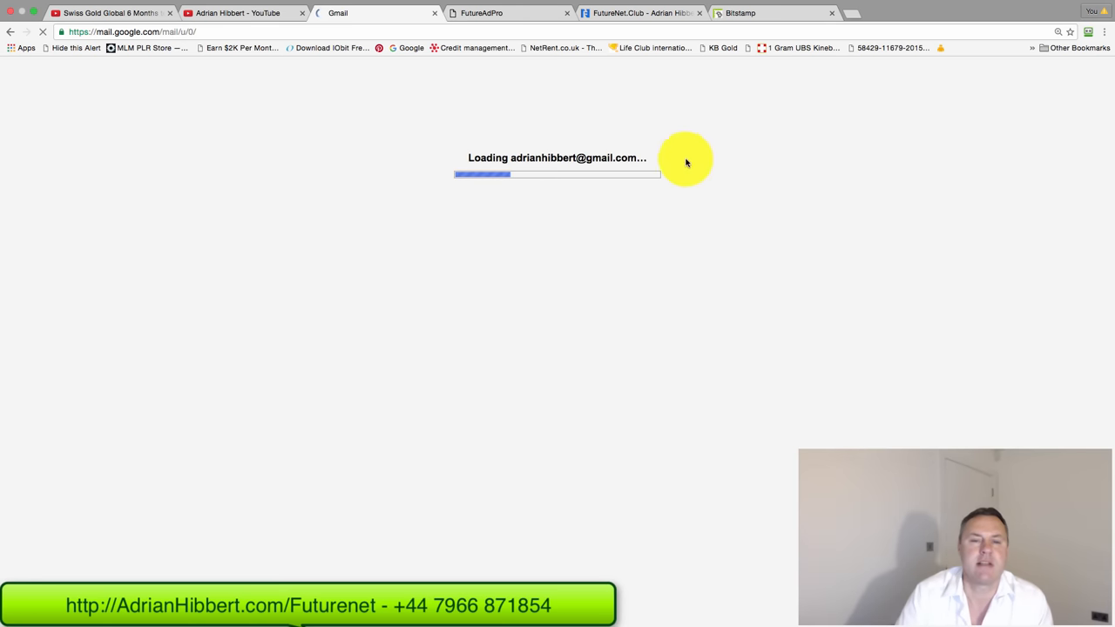
{"action": "mouse_move", "coordinate": [740, 165]}
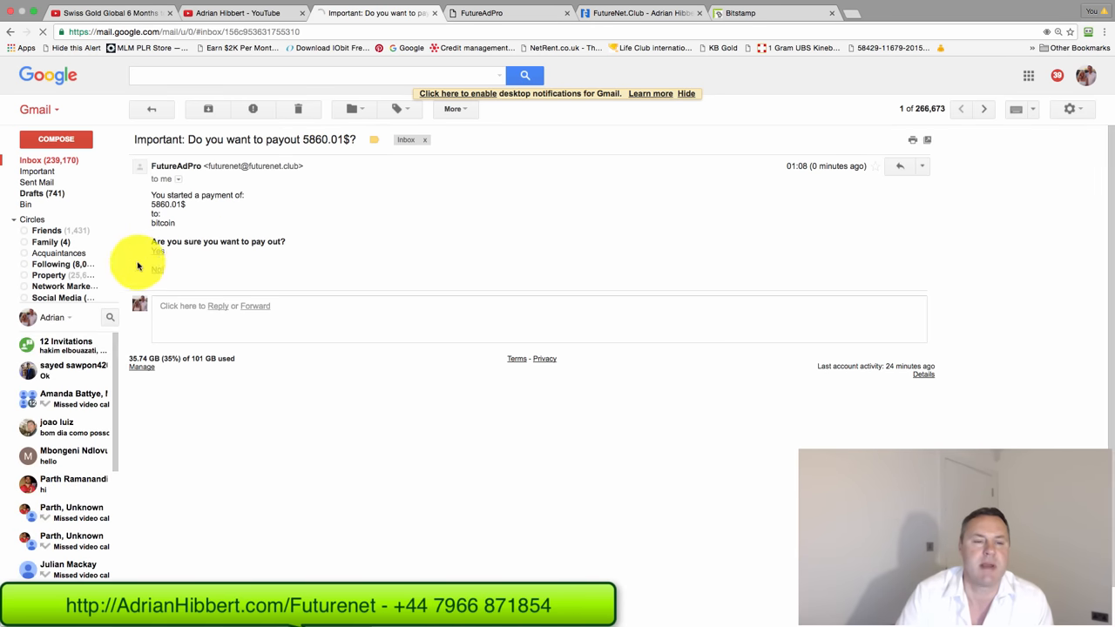
{"action": "mouse_move", "coordinate": [160, 254]}
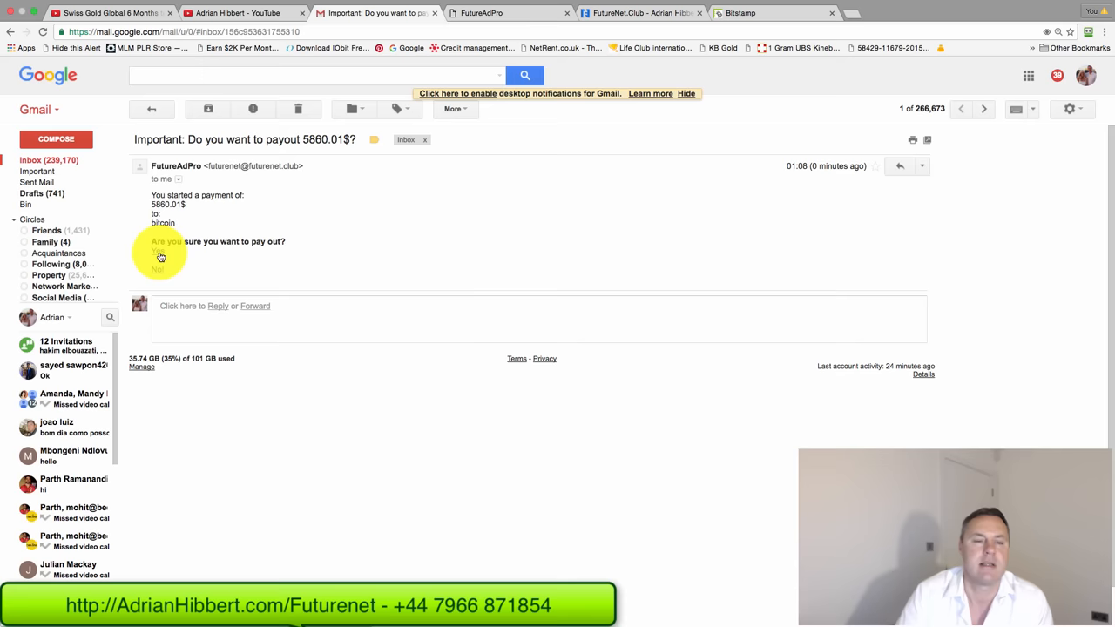
{"action": "left_click", "coordinate": [157, 254]}
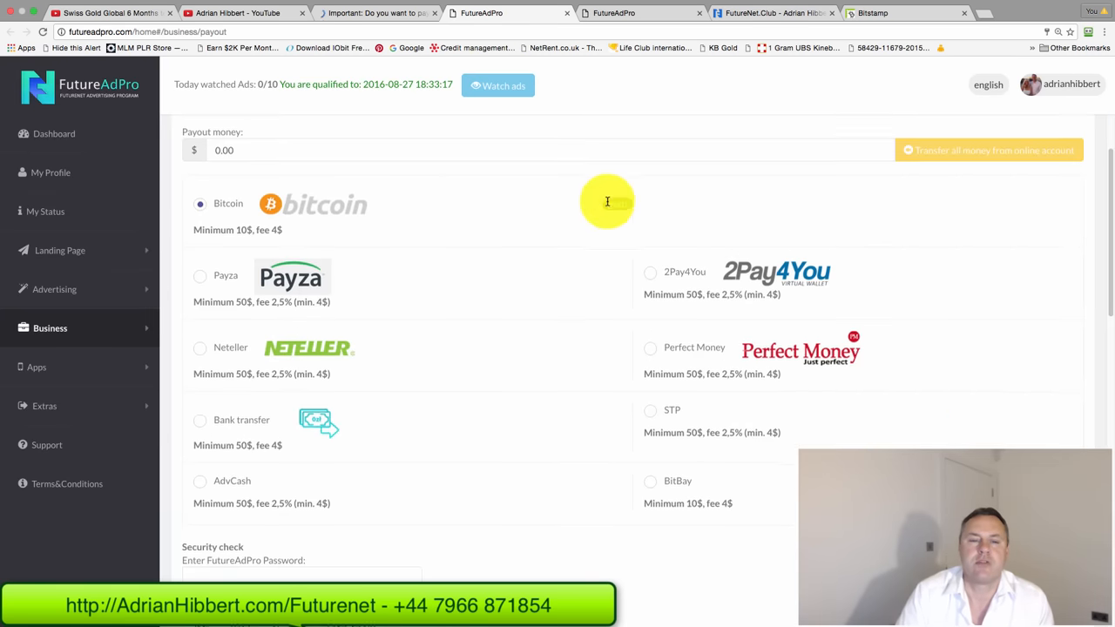
Review the payout history rows, then show the Bitstamp Bitcoin deposit address page.
{"action": "scroll", "scroll_direction": "down", "scroll_amount": 3}
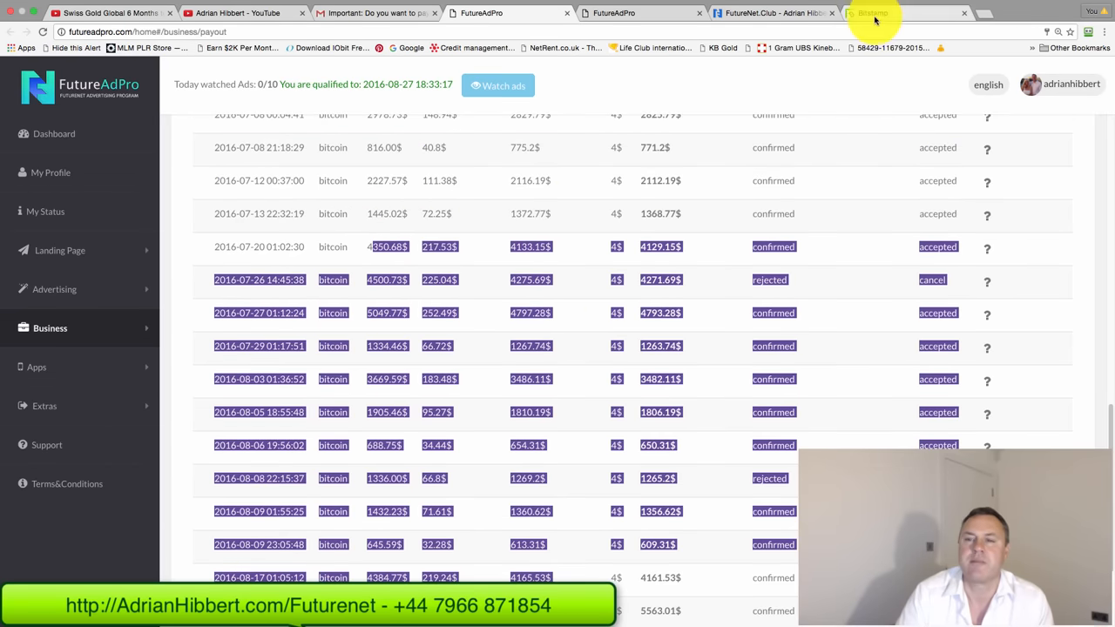
{"action": "left_click", "coordinate": [878, 12]}
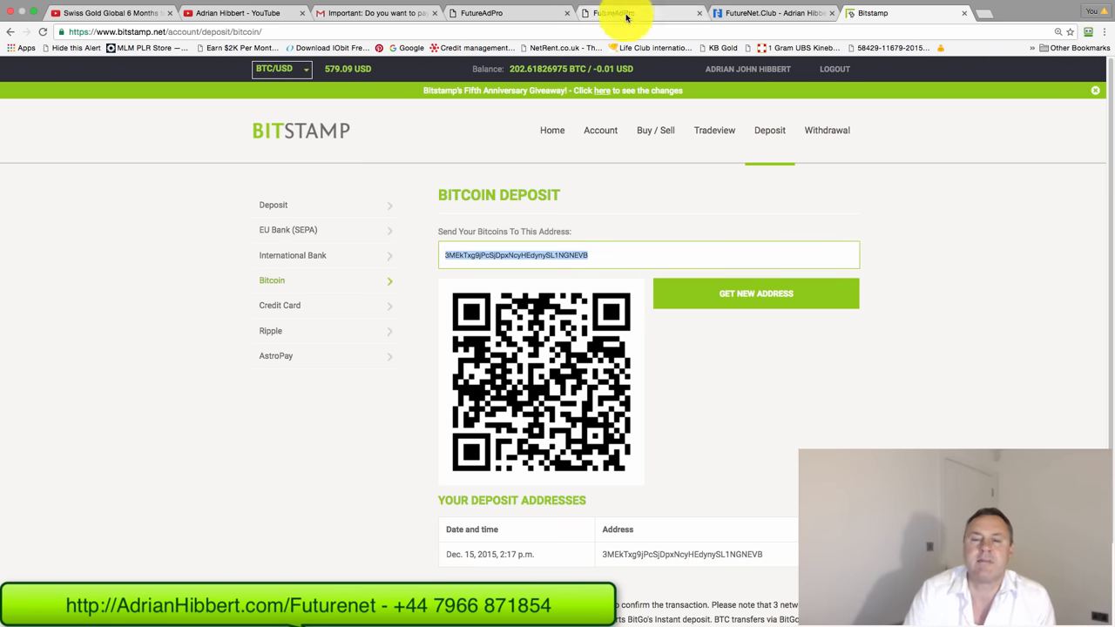
Compare the Bitstamp deposit address with the waiting 5860.01$ row, then show the FutureNet profile.
{"action": "left_click", "coordinate": [619, 11]}
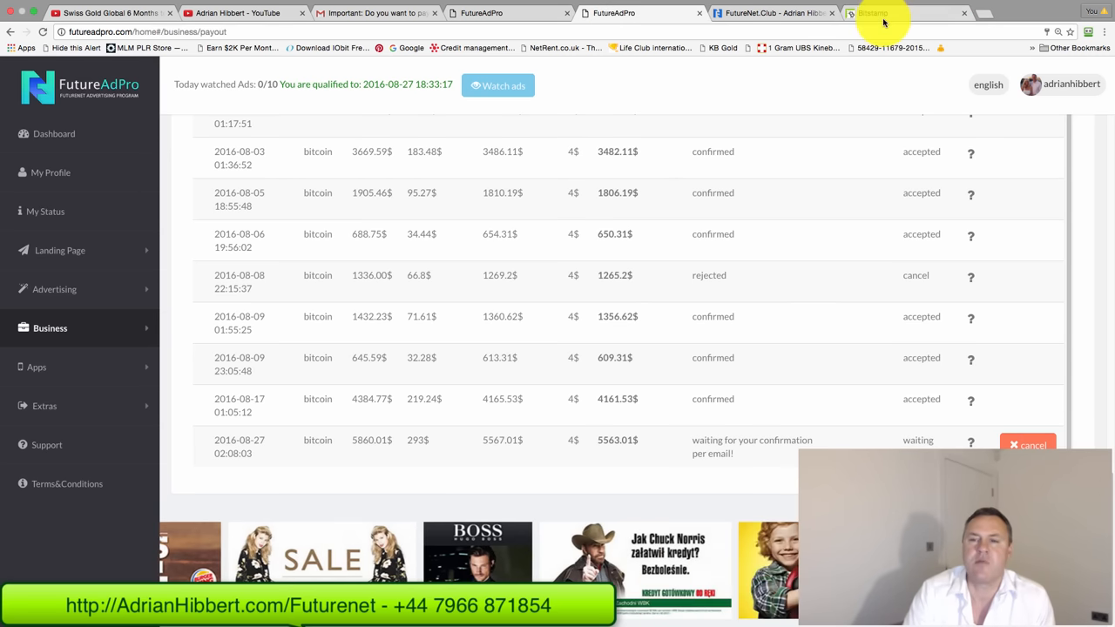
{"action": "left_click", "coordinate": [882, 14]}
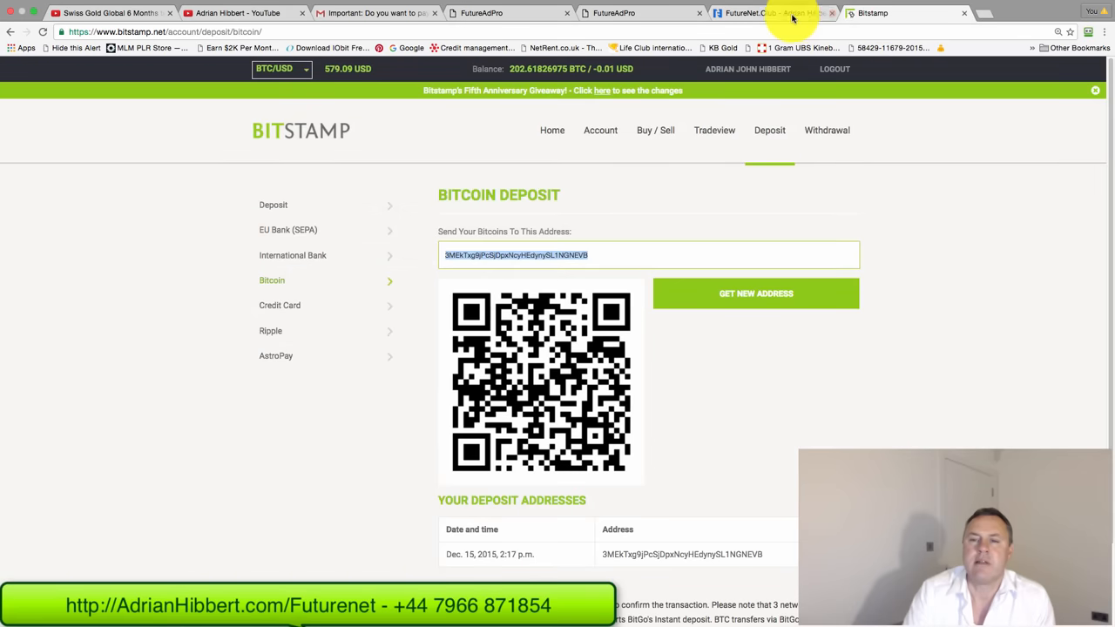
{"action": "left_click", "coordinate": [760, 14]}
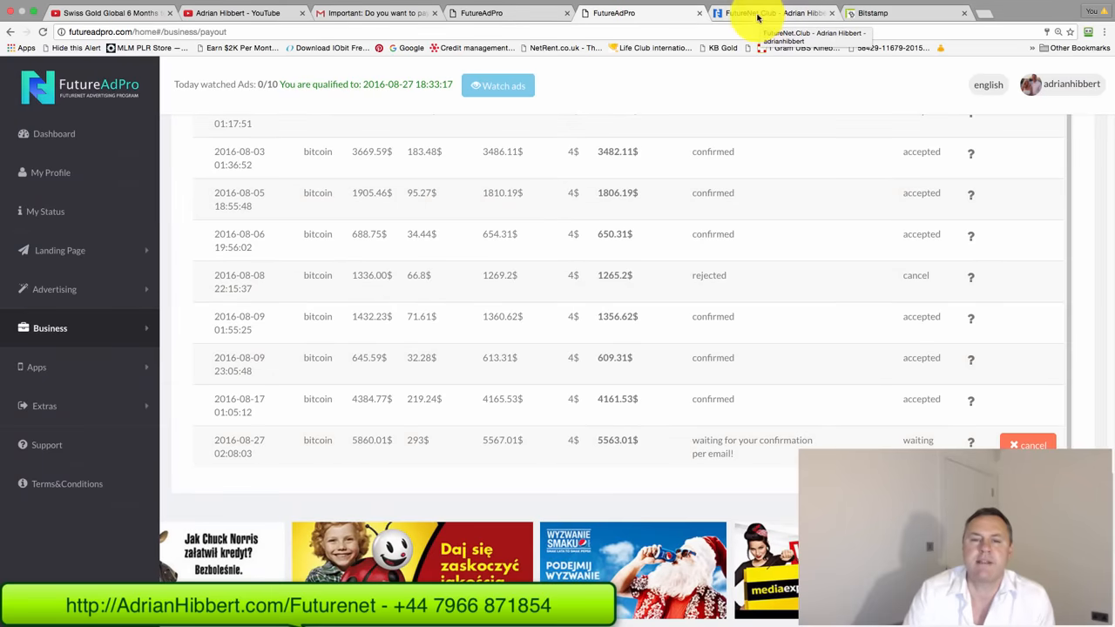
{"action": "left_click", "coordinate": [760, 14]}
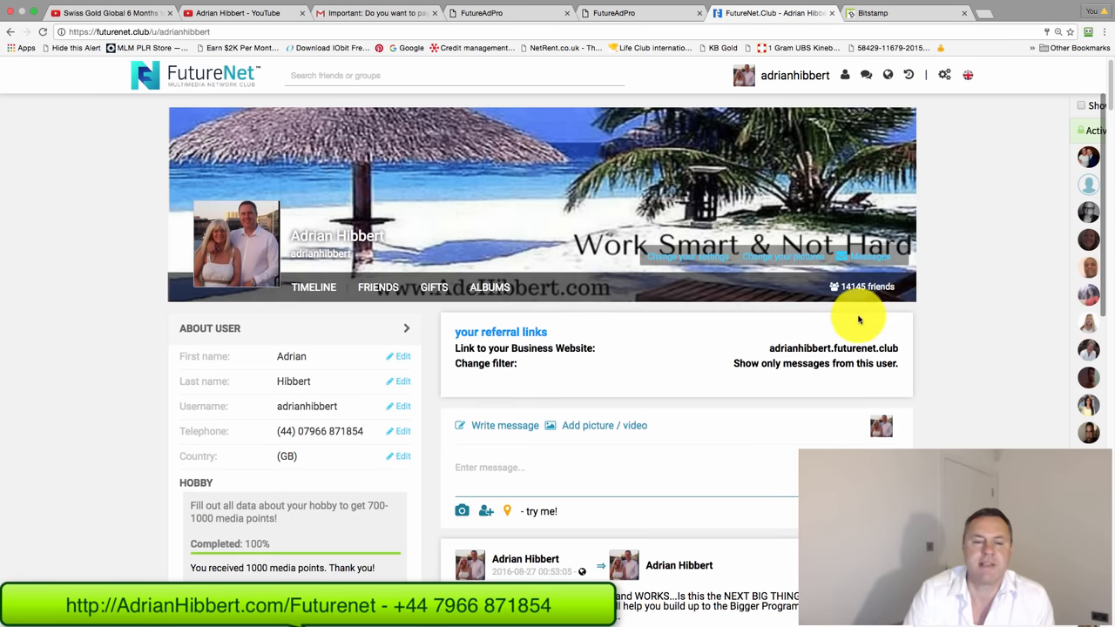
Scroll the profile and go to the FutureNet board page via the logo.
{"action": "scroll", "scroll_direction": "down", "scroll_amount": 3}
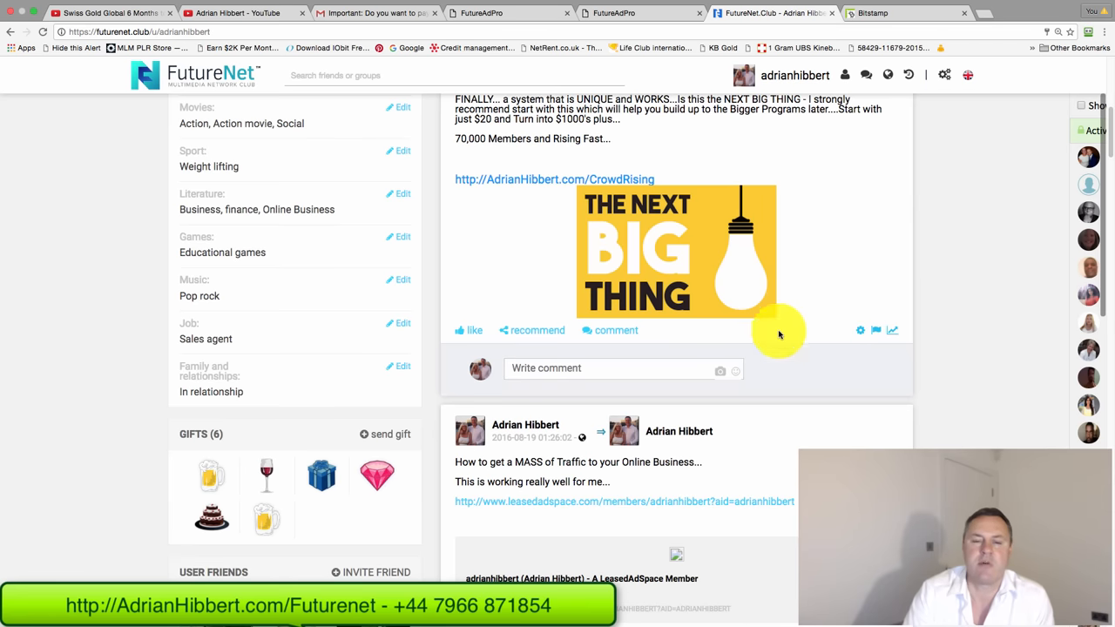
{"action": "scroll", "scroll_direction": "down", "scroll_amount": 3}
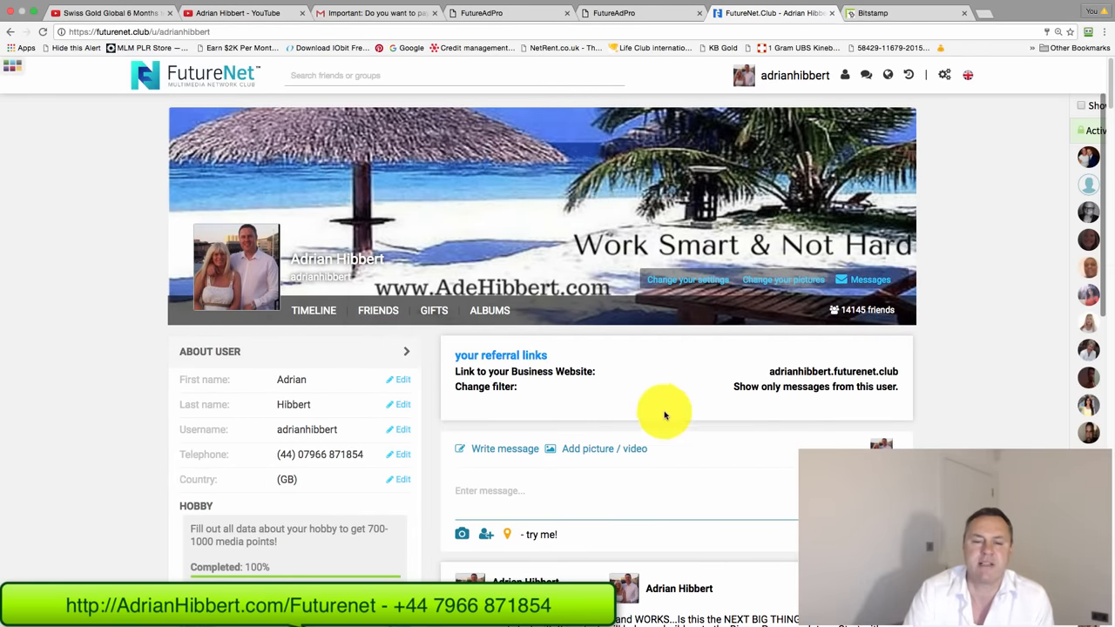
{"action": "mouse_move", "coordinate": [892, 380]}
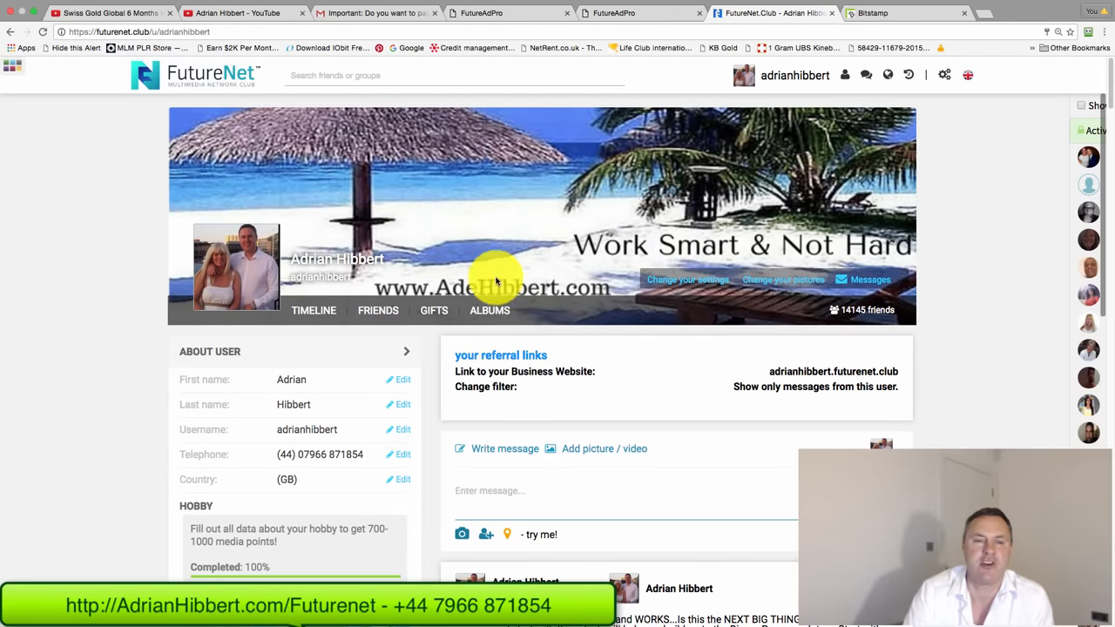
{"action": "mouse_move", "coordinate": [206, 89]}
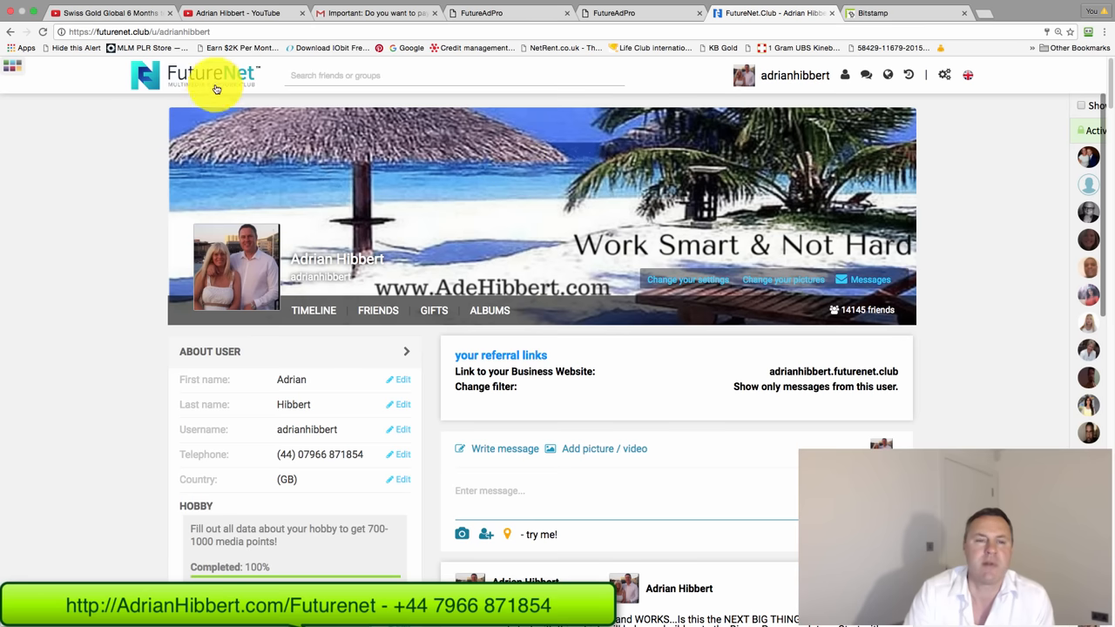
{"action": "left_click", "coordinate": [212, 87]}
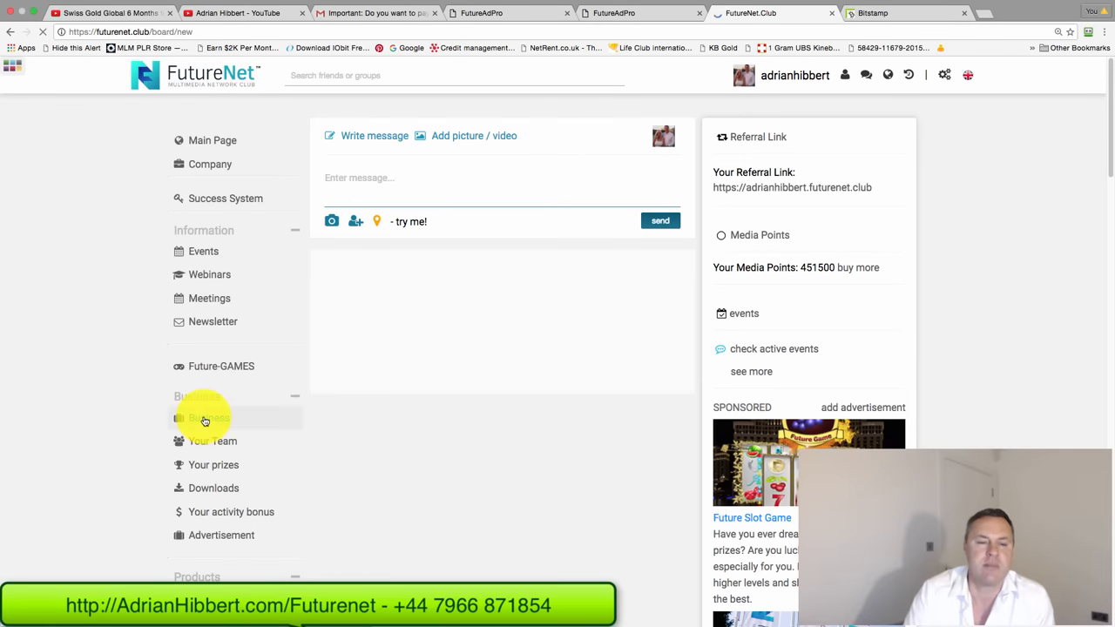
Enter the business back office's $10 tree with USD 627.45 balance and show the commission options.
{"action": "left_click", "coordinate": [202, 418]}
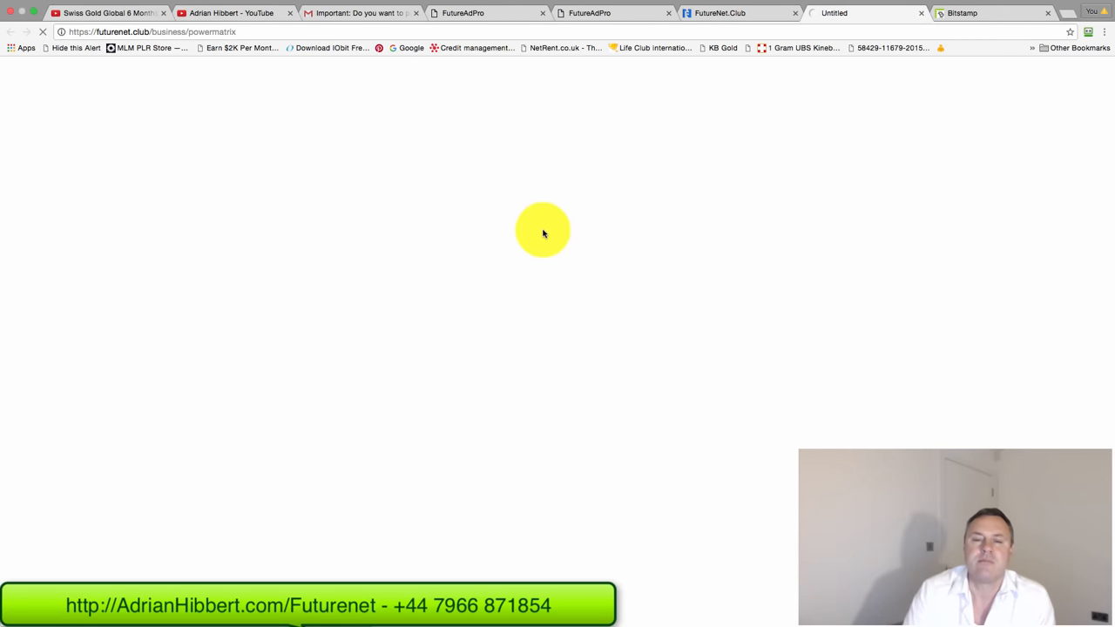
{"action": "mouse_move", "coordinate": [547, 235]}
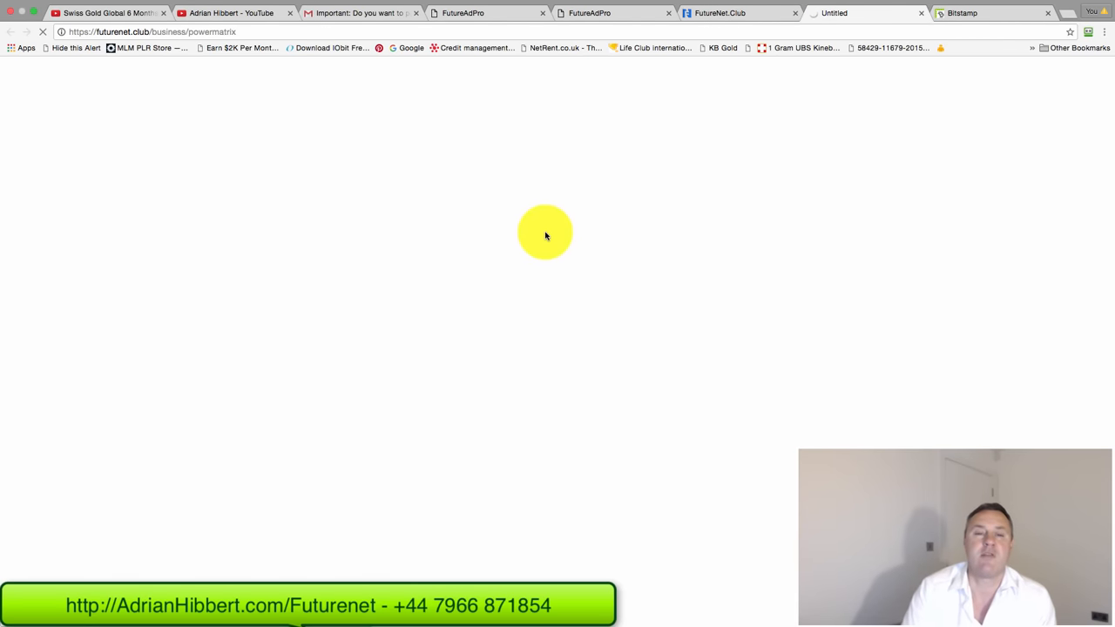
{"action": "mouse_move", "coordinate": [549, 232]}
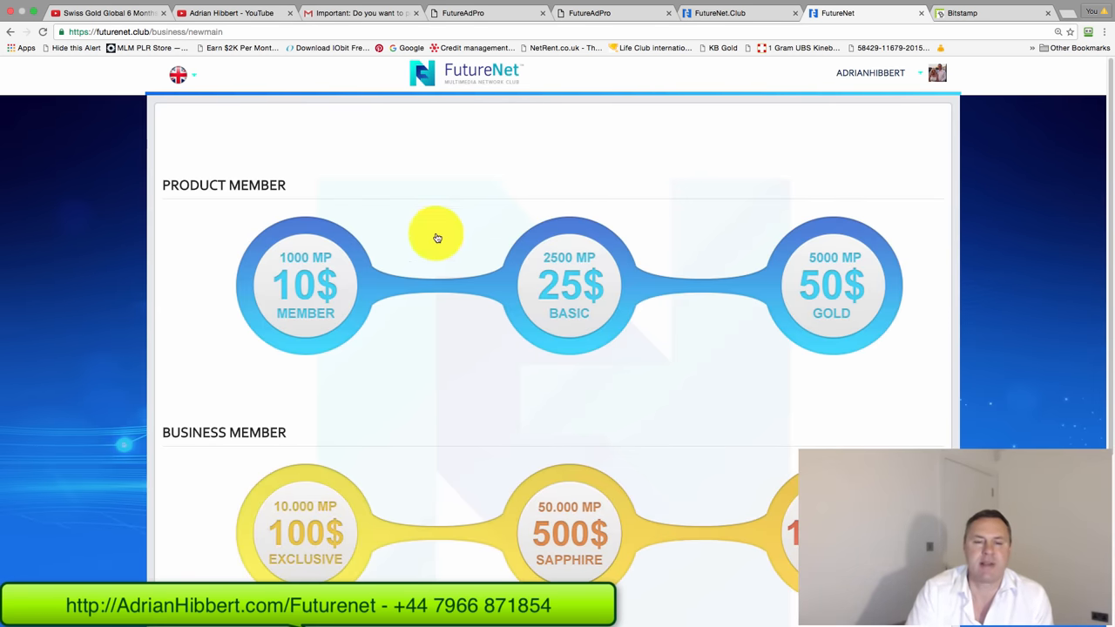
{"action": "left_click", "coordinate": [303, 285]}
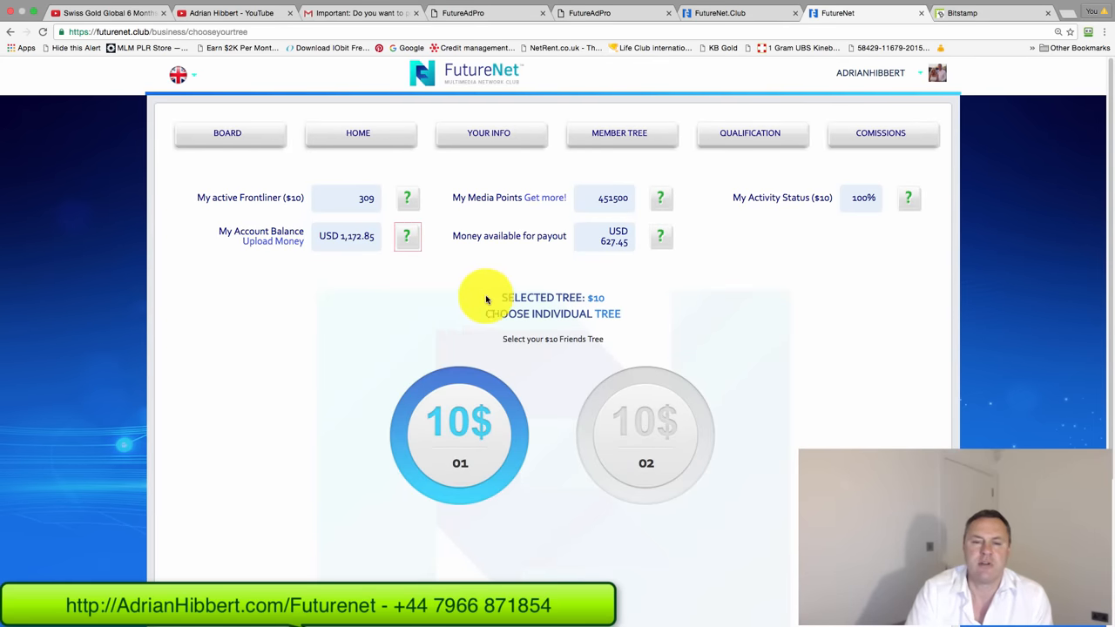
{"action": "mouse_move", "coordinate": [665, 329]}
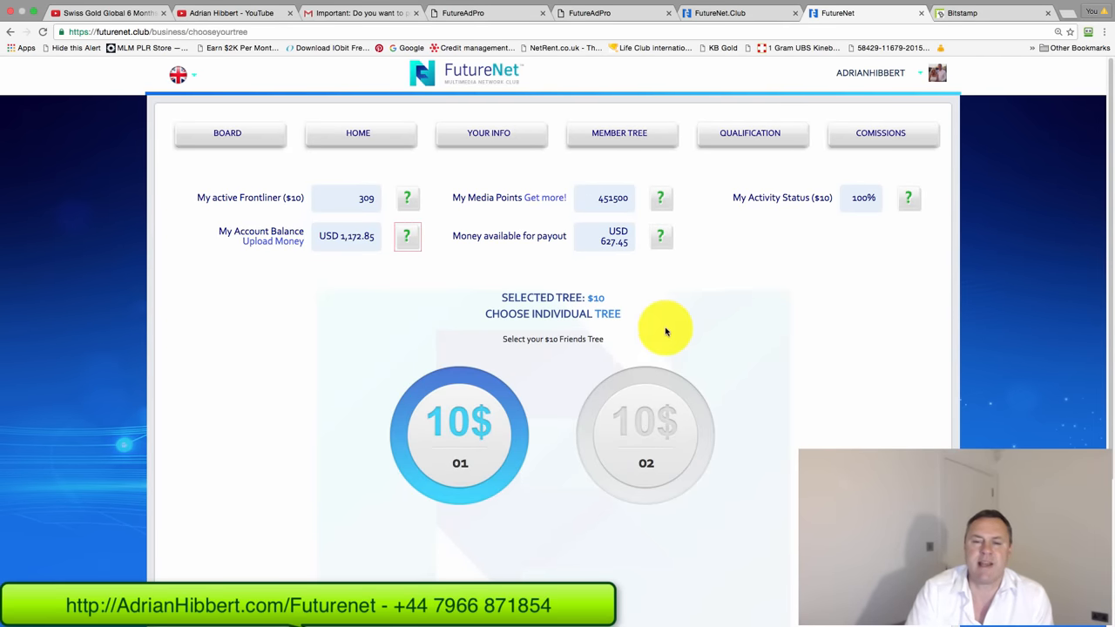
{"action": "mouse_move", "coordinate": [829, 285]}
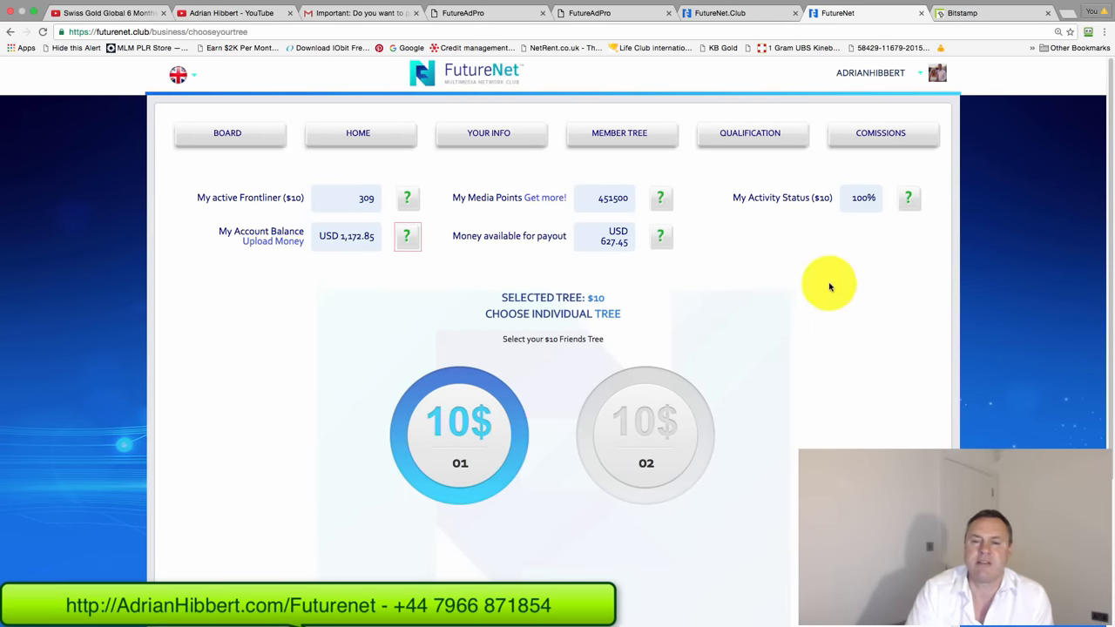
{"action": "mouse_move", "coordinate": [377, 247]}
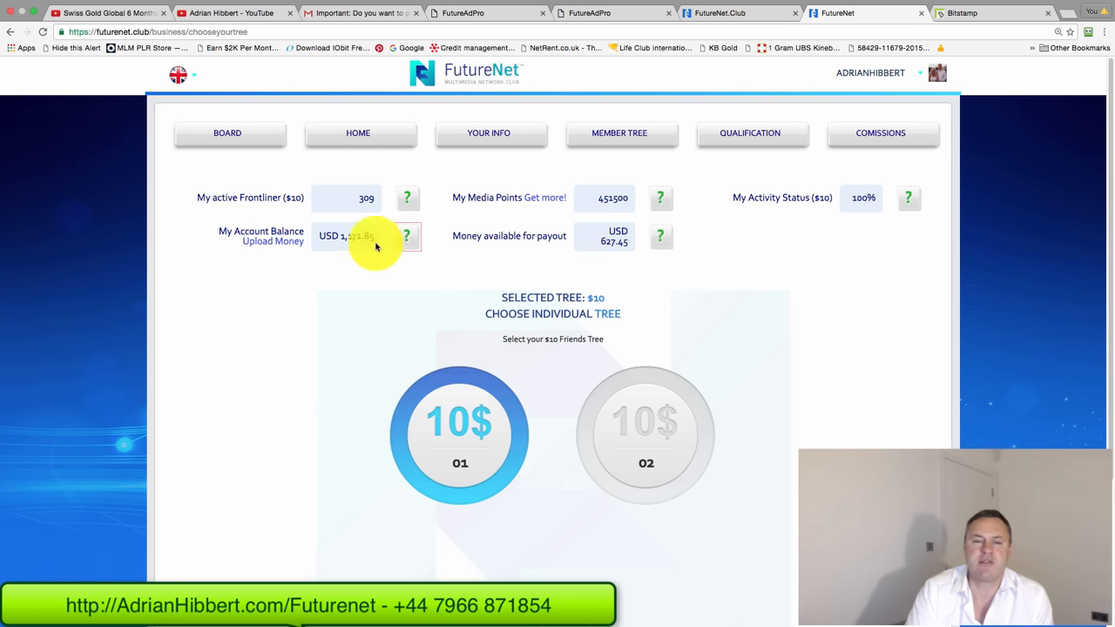
{"action": "mouse_move", "coordinate": [595, 251]}
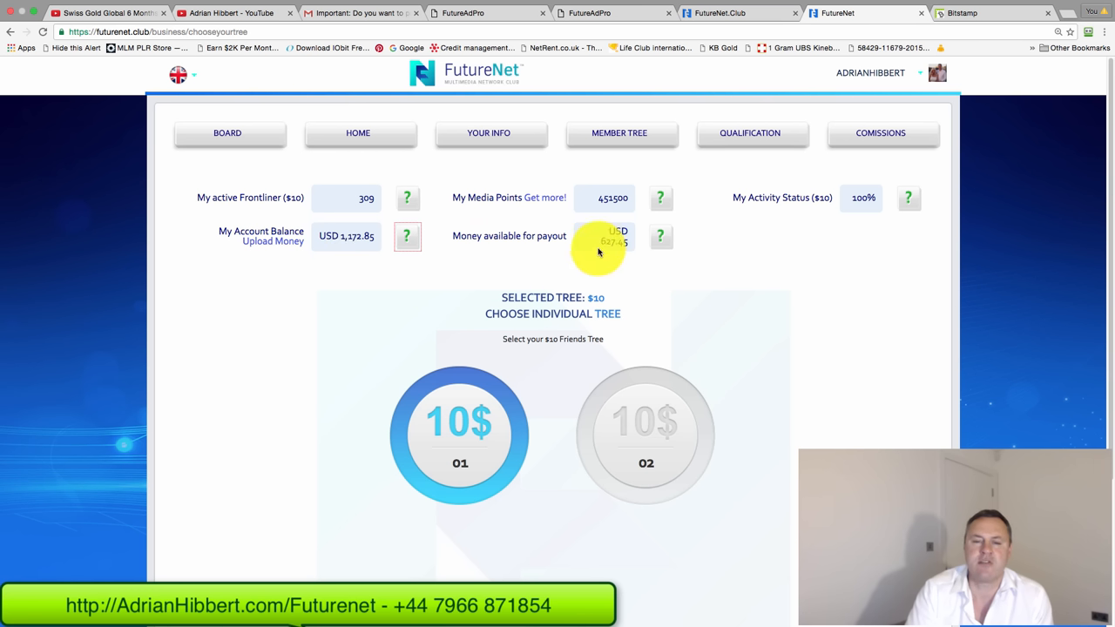
{"action": "left_click", "coordinate": [881, 132]}
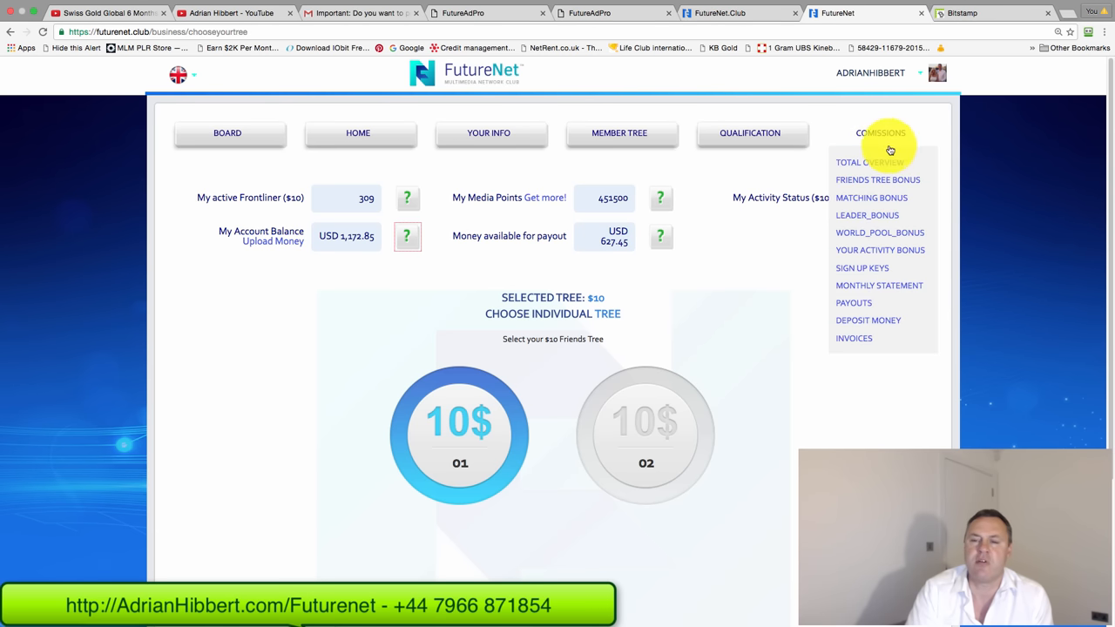
{"action": "mouse_move", "coordinate": [878, 303]}
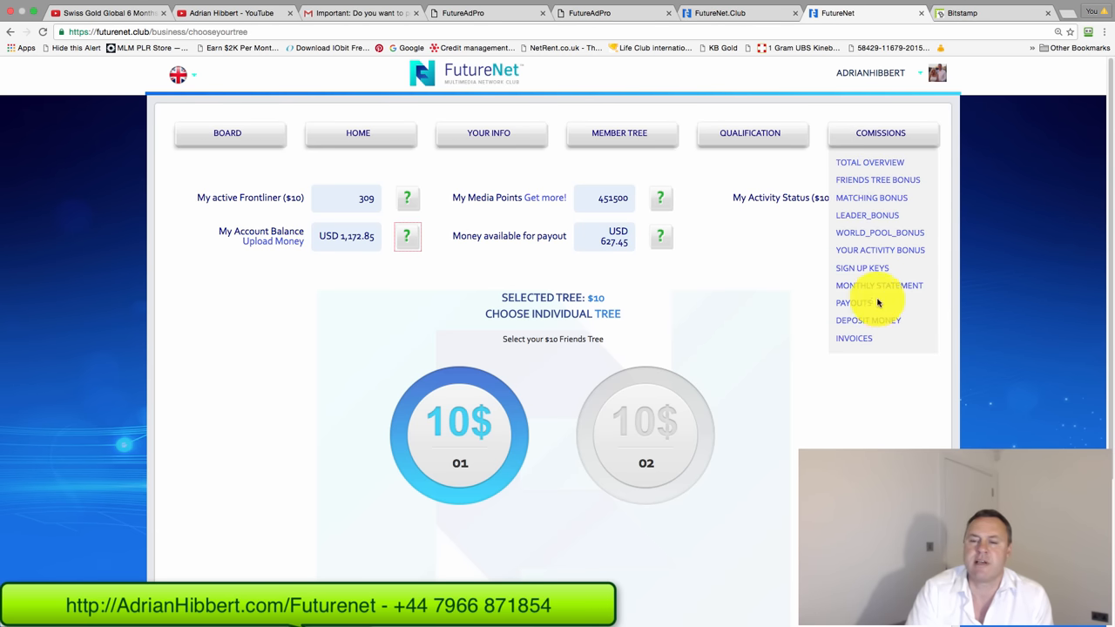
On the Payouts page, choose Bitcoin and enter the full 627.45 amount.
{"action": "left_click", "coordinate": [853, 303]}
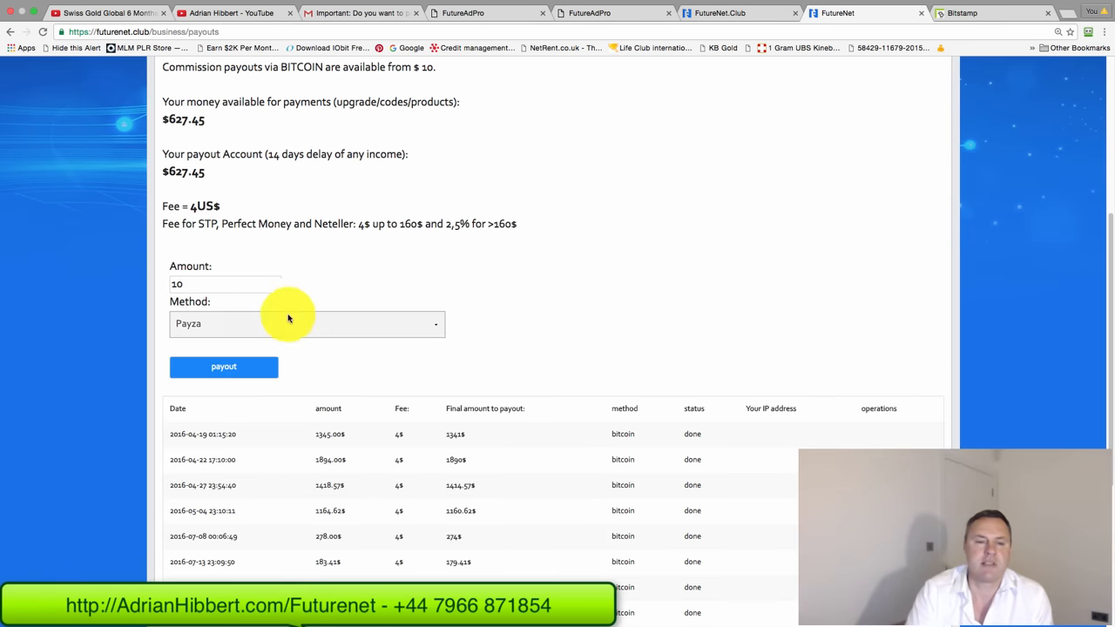
{"action": "left_click", "coordinate": [307, 324]}
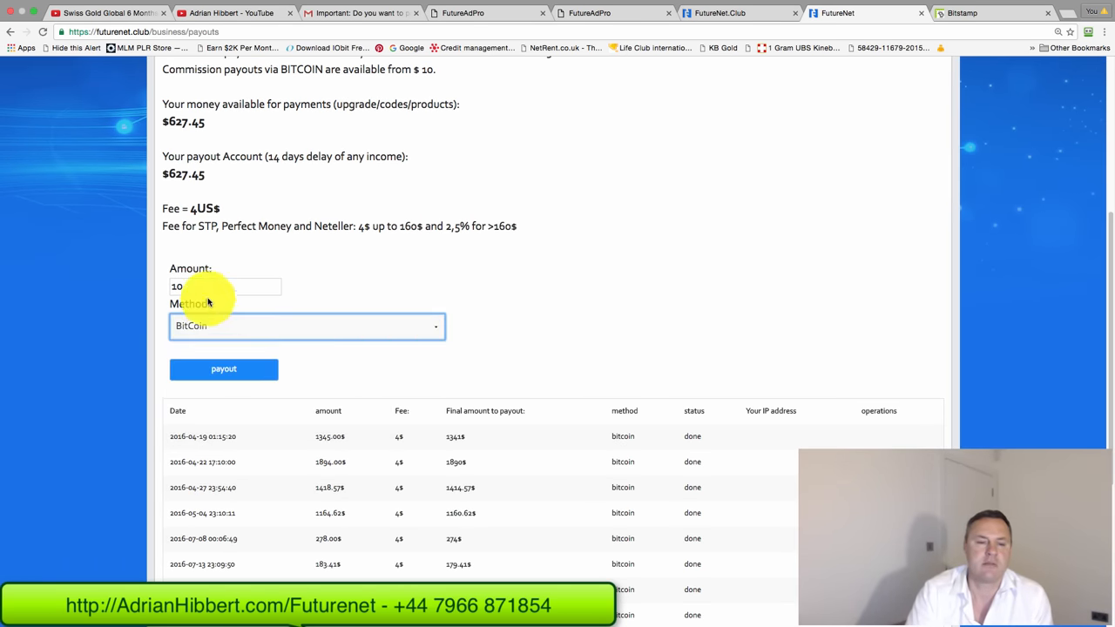
{"action": "left_click", "coordinate": [225, 285]}
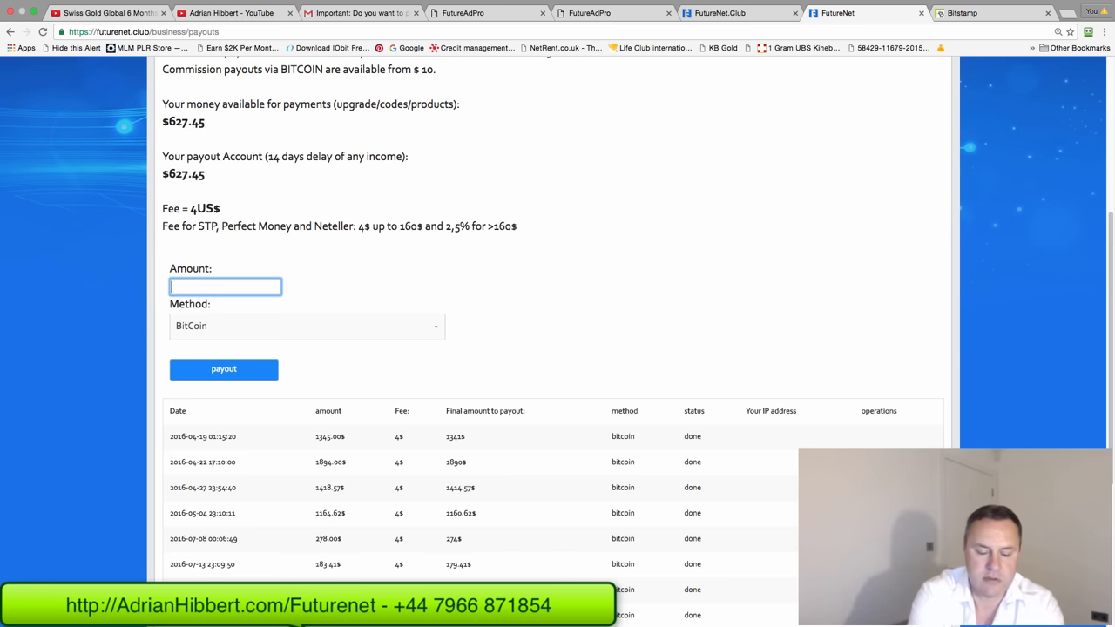
{"action": "type", "text": "627.45"}
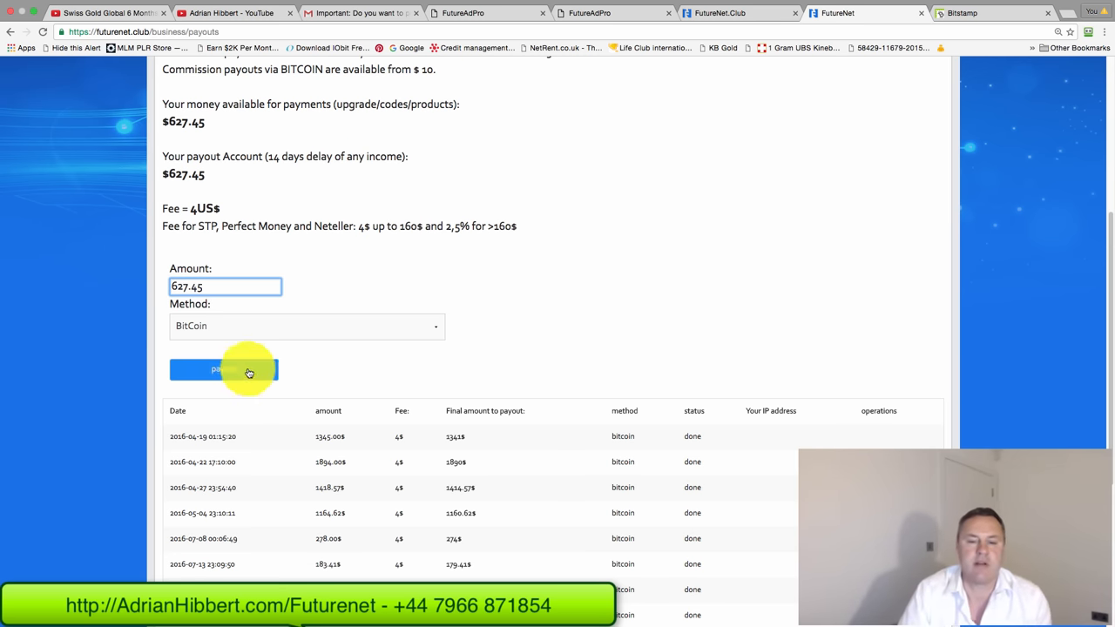
{"action": "scroll", "scroll_direction": "down", "scroll_amount": 3}
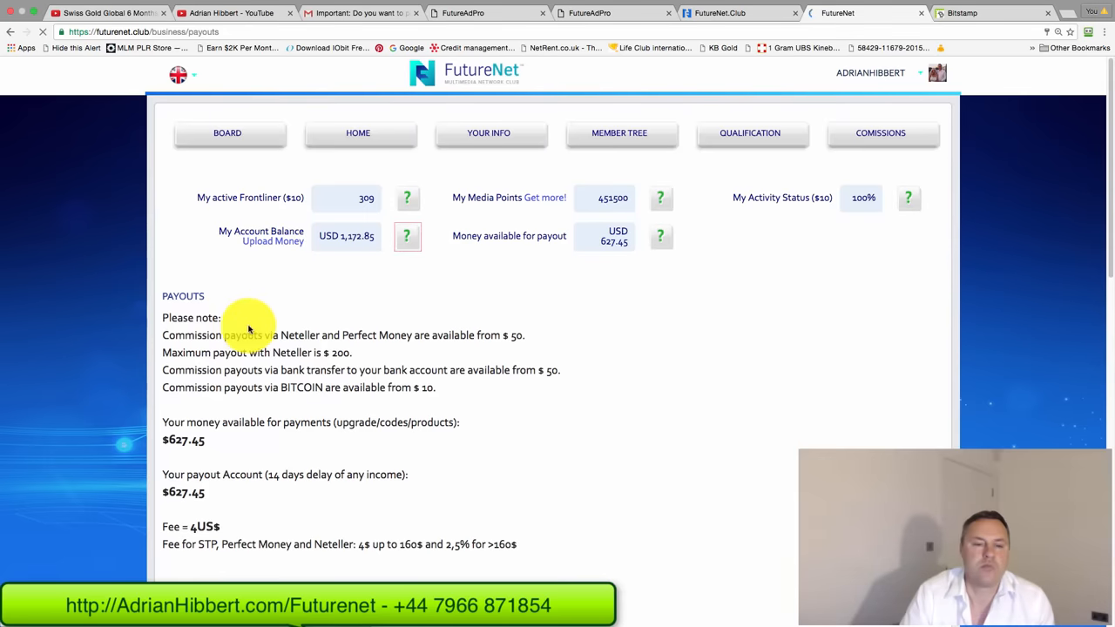
Fill in the password and Google Authenticator code and submit the 627.45 bitcoin payout.
{"action": "scroll", "scroll_direction": "down", "scroll_amount": 3}
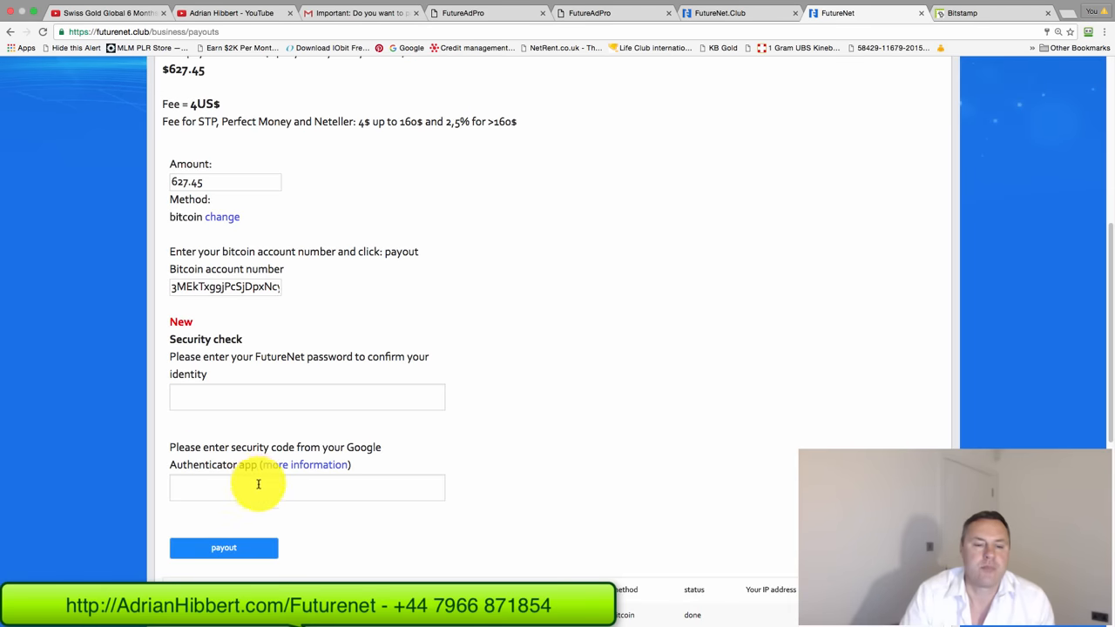
{"action": "mouse_move", "coordinate": [278, 412]}
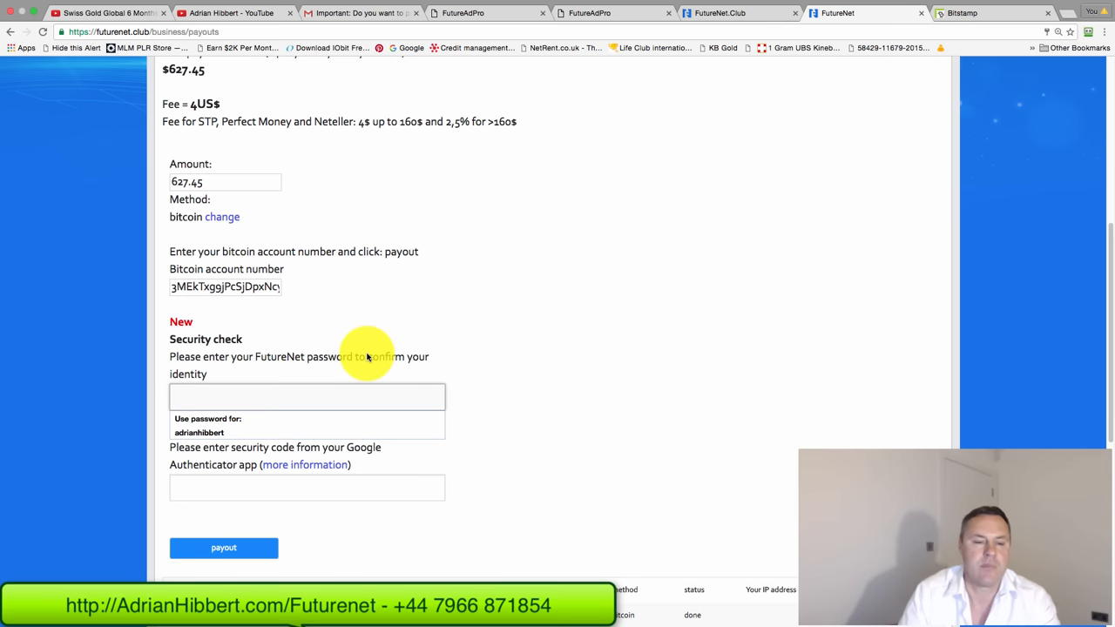
{"action": "type", "text": "•••"}
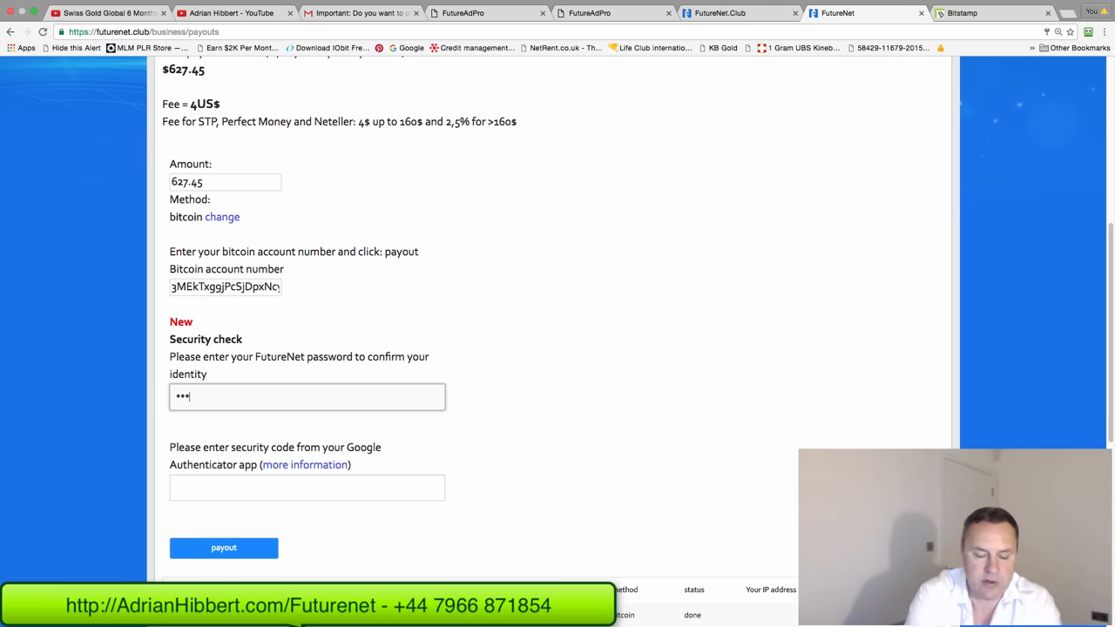
{"action": "type", "text": "***"}
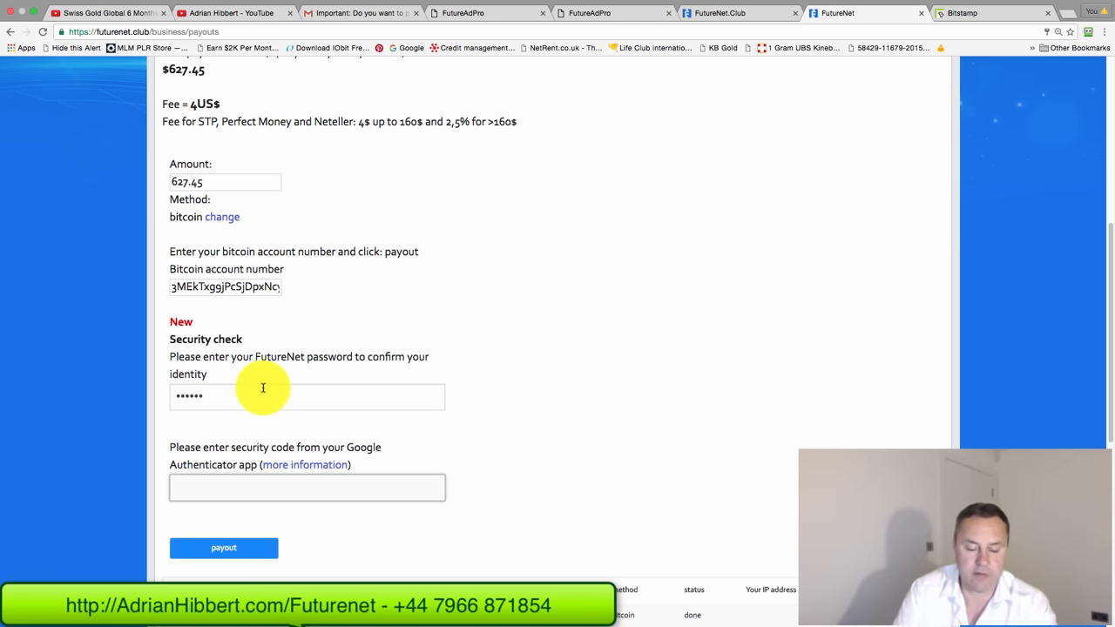
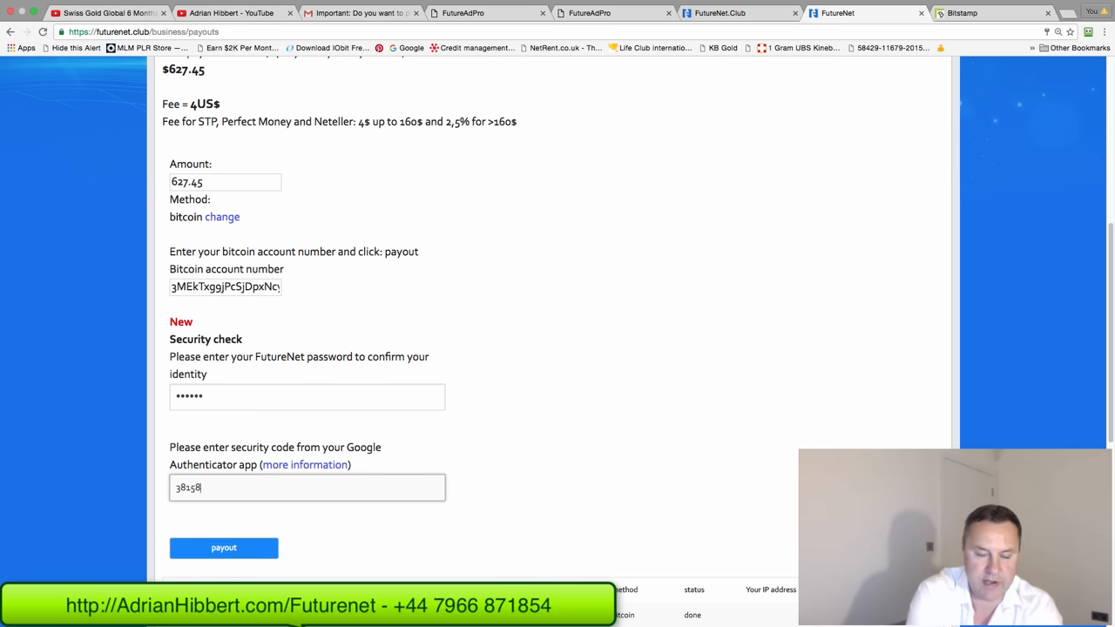
{"action": "left_click", "coordinate": [223, 547]}
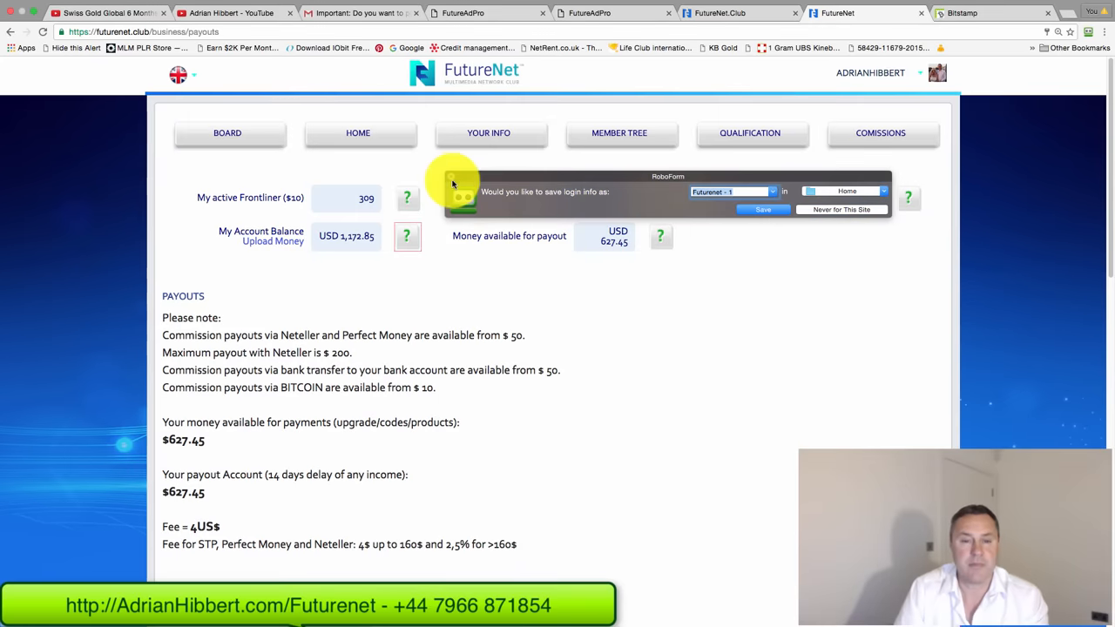
{"action": "scroll", "scroll_direction": "down", "scroll_amount": 3}
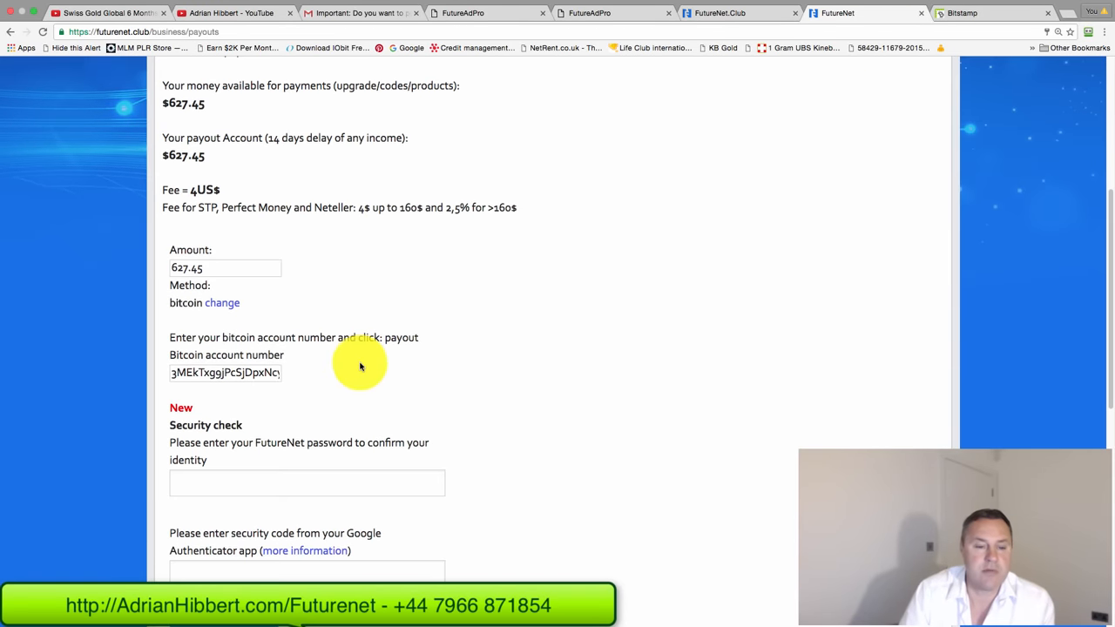
{"action": "scroll", "scroll_direction": "down", "scroll_amount": 3}
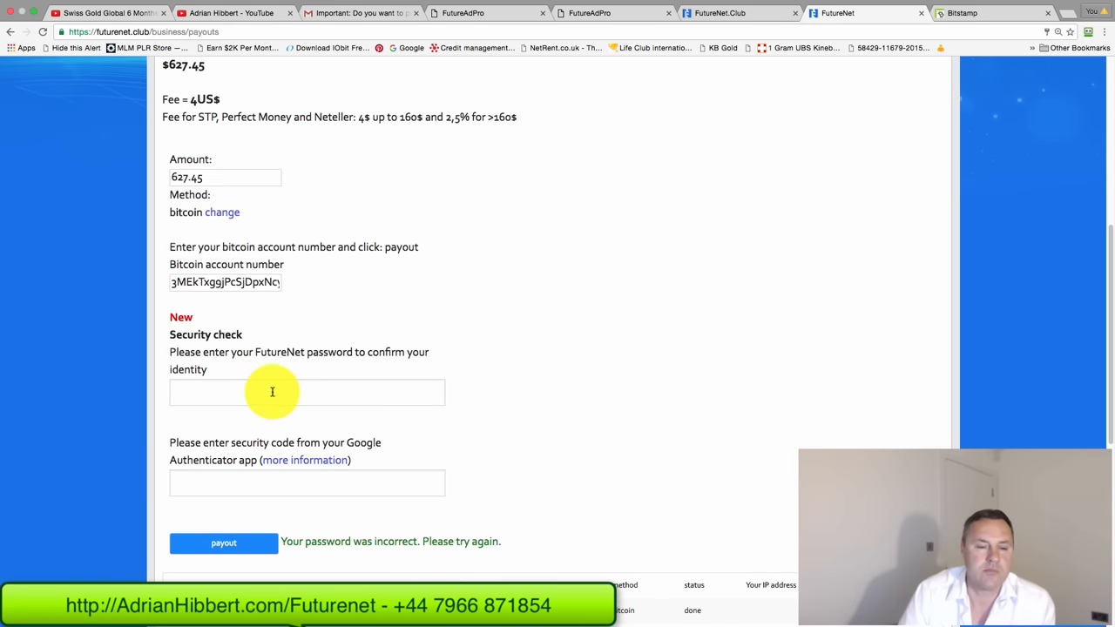
{"action": "left_click", "coordinate": [292, 394]}
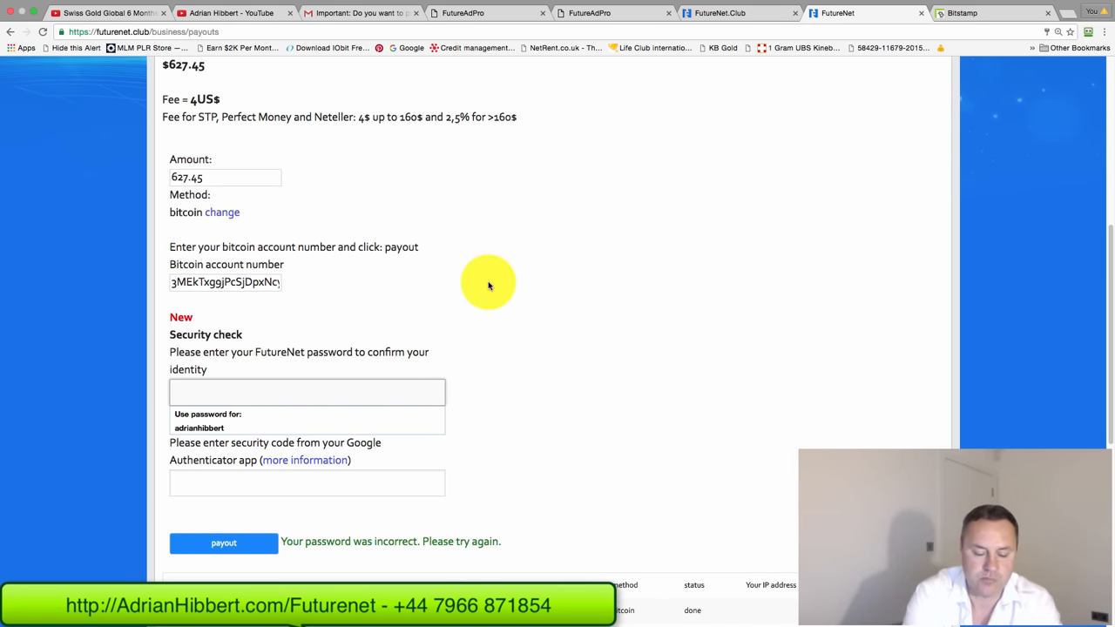
{"action": "type", "text": "•"}
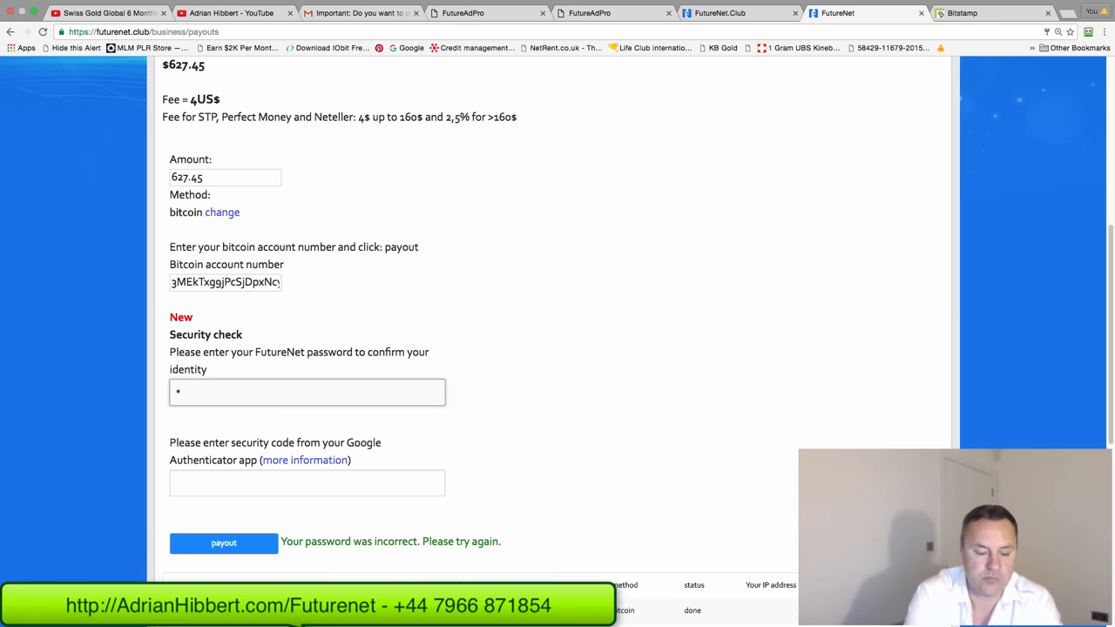
{"action": "type", "text": "•••"}
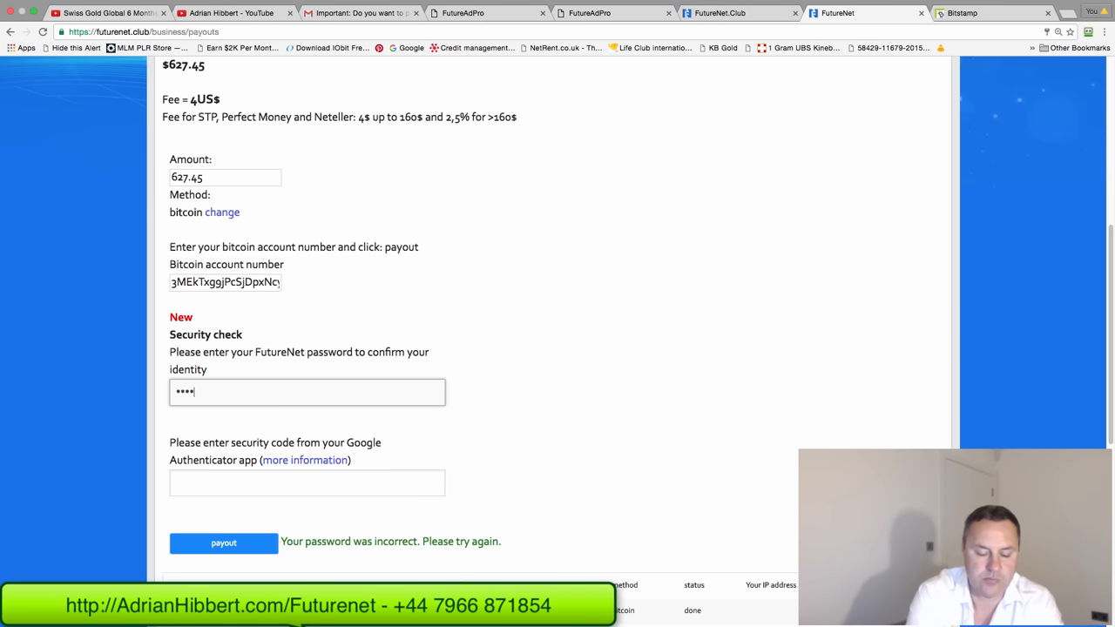
{"action": "type", "text": "•"}
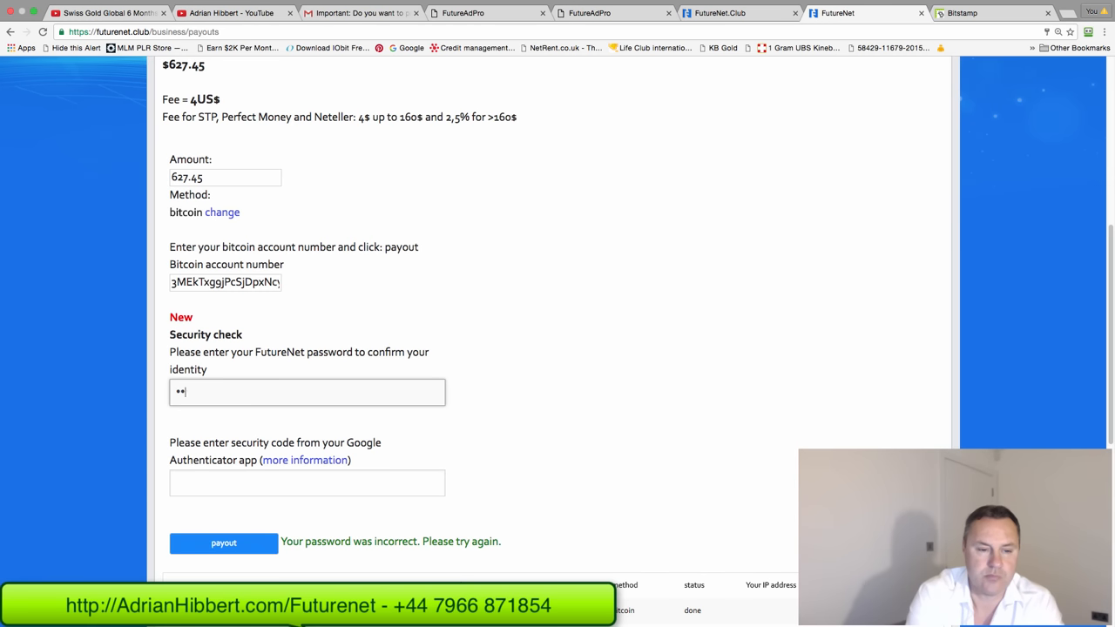
{"action": "type", "text": "••"}
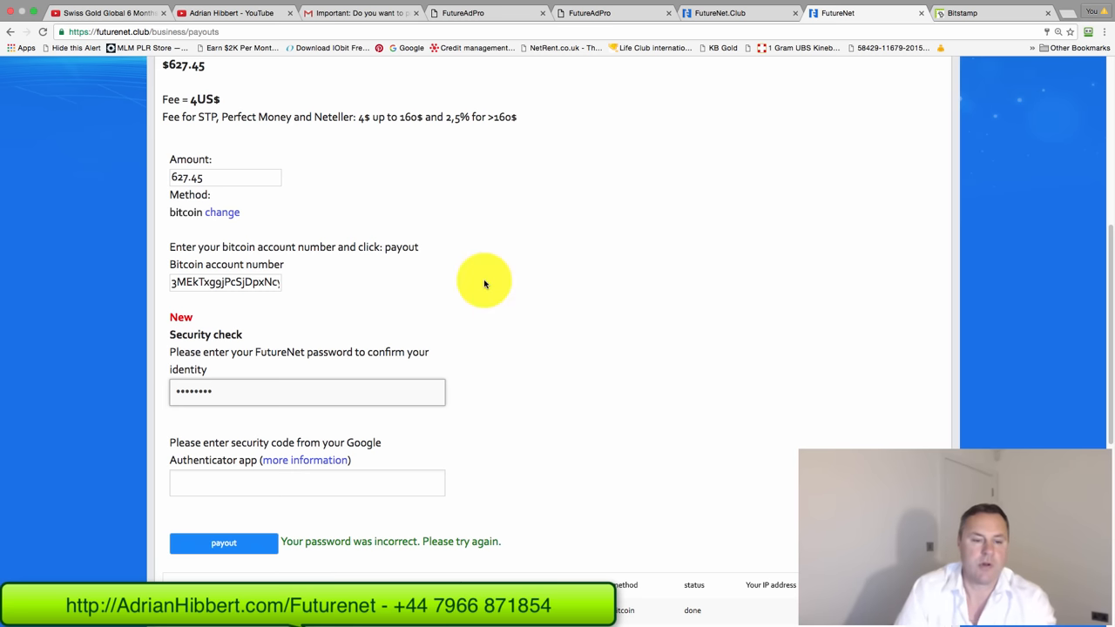
{"action": "left_click", "coordinate": [307, 482]}
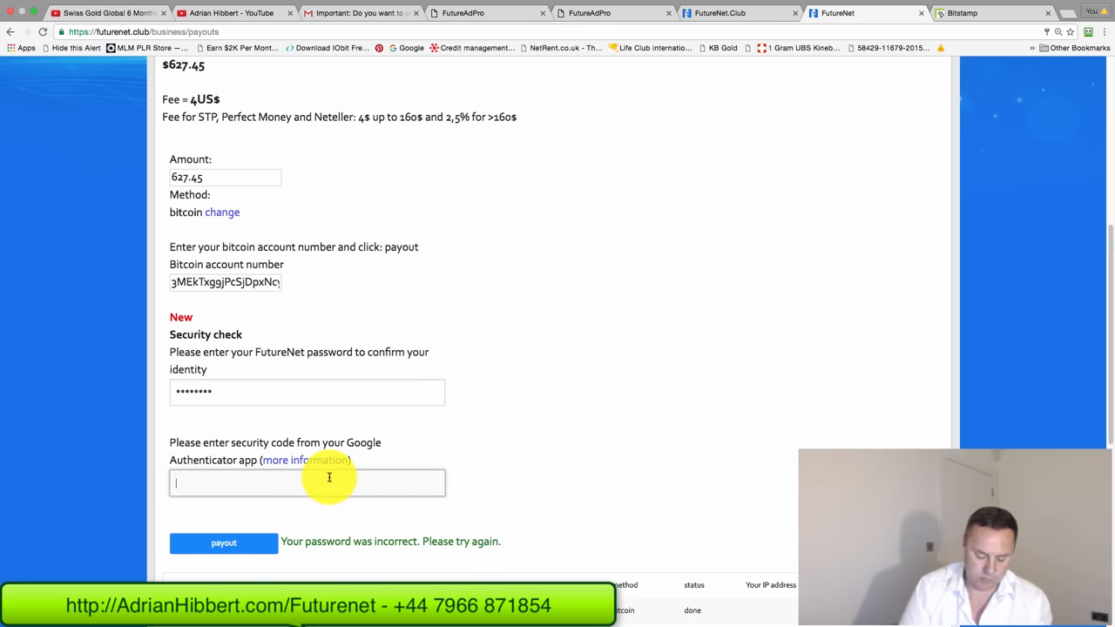
{"action": "mouse_move", "coordinate": [383, 477]}
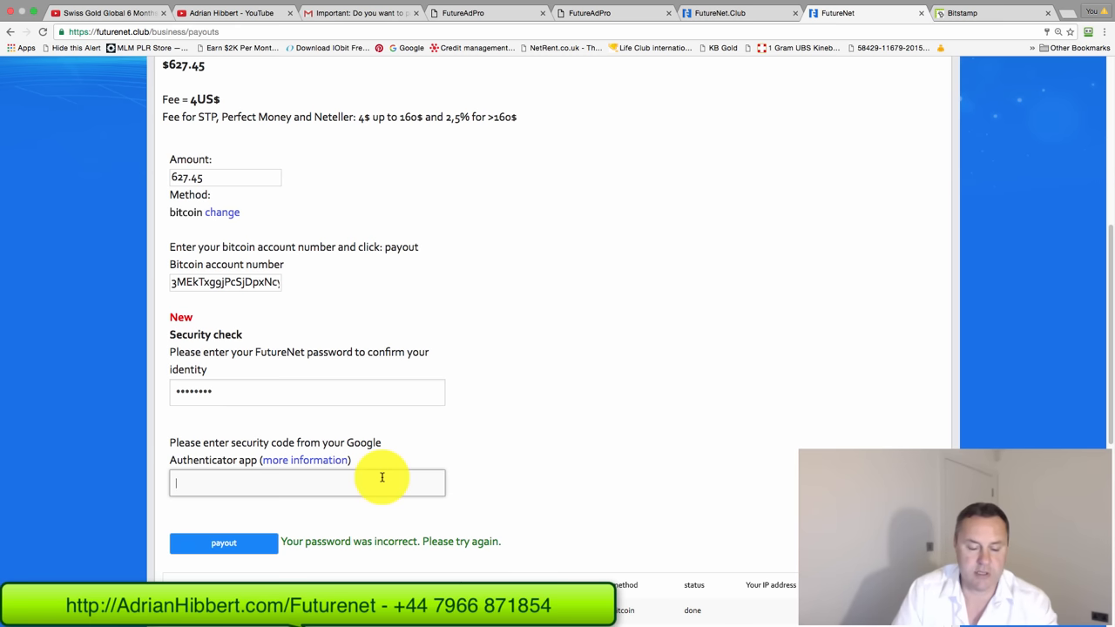
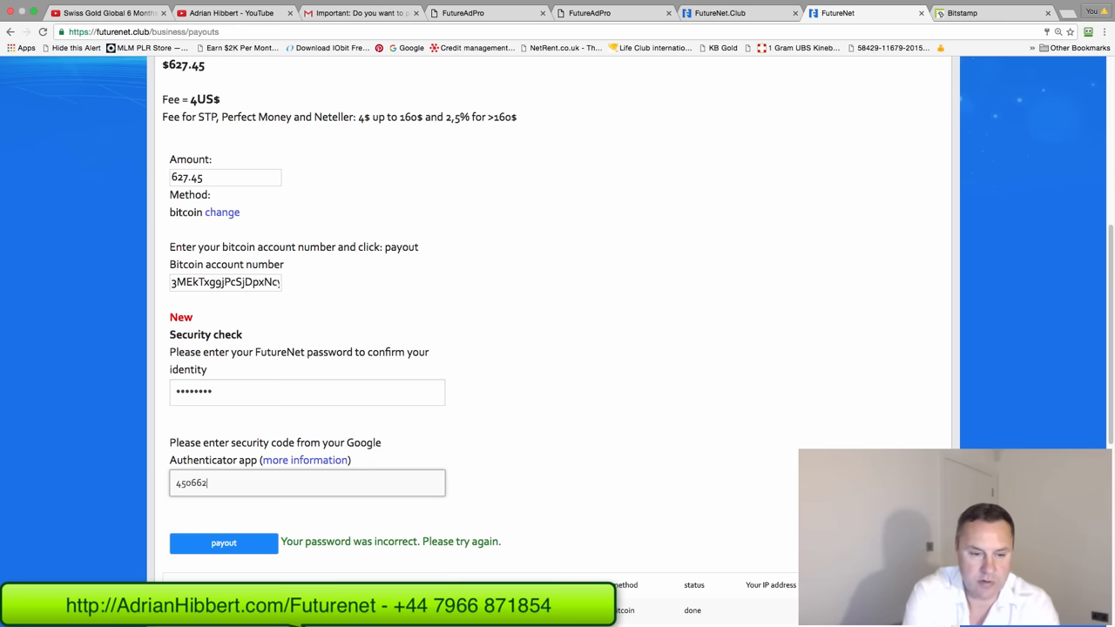
{"action": "left_click", "coordinate": [222, 543]}
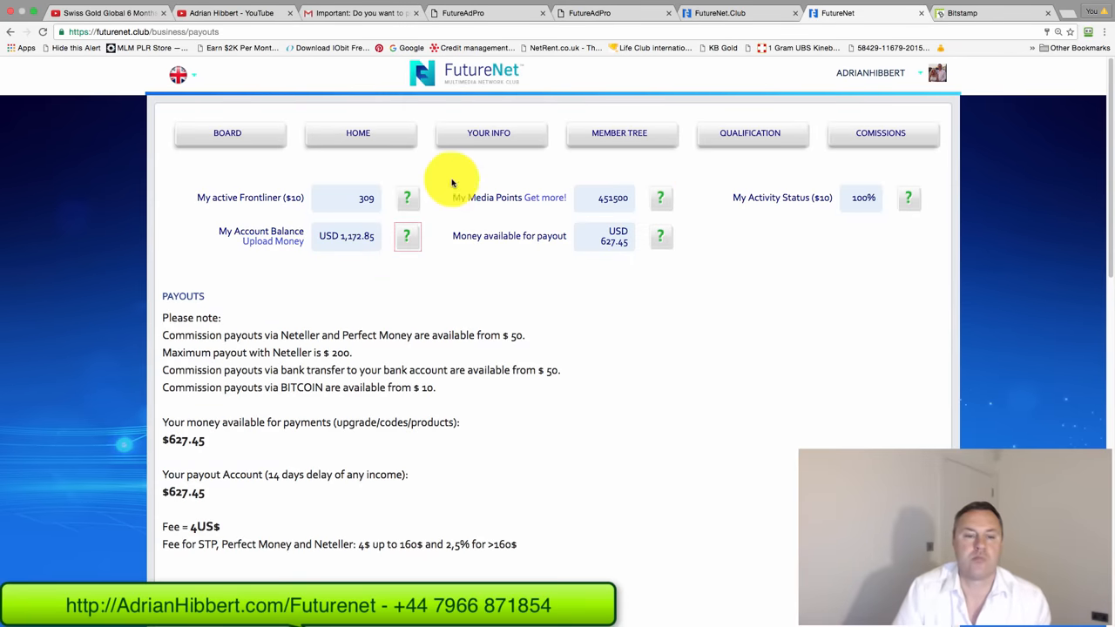
Scroll through the payouts list showing the 627.45 bitcoin payout as waiting.
{"action": "scroll", "scroll_direction": "down", "scroll_amount": 3}
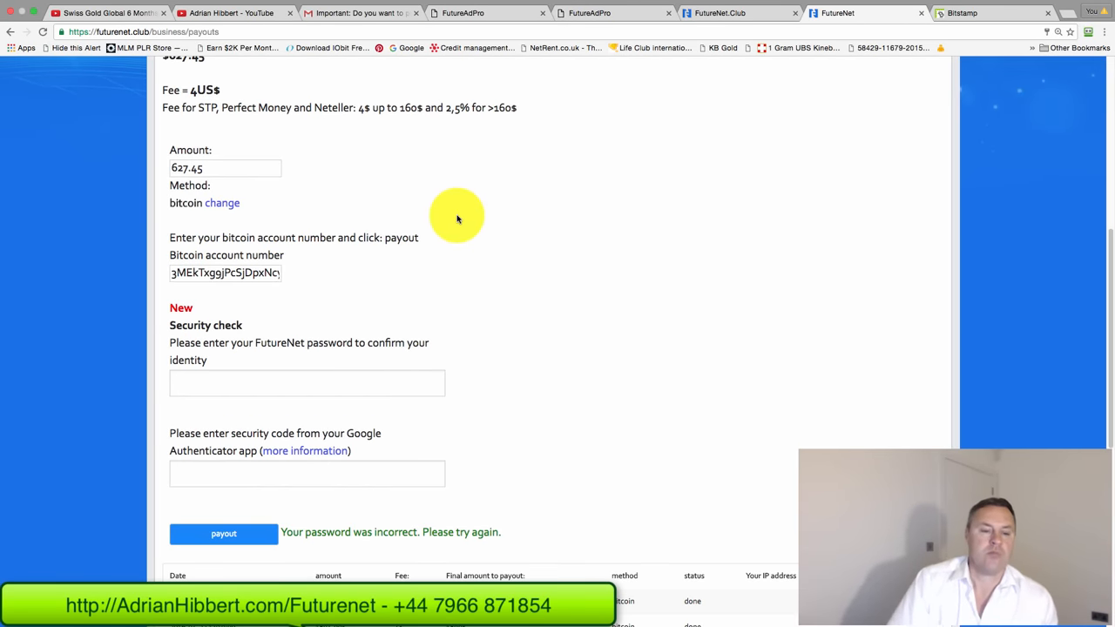
{"action": "scroll", "scroll_direction": "down", "scroll_amount": 3}
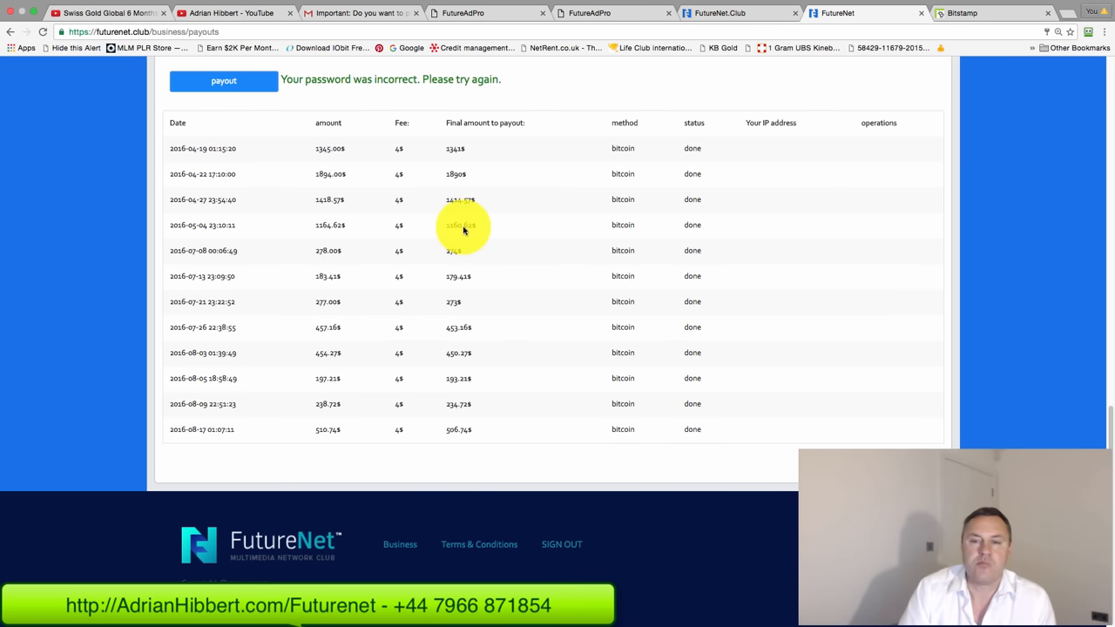
{"action": "scroll", "scroll_direction": "up", "scroll_amount": 3}
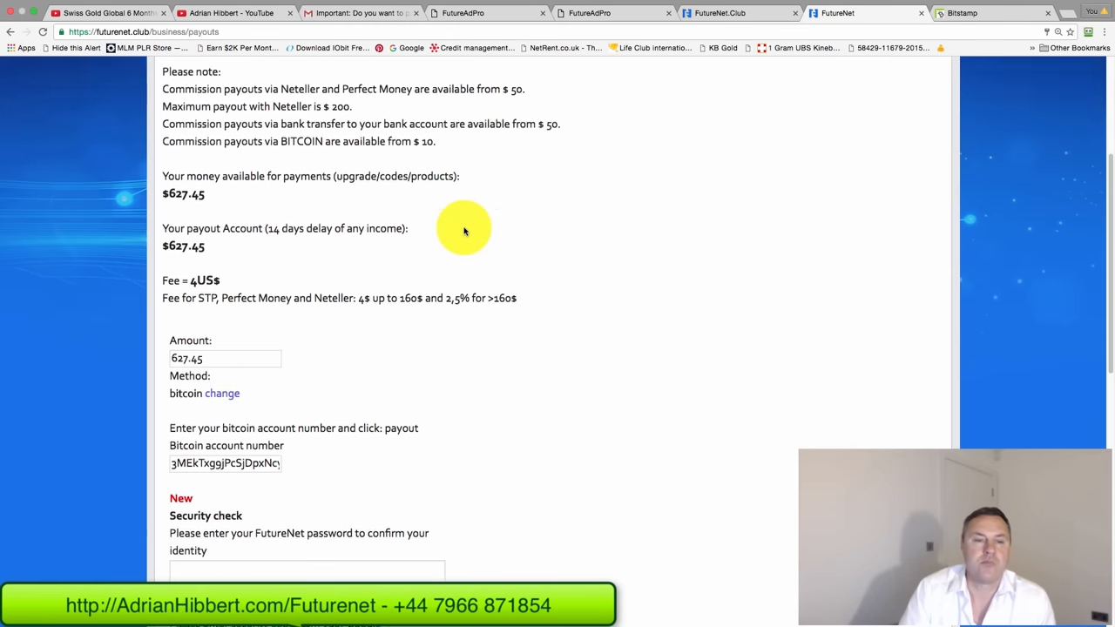
{"action": "scroll", "scroll_direction": "down", "scroll_amount": 3}
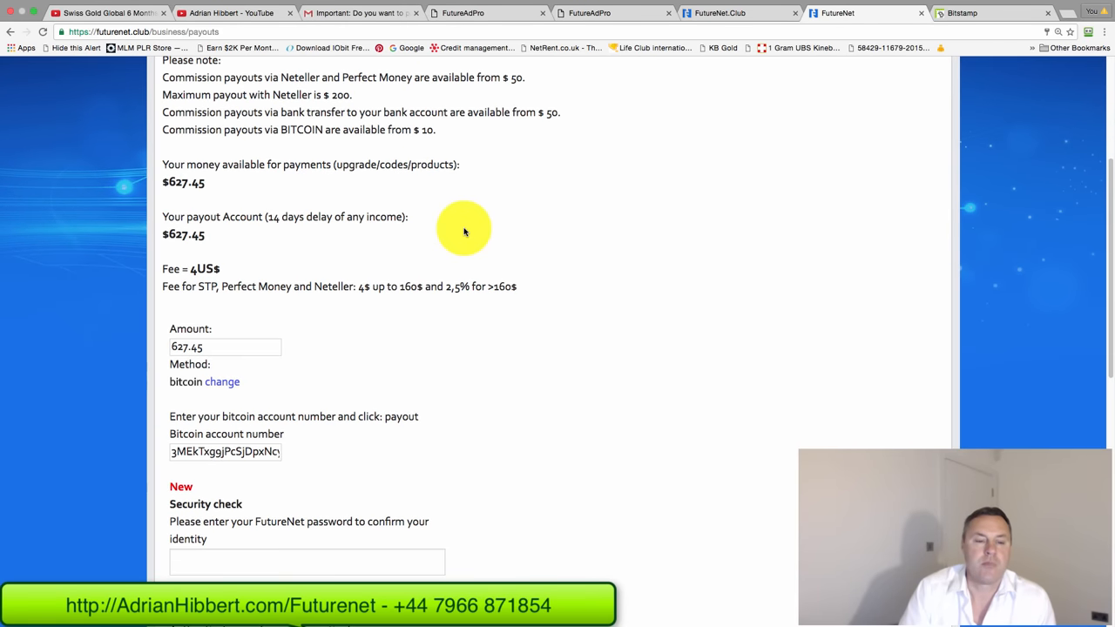
{"action": "scroll", "scroll_direction": "down", "scroll_amount": 3}
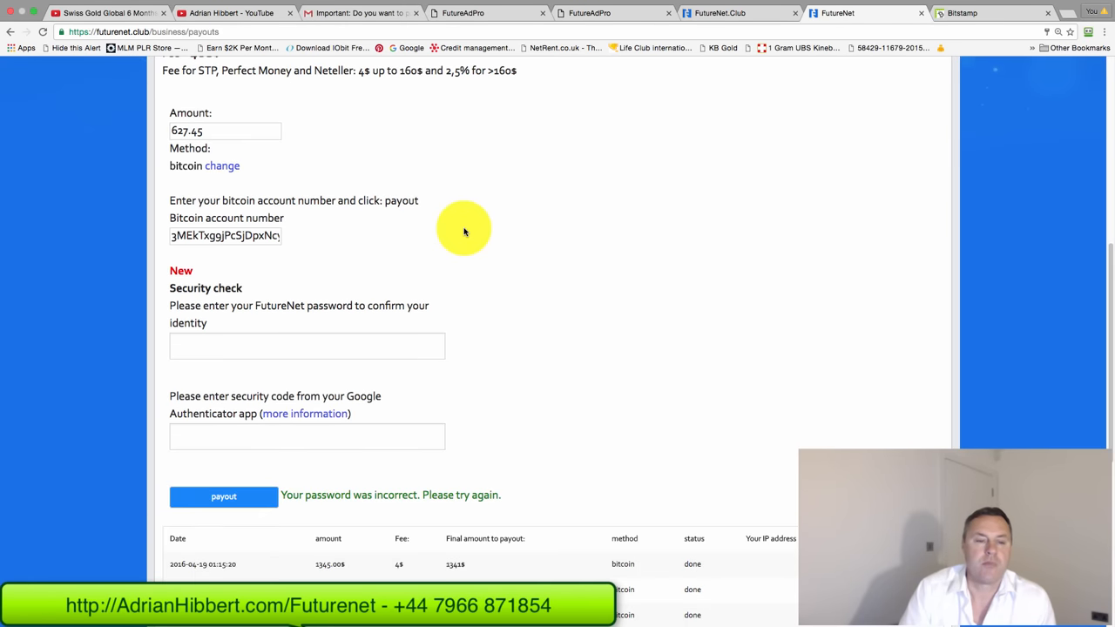
{"action": "scroll", "scroll_direction": "down", "scroll_amount": 3}
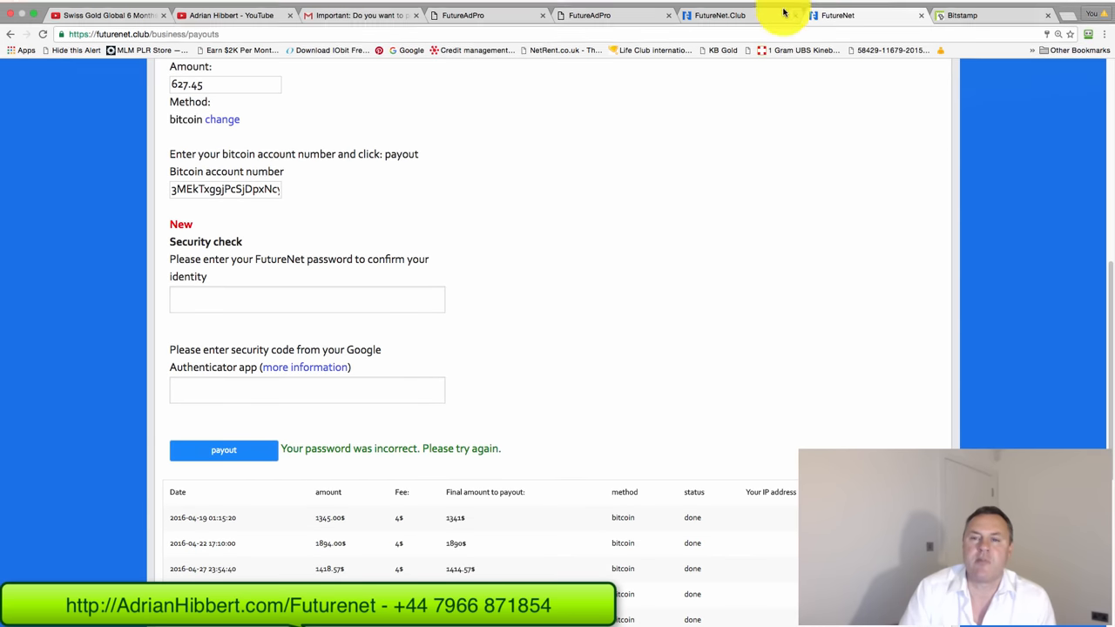
{"action": "left_click", "coordinate": [801, 7]}
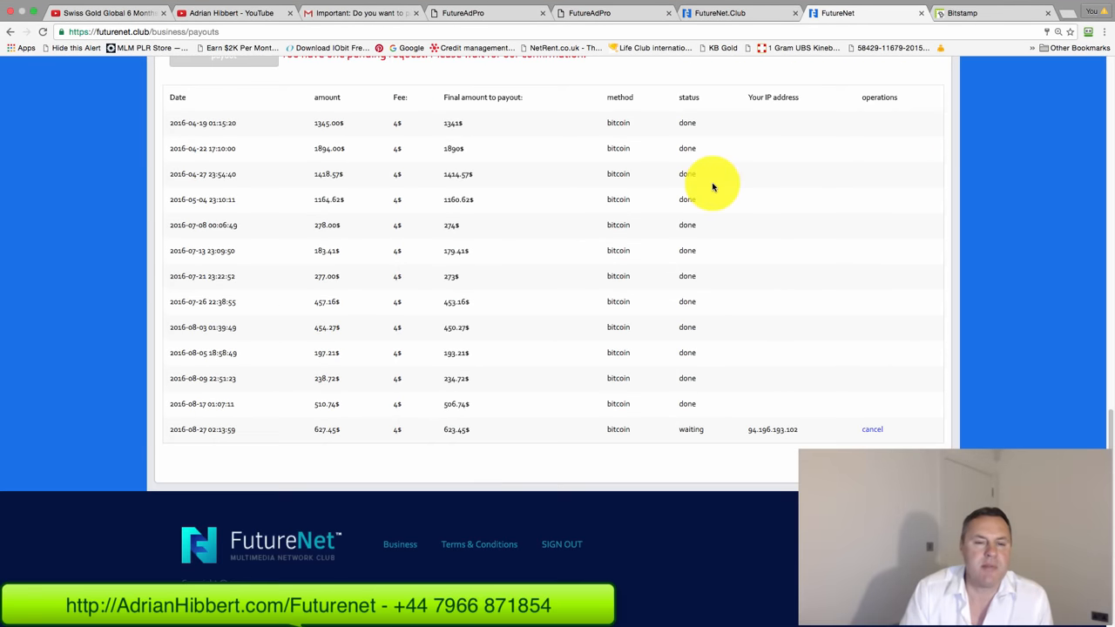
{"action": "scroll", "scroll_direction": "up", "scroll_amount": 3}
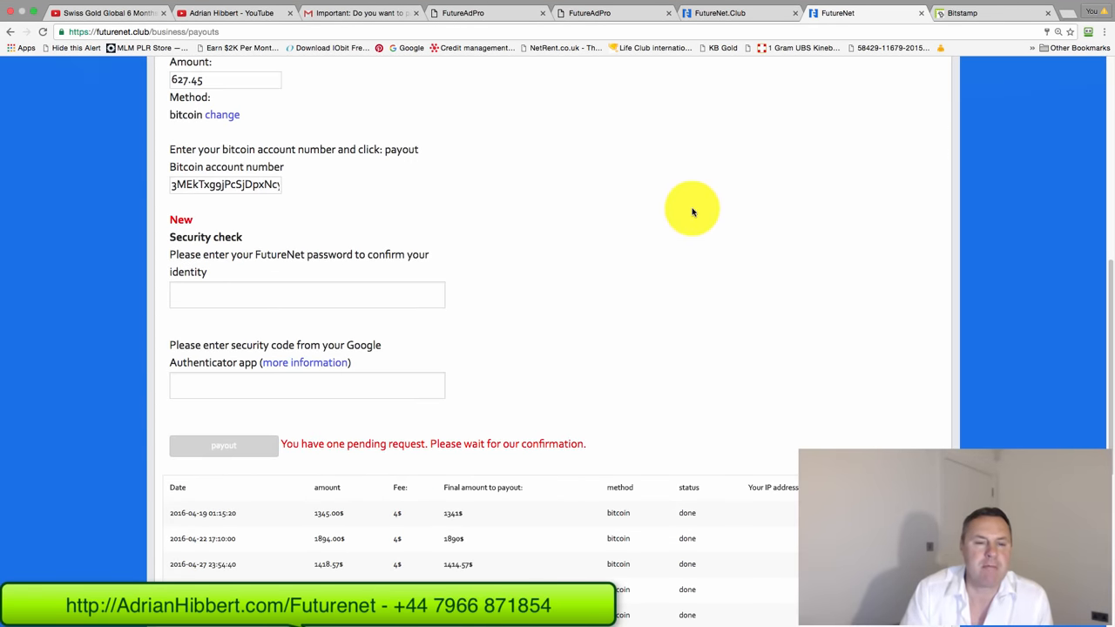
{"action": "scroll", "scroll_direction": "down", "scroll_amount": 3}
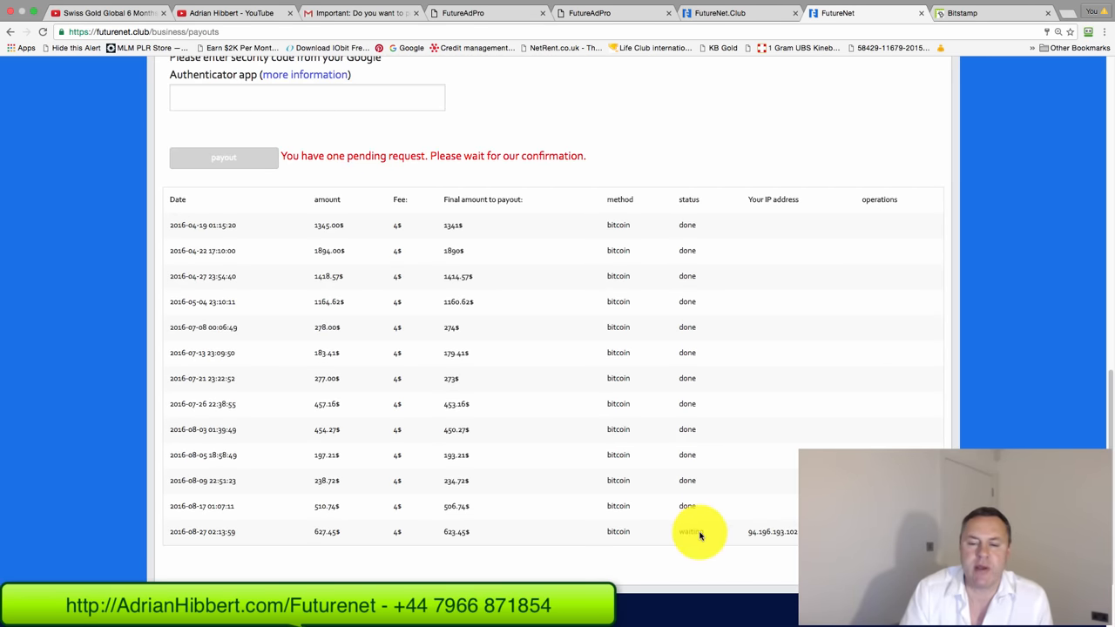
{"action": "mouse_move", "coordinate": [463, 535]}
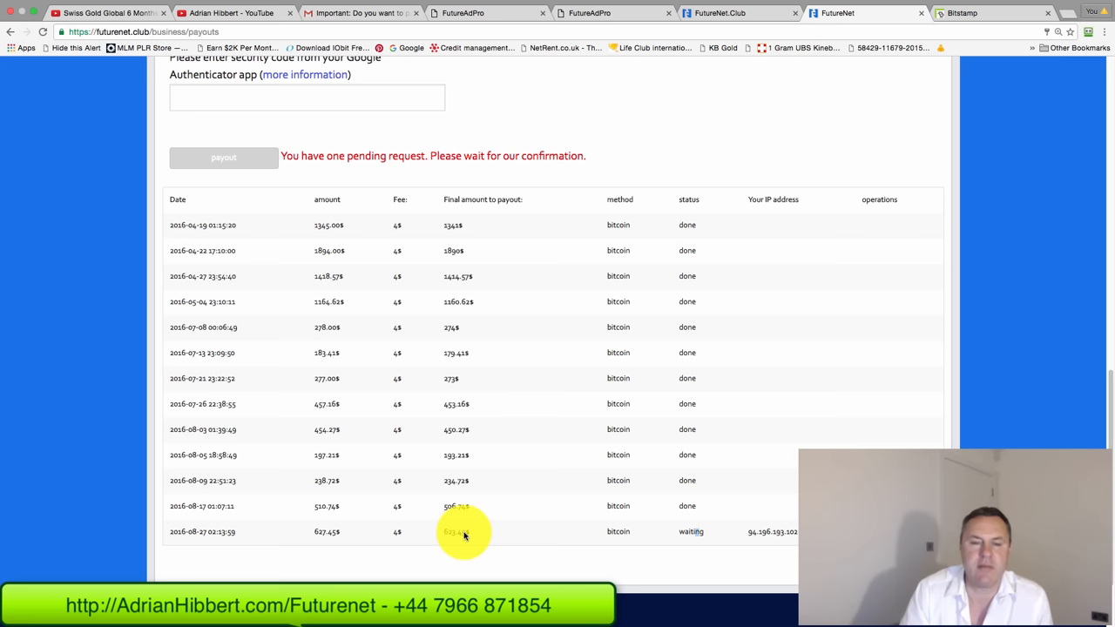
{"action": "mouse_move", "coordinate": [467, 536]}
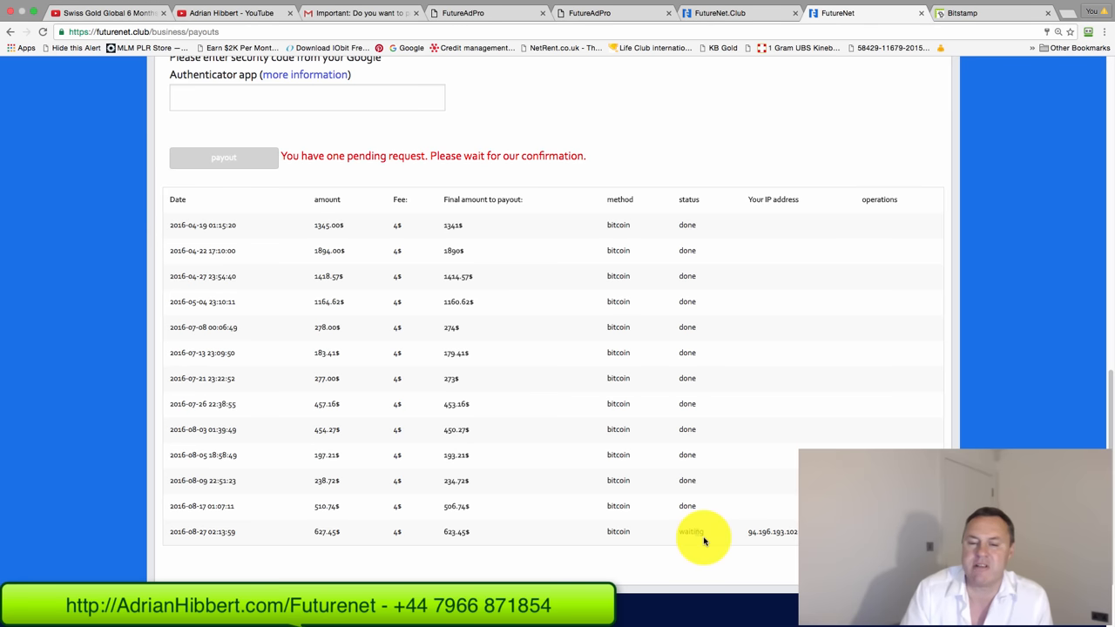
{"action": "mouse_move", "coordinate": [732, 533]}
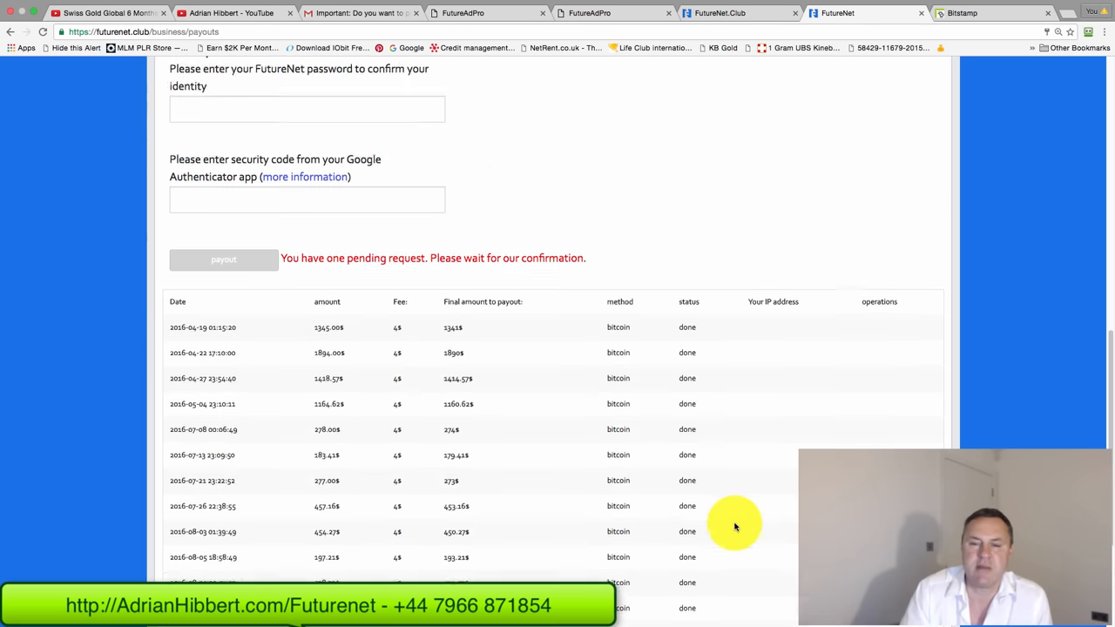
{"action": "left_click", "coordinate": [575, 11]}
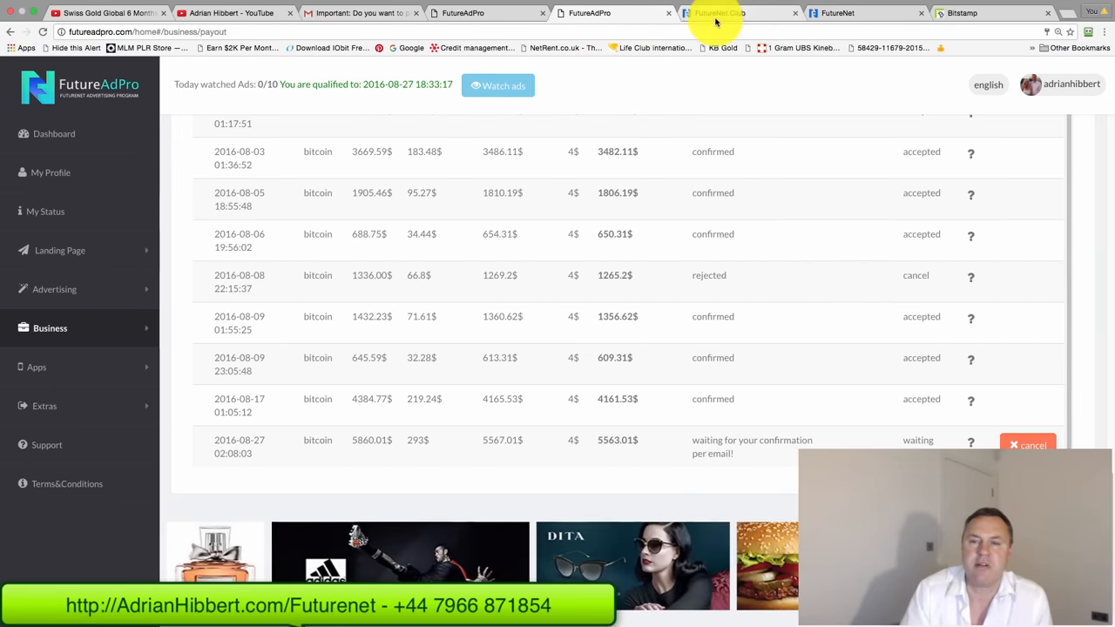
Compare the FutureNet payout page, then view FutureAdPro's 0.00 balance with one pending request.
{"action": "left_click", "coordinate": [720, 13]}
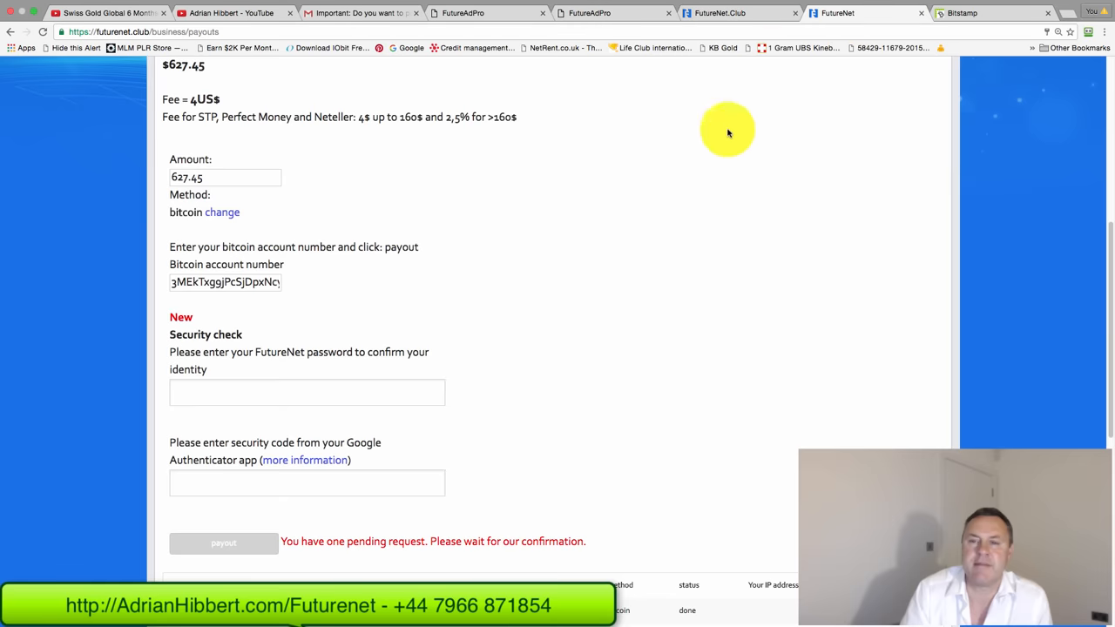
{"action": "scroll", "scroll_direction": "down", "scroll_amount": 3}
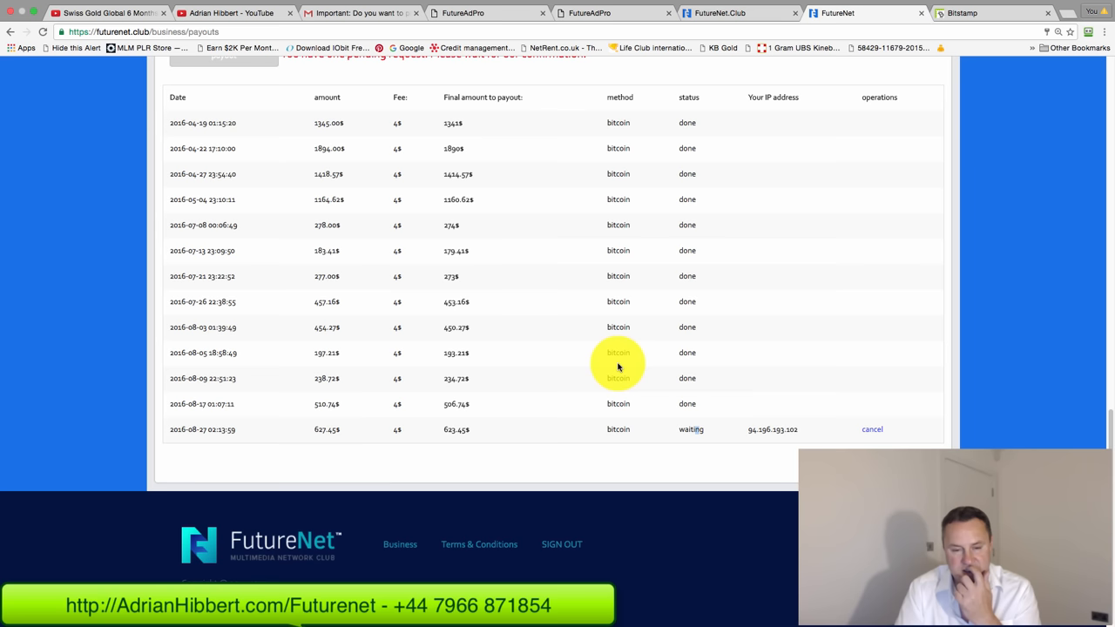
{"action": "left_click", "coordinate": [705, 14]}
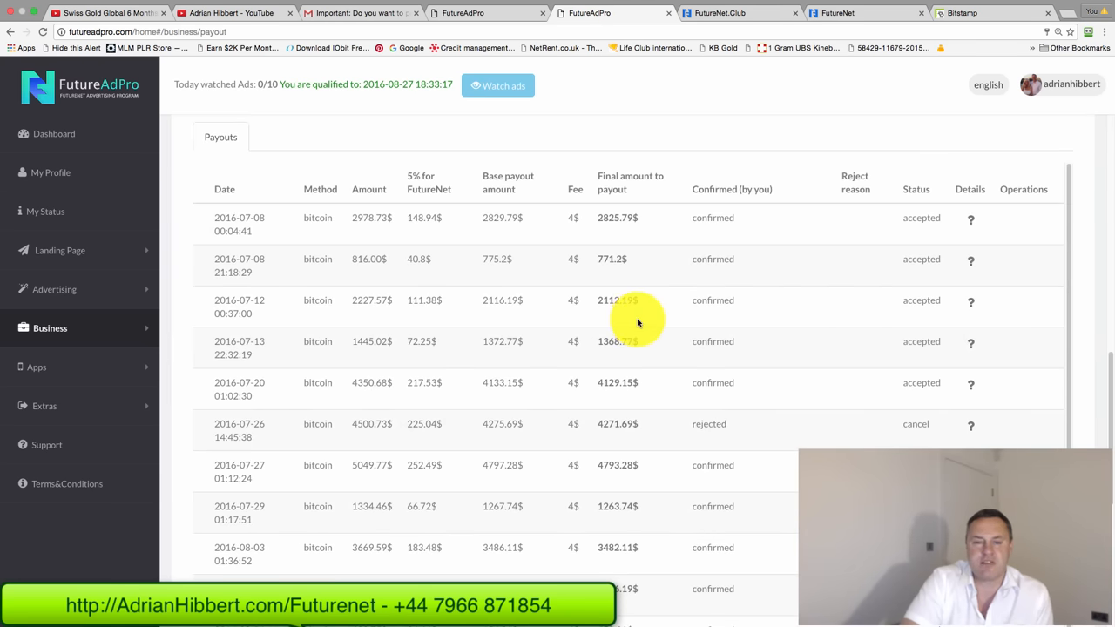
{"action": "mouse_move", "coordinate": [656, 317]}
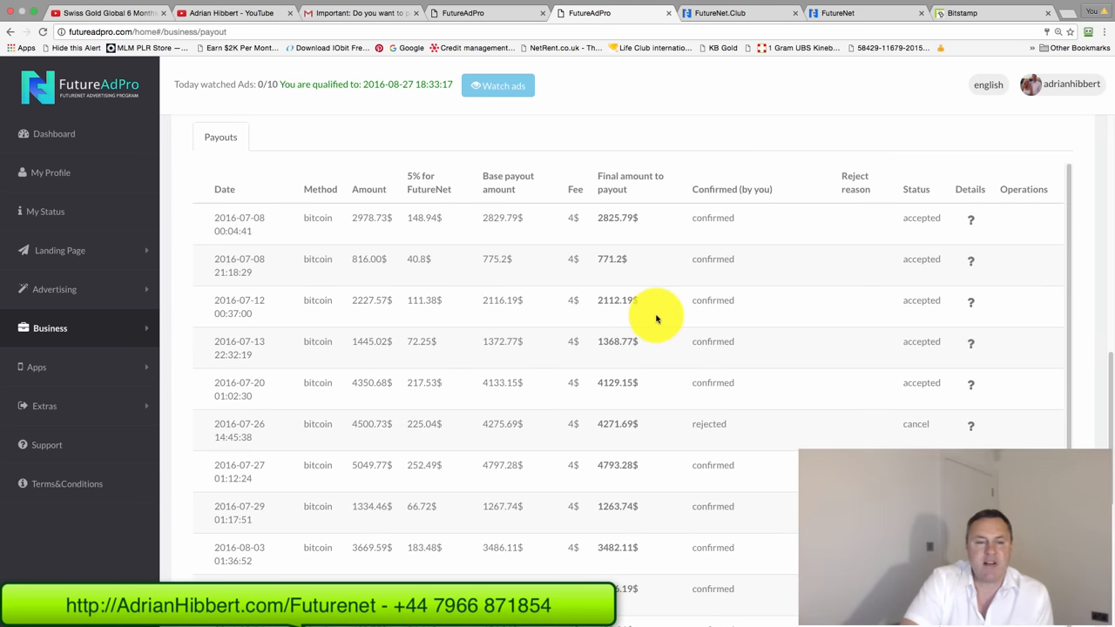
{"action": "mouse_move", "coordinate": [693, 327]}
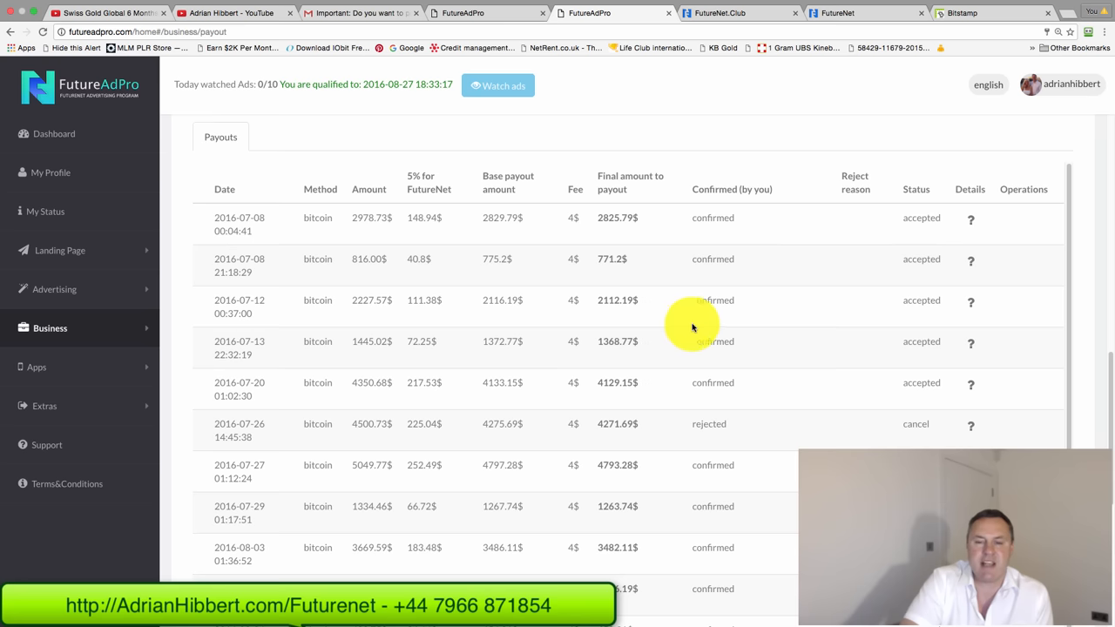
{"action": "scroll", "scroll_direction": "down", "scroll_amount": 3}
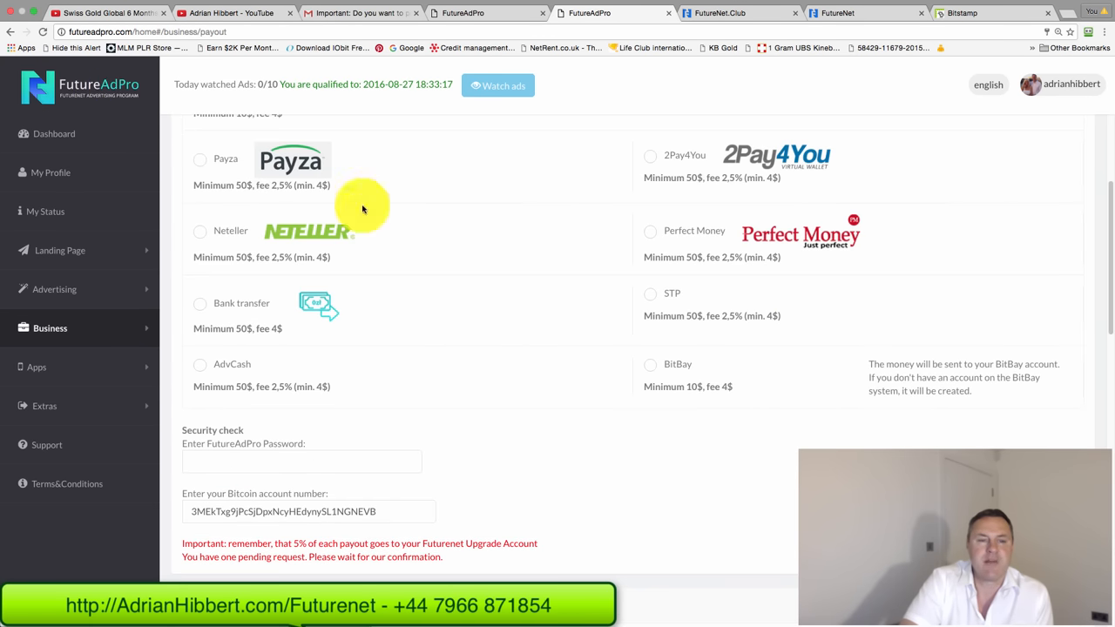
{"action": "mouse_move", "coordinate": [752, 331]}
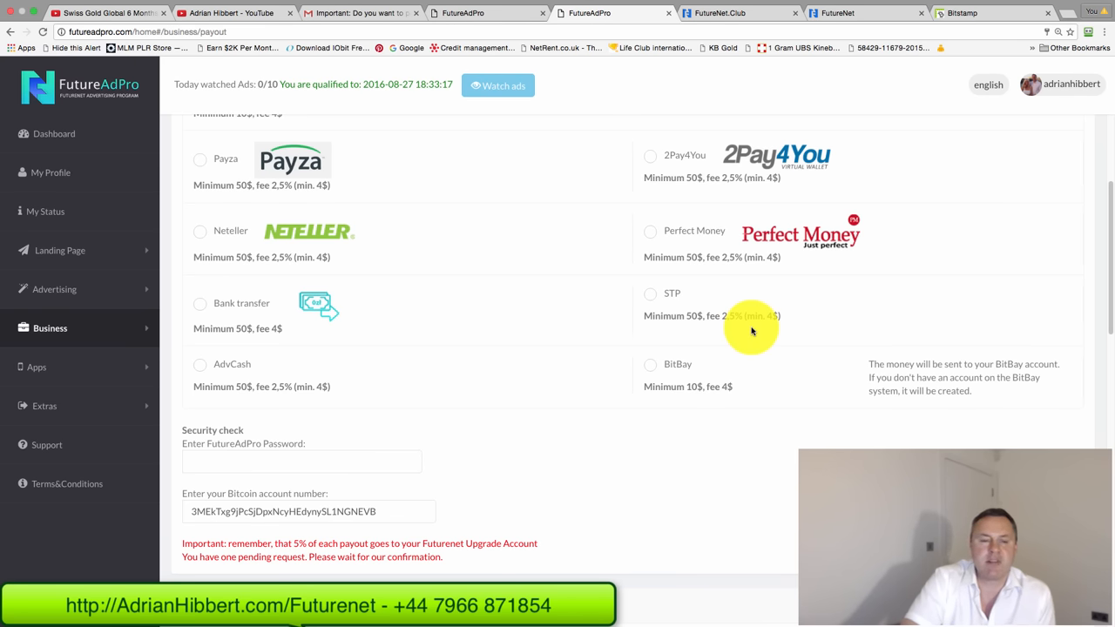
{"action": "scroll", "scroll_direction": "up", "scroll_amount": 3}
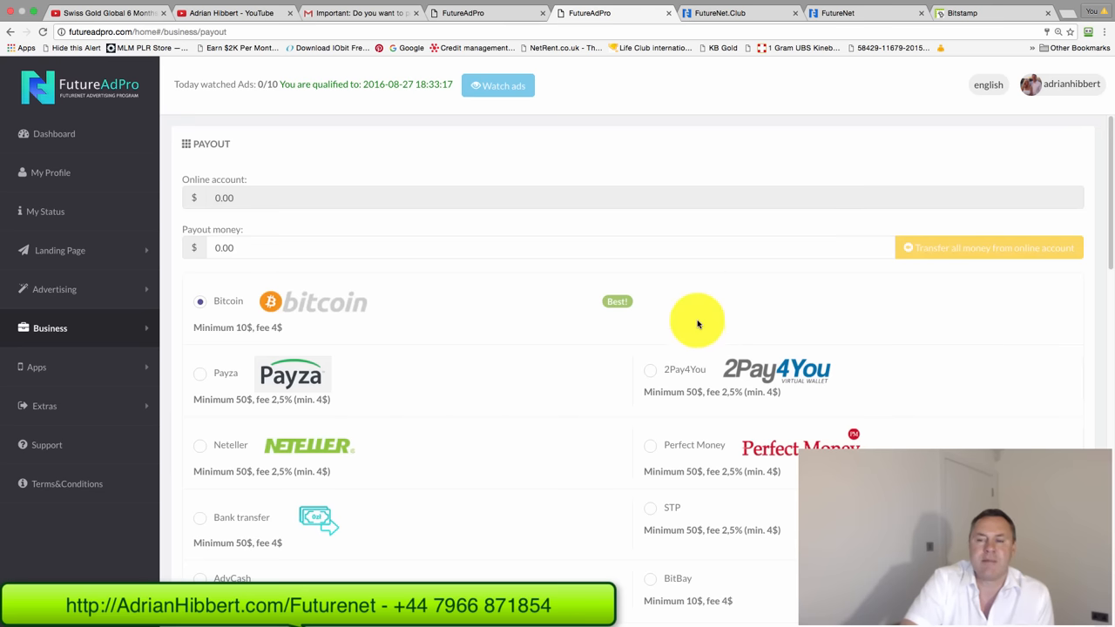
{"action": "mouse_move", "coordinate": [104, 89]}
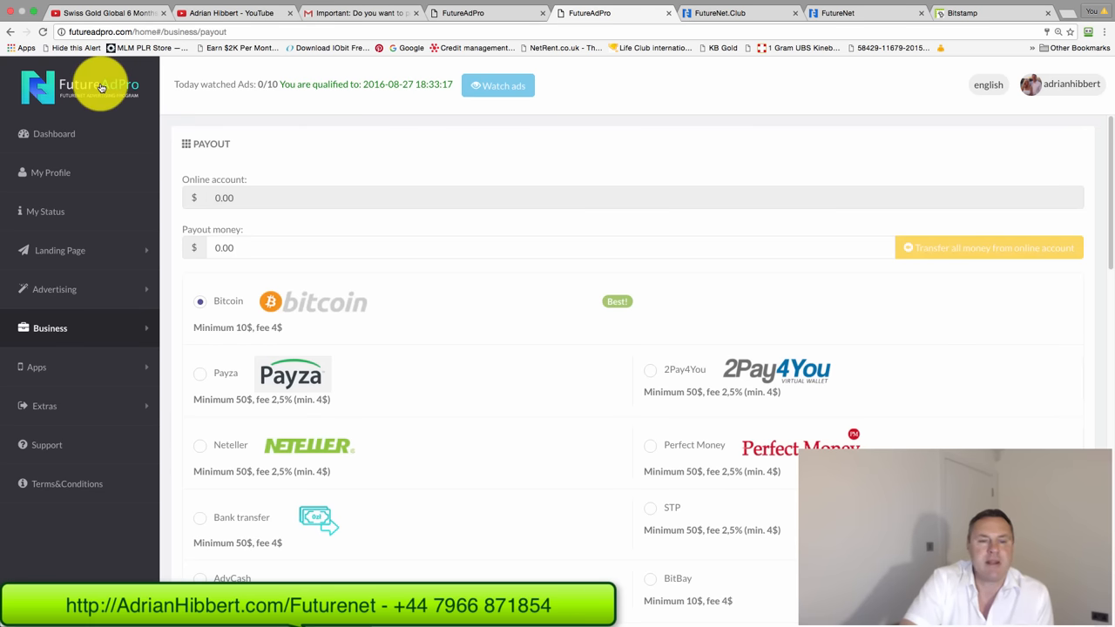
Return to the dashboard showing 695 ad packs, 48.13$ advertising and 3.65$ account balance.
{"action": "left_click", "coordinate": [55, 133]}
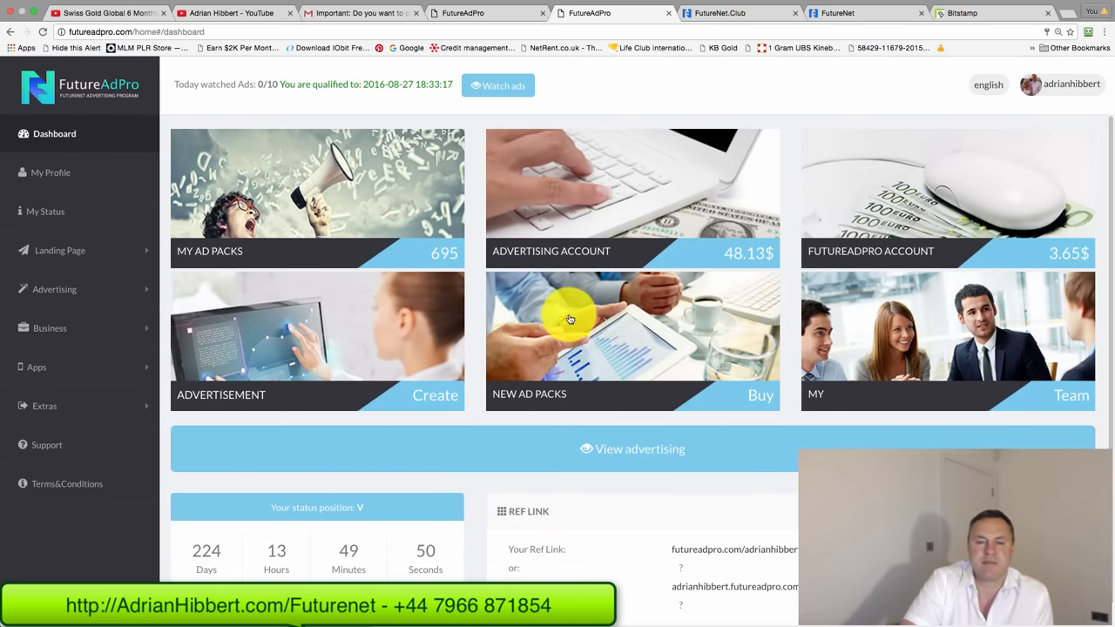
{"action": "mouse_move", "coordinate": [418, 262]}
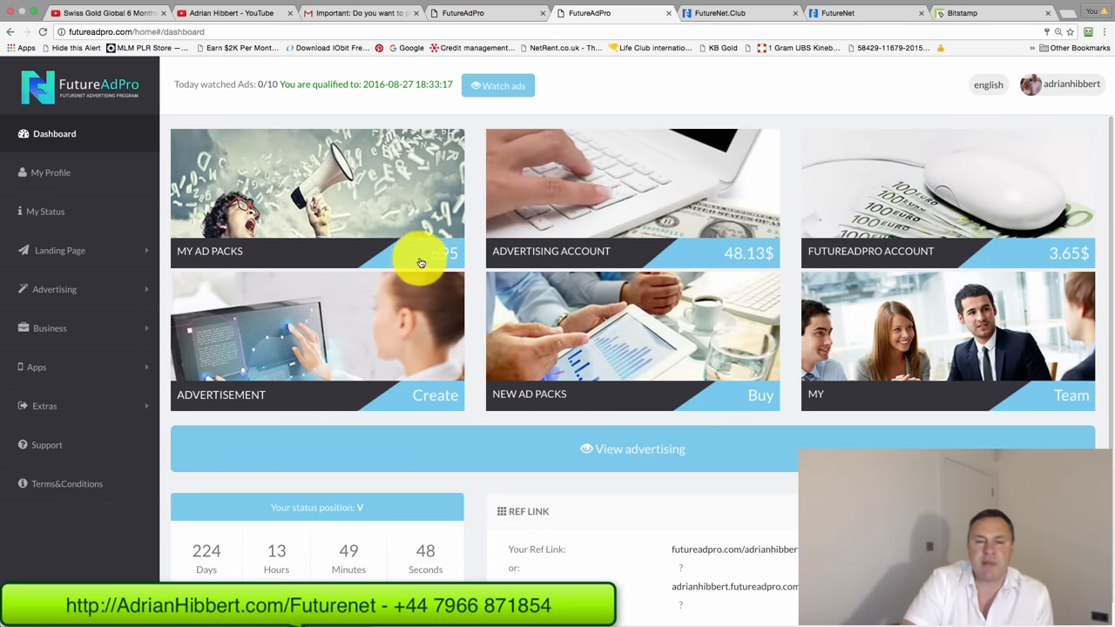
{"action": "mouse_move", "coordinate": [737, 263]}
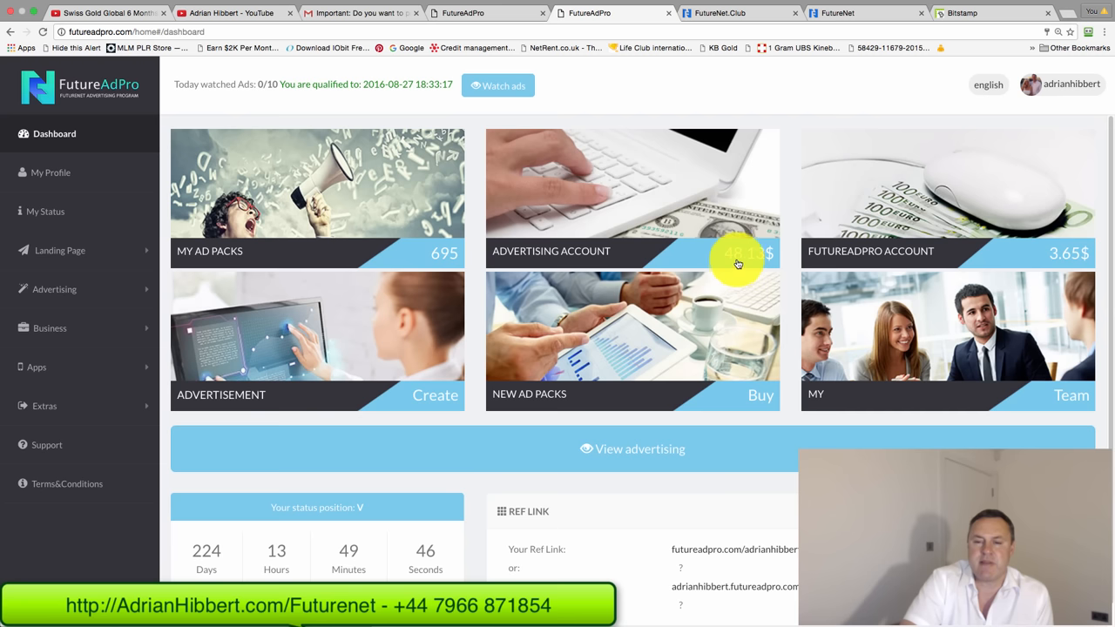
{"action": "mouse_move", "coordinate": [746, 263]}
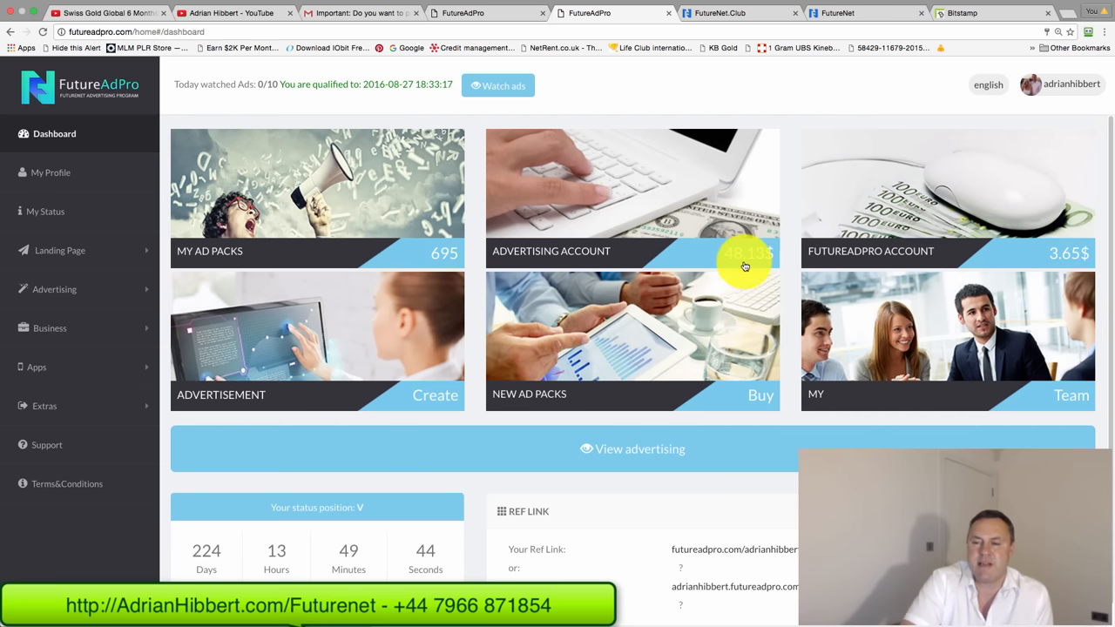
{"action": "mouse_move", "coordinate": [1059, 254]}
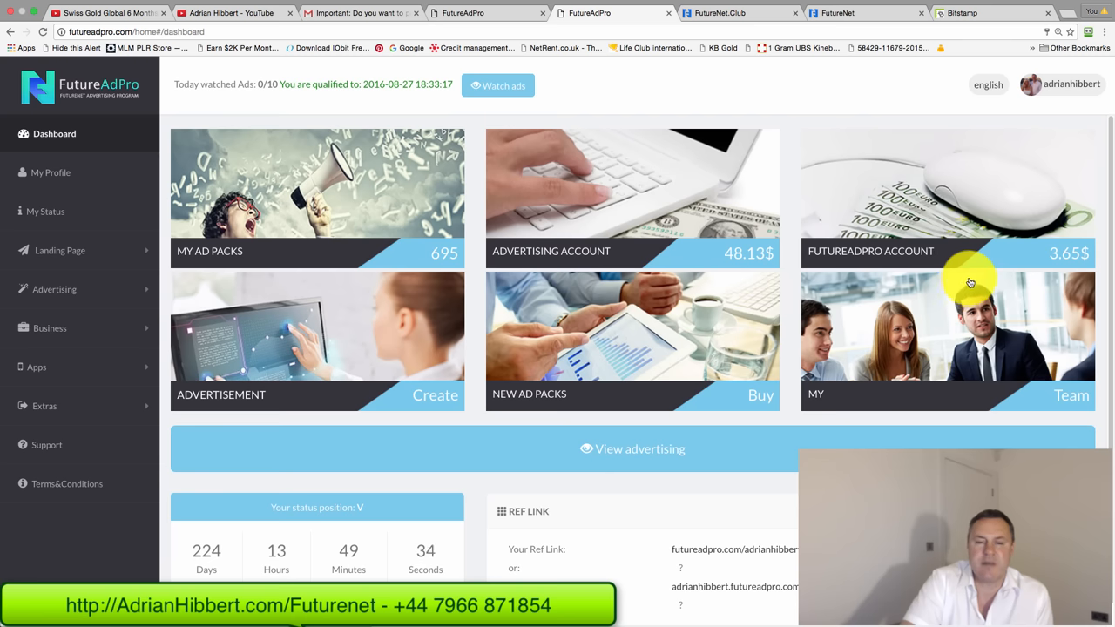
View the My Status table of fees, max packs and commissions for the five levels.
{"action": "left_click", "coordinate": [43, 211]}
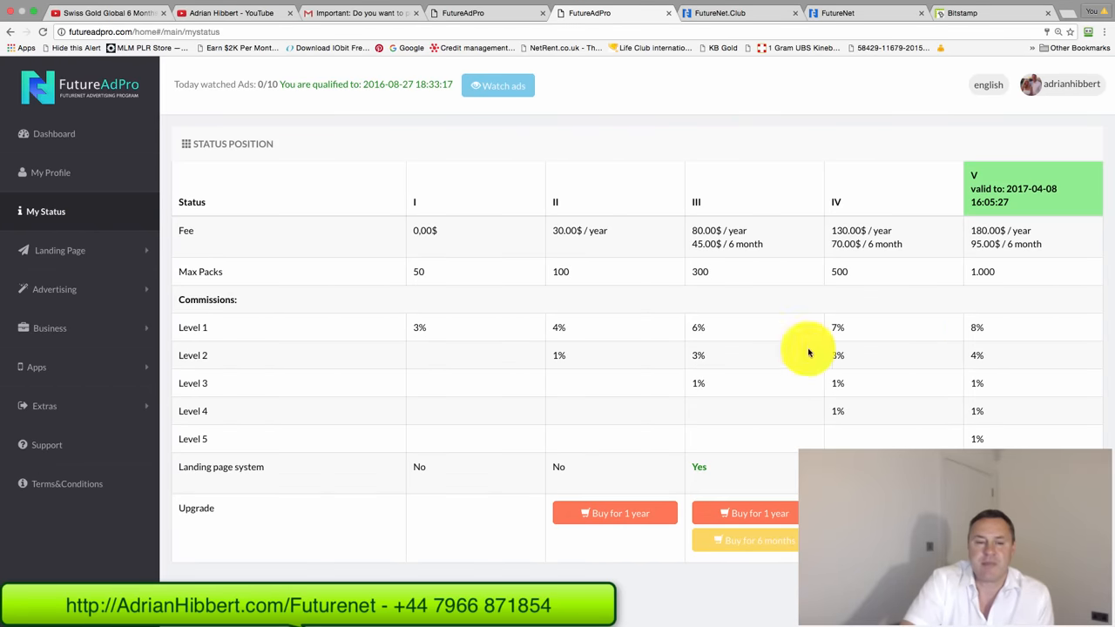
{"action": "mouse_move", "coordinate": [992, 428]}
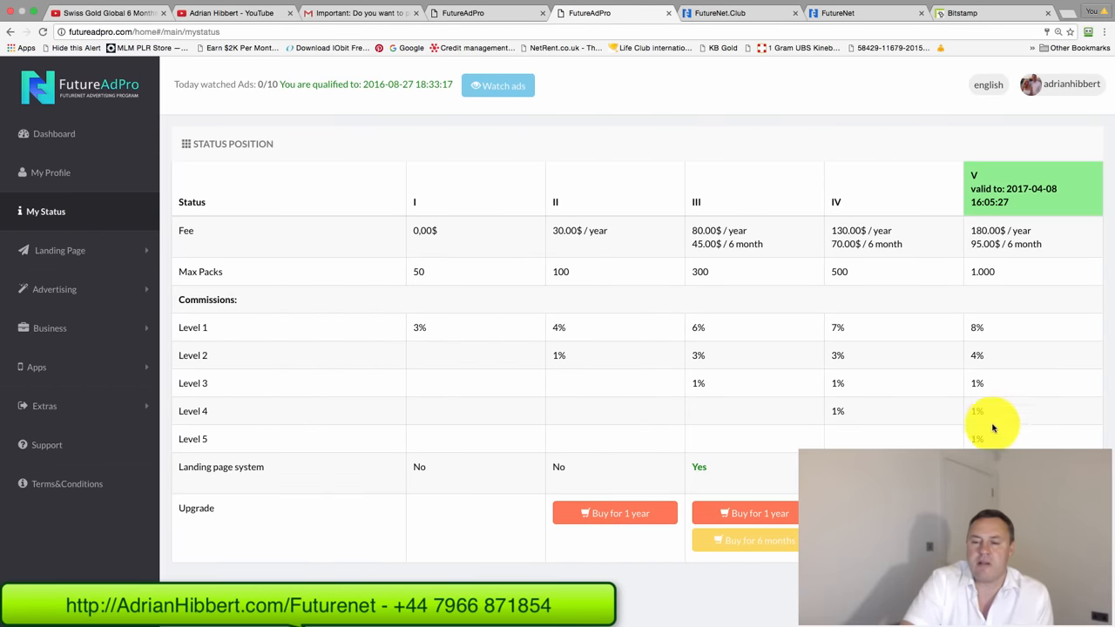
{"action": "mouse_move", "coordinate": [557, 341]}
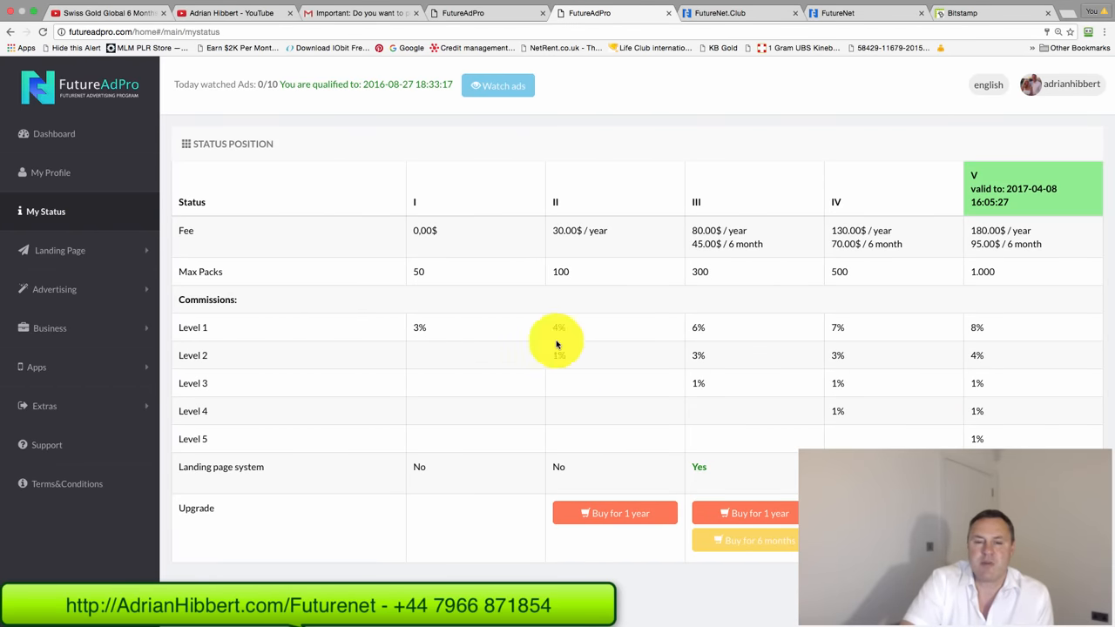
{"action": "mouse_move", "coordinate": [464, 352]}
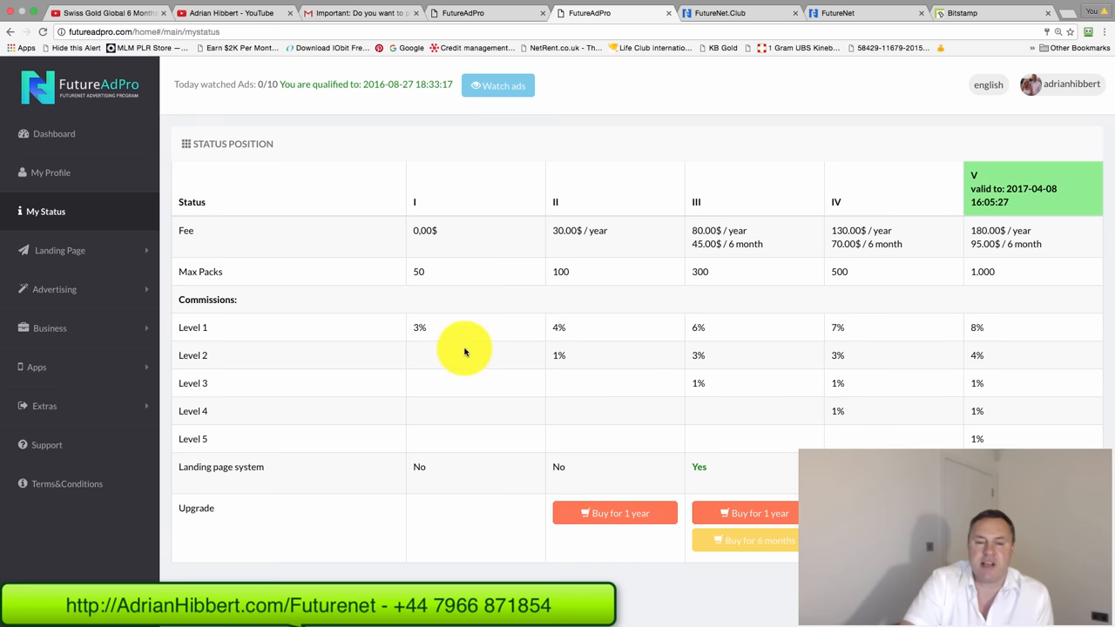
{"action": "mouse_move", "coordinate": [874, 345]}
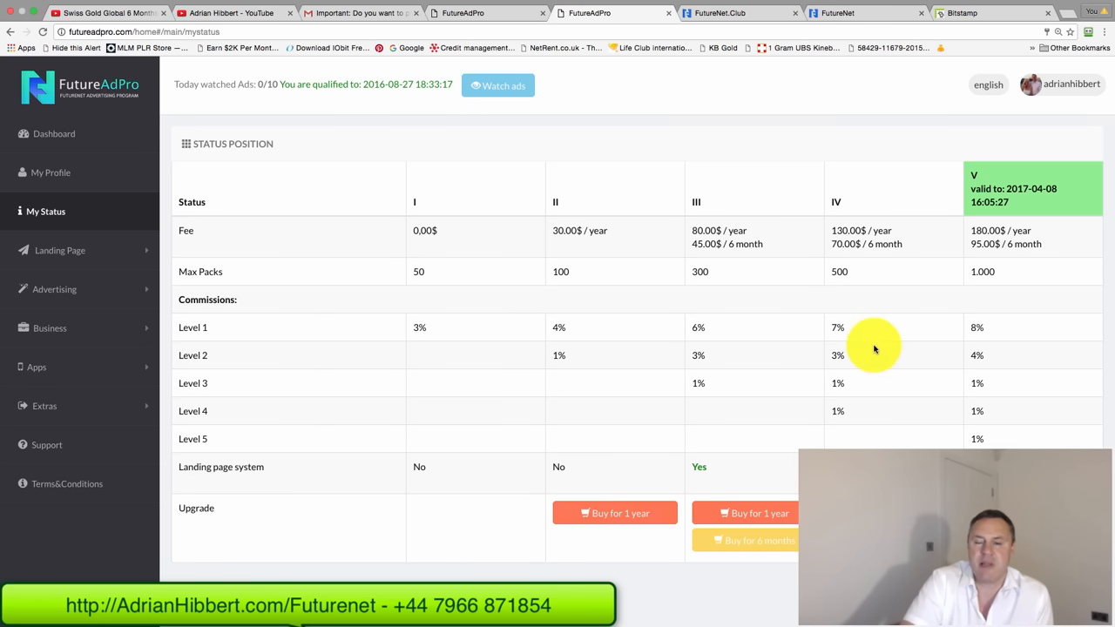
{"action": "mouse_move", "coordinate": [572, 350]}
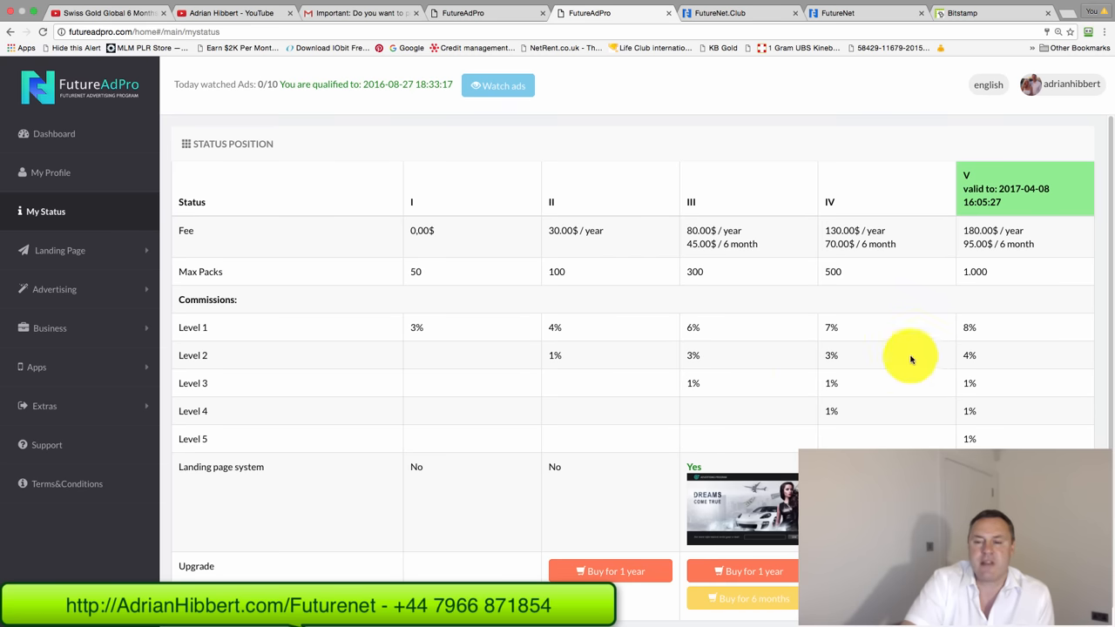
{"action": "mouse_move", "coordinate": [983, 408]}
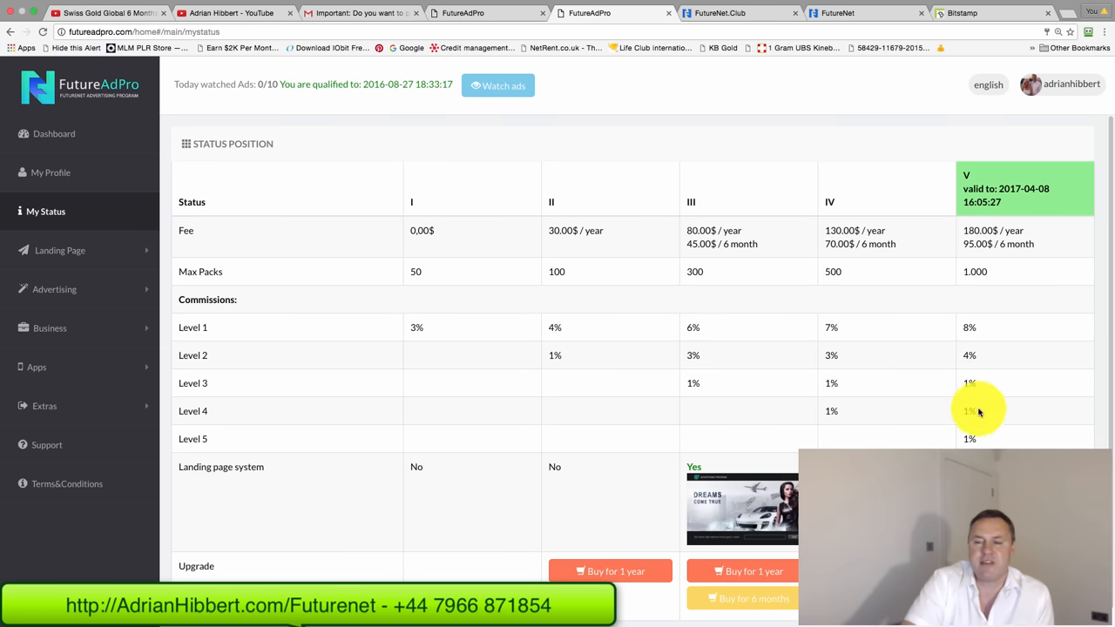
{"action": "mouse_move", "coordinate": [972, 375]}
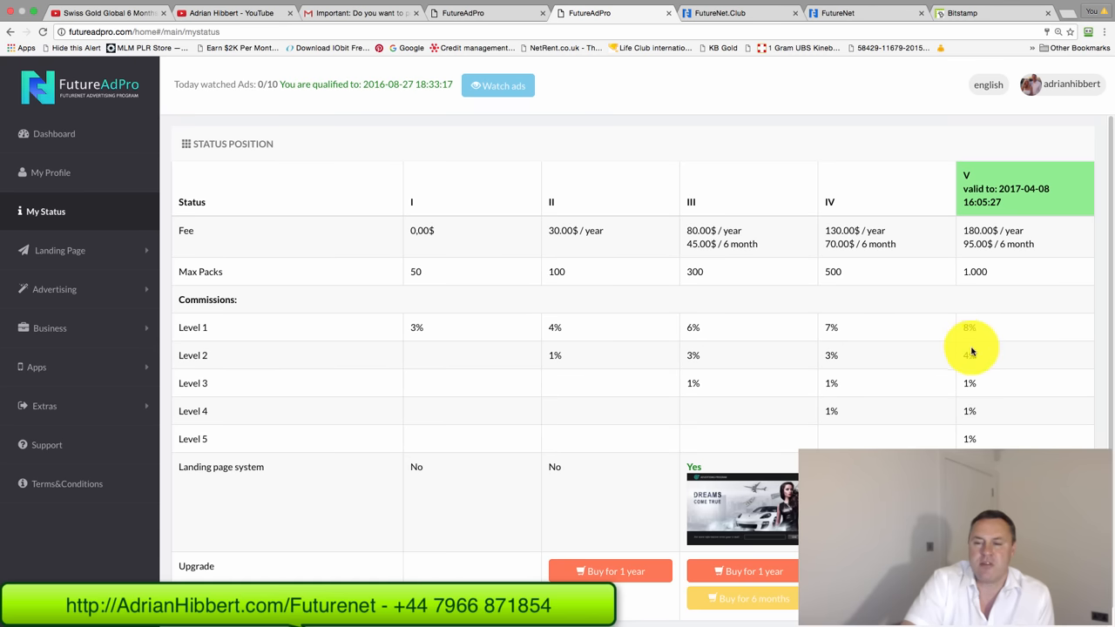
{"action": "mouse_move", "coordinate": [965, 378]}
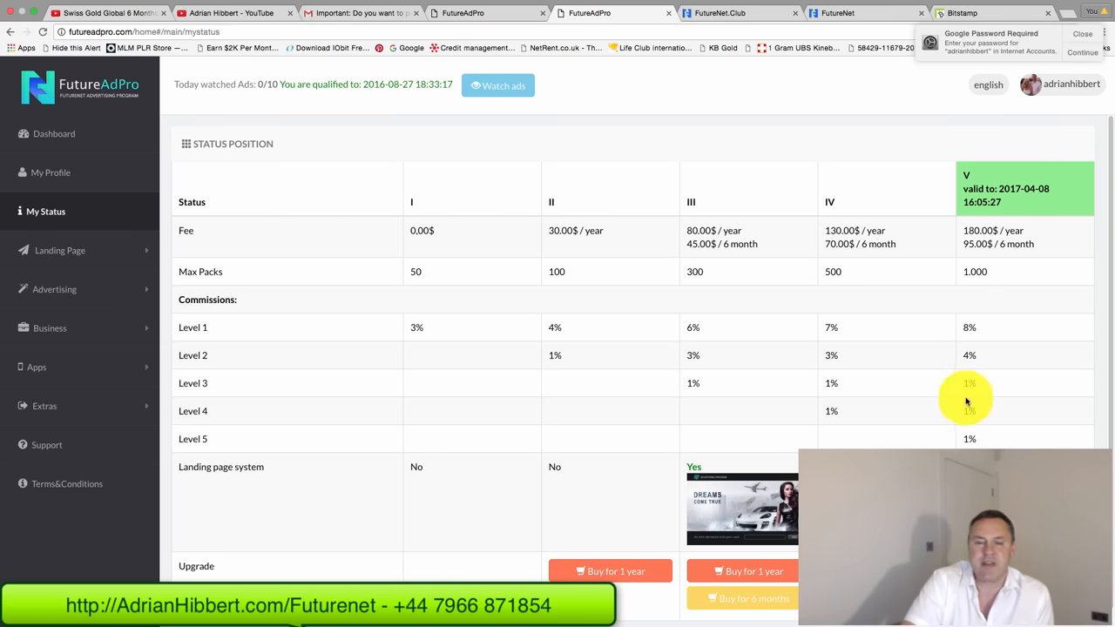
{"action": "mouse_move", "coordinate": [933, 384]}
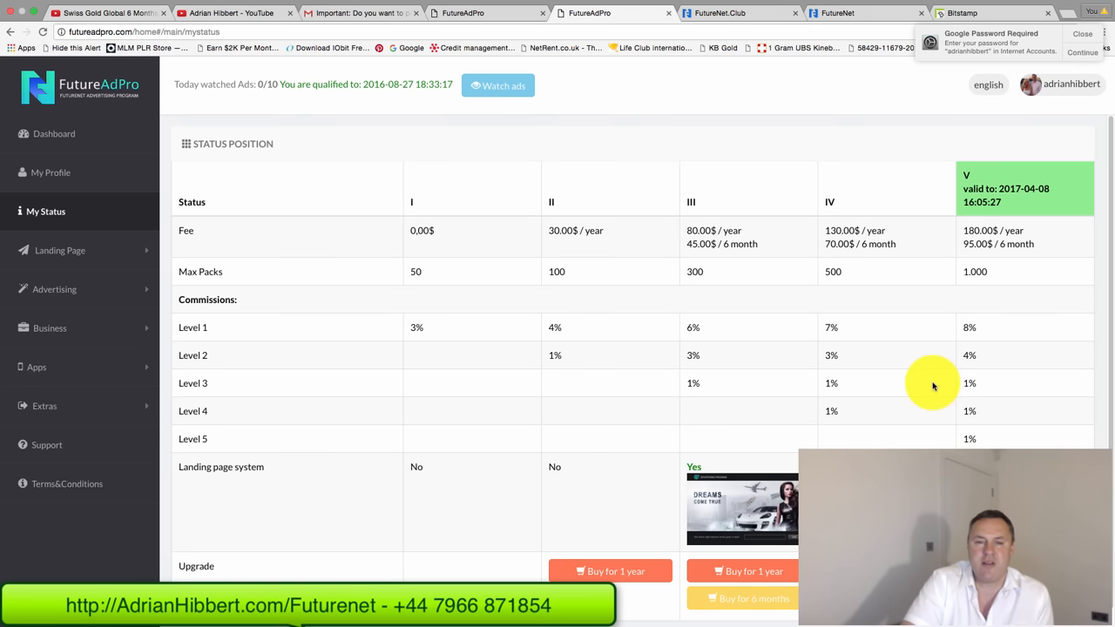
{"action": "mouse_move", "coordinate": [857, 328]}
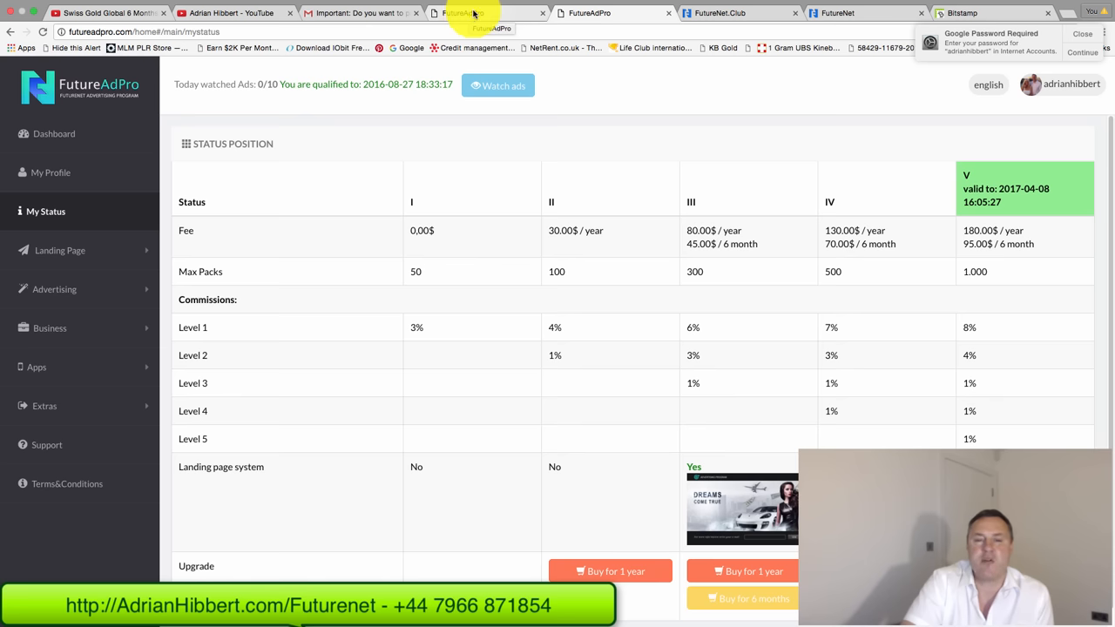
{"action": "mouse_move", "coordinate": [761, 361]}
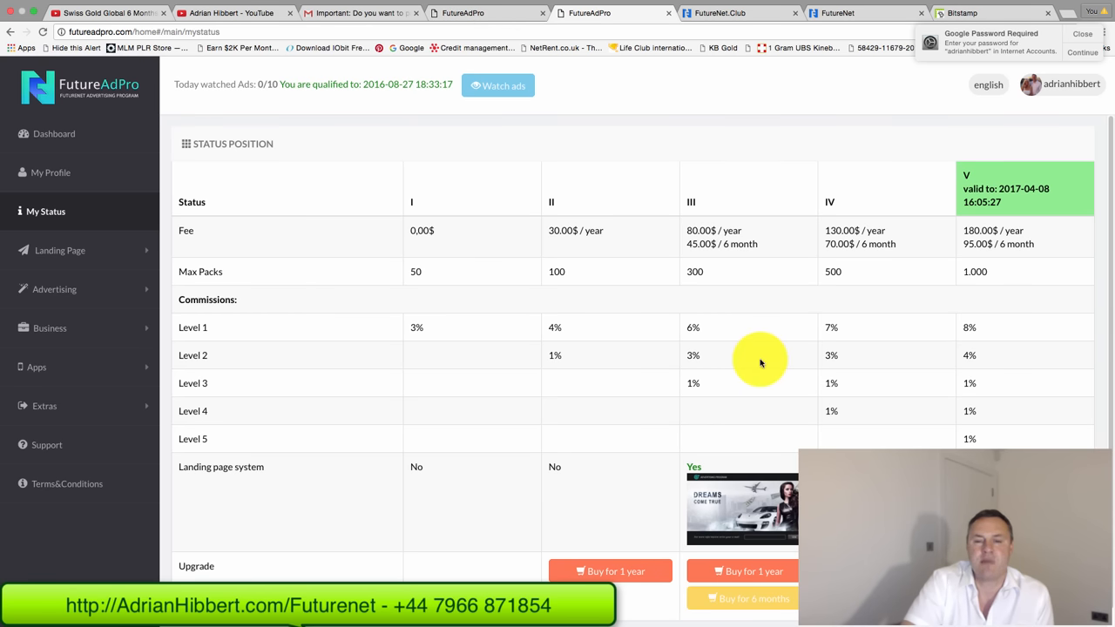
{"action": "mouse_move", "coordinate": [679, 314]}
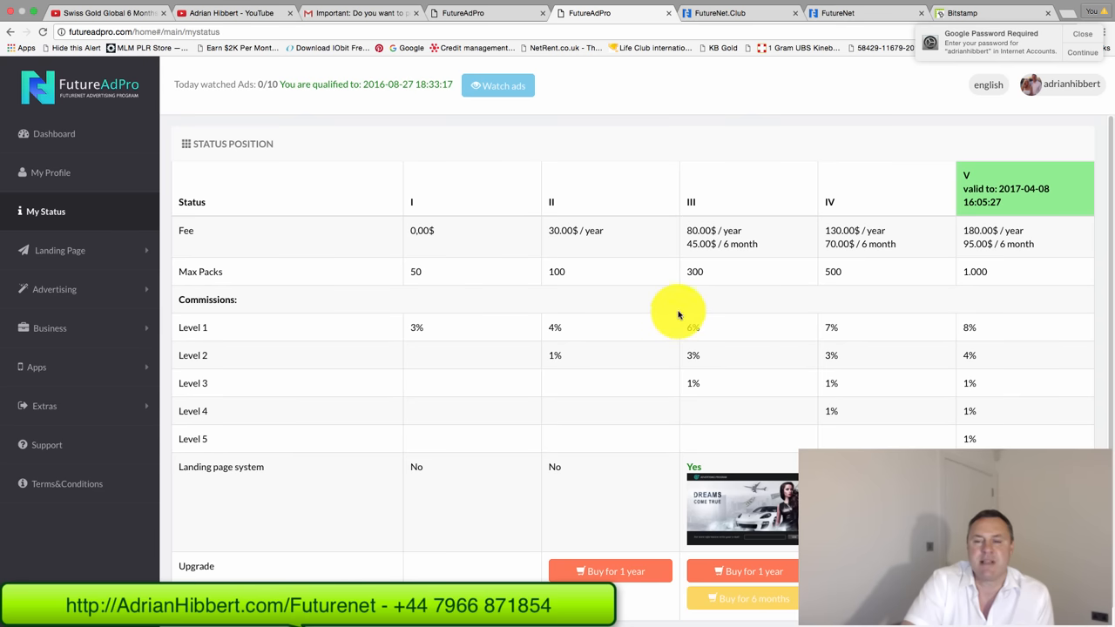